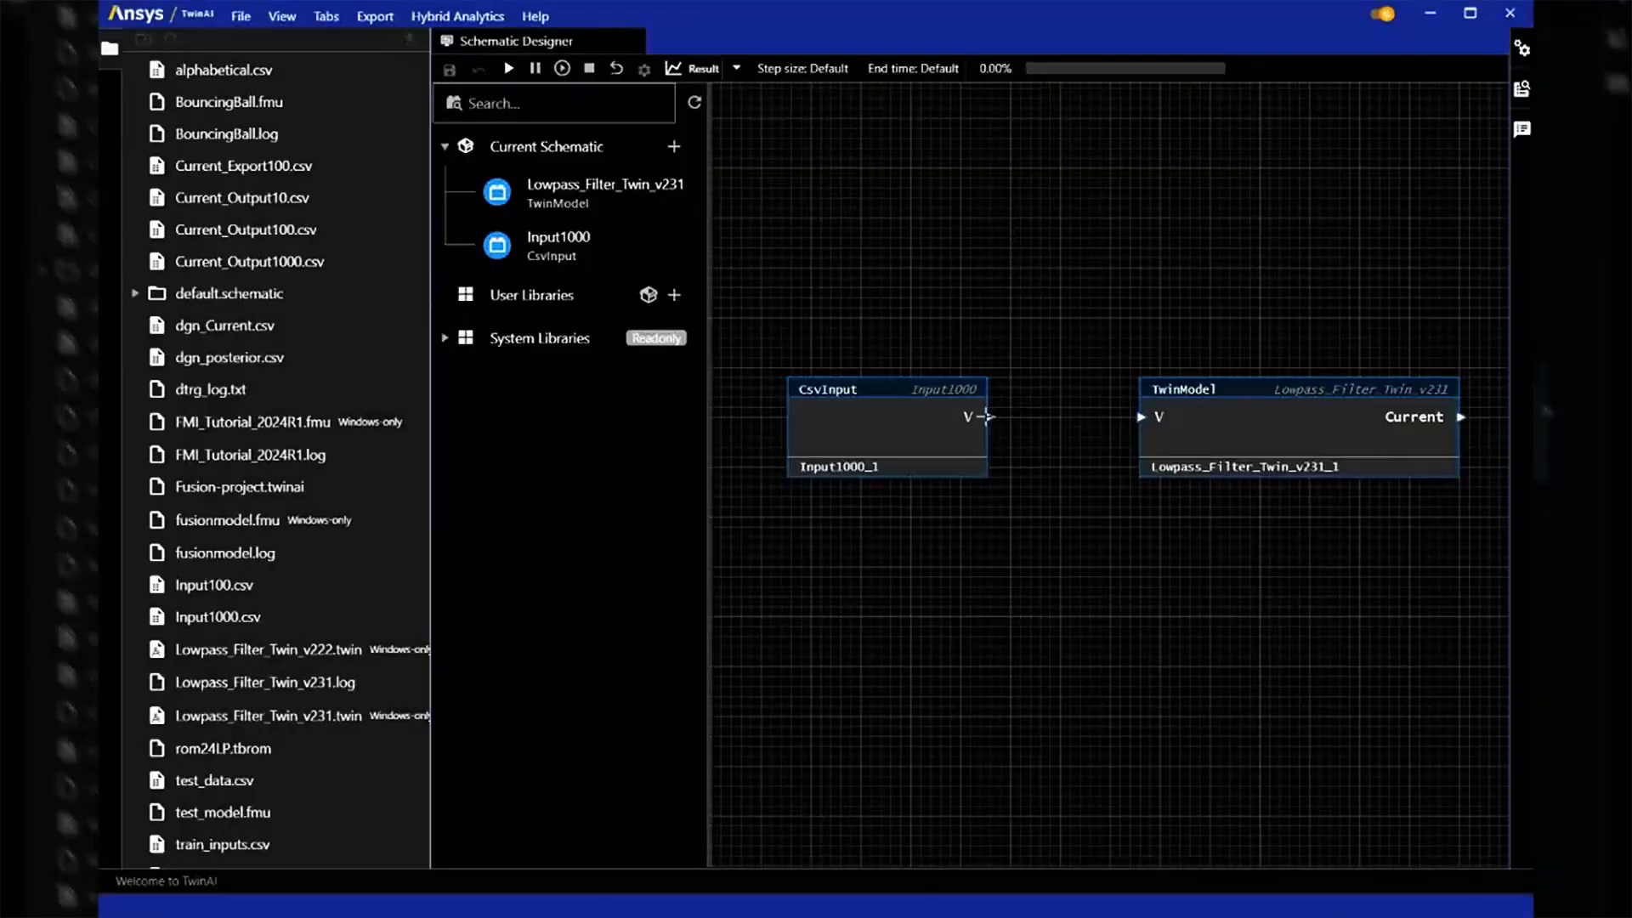
Step: Enter the upper bound 5, load Input100.csv training data, and start live calibration training
type("5")
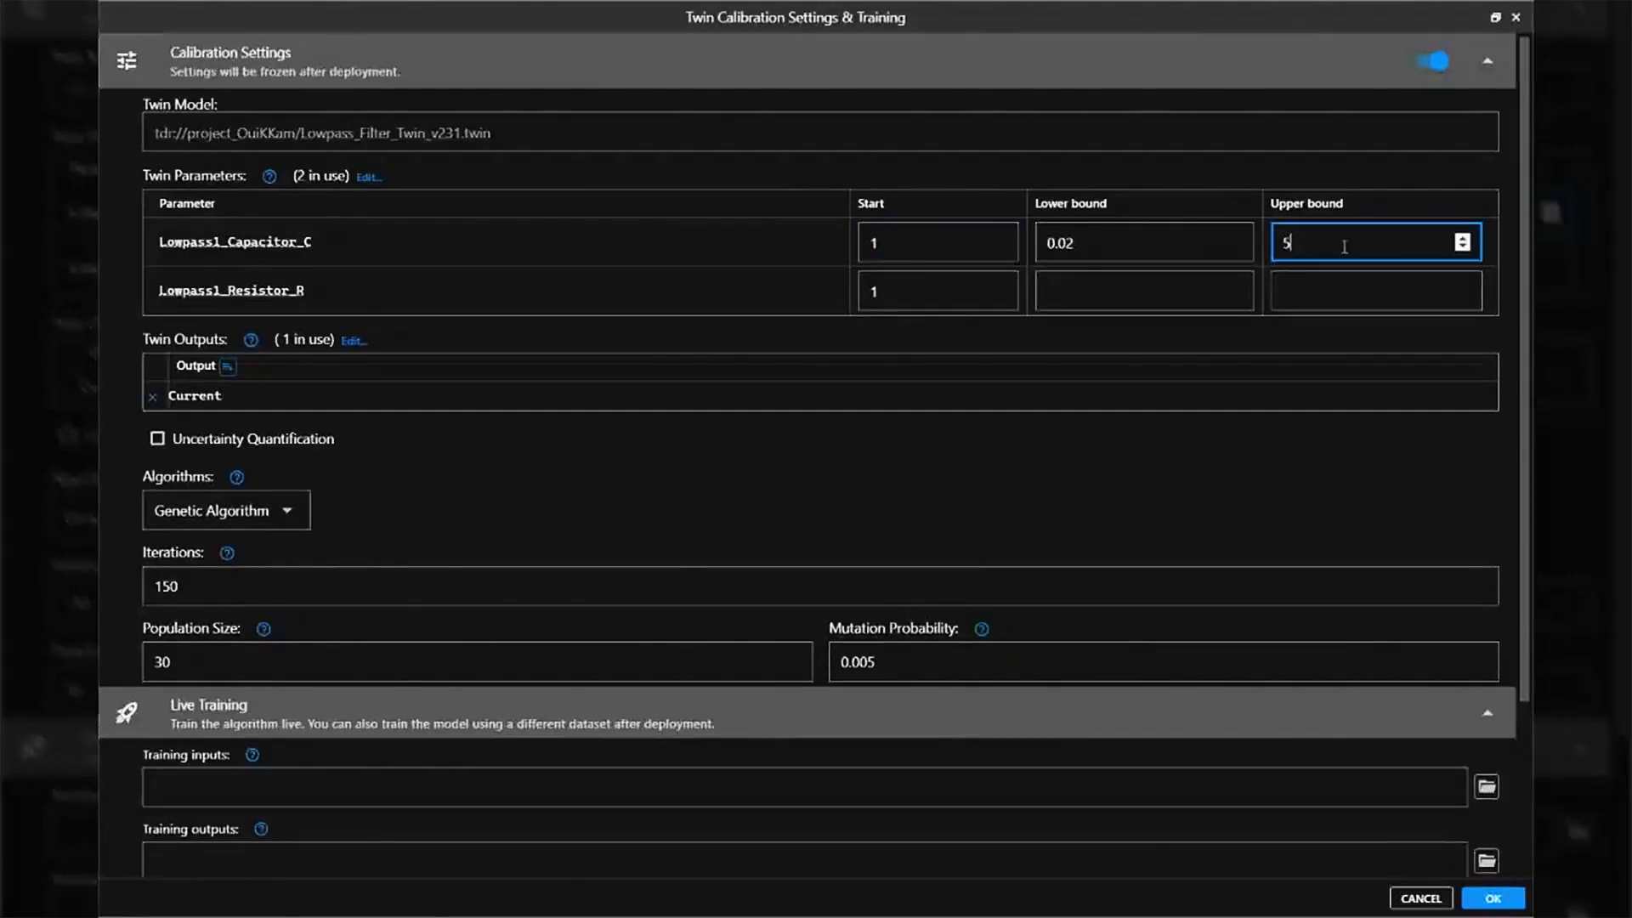
left_click(1485, 785)
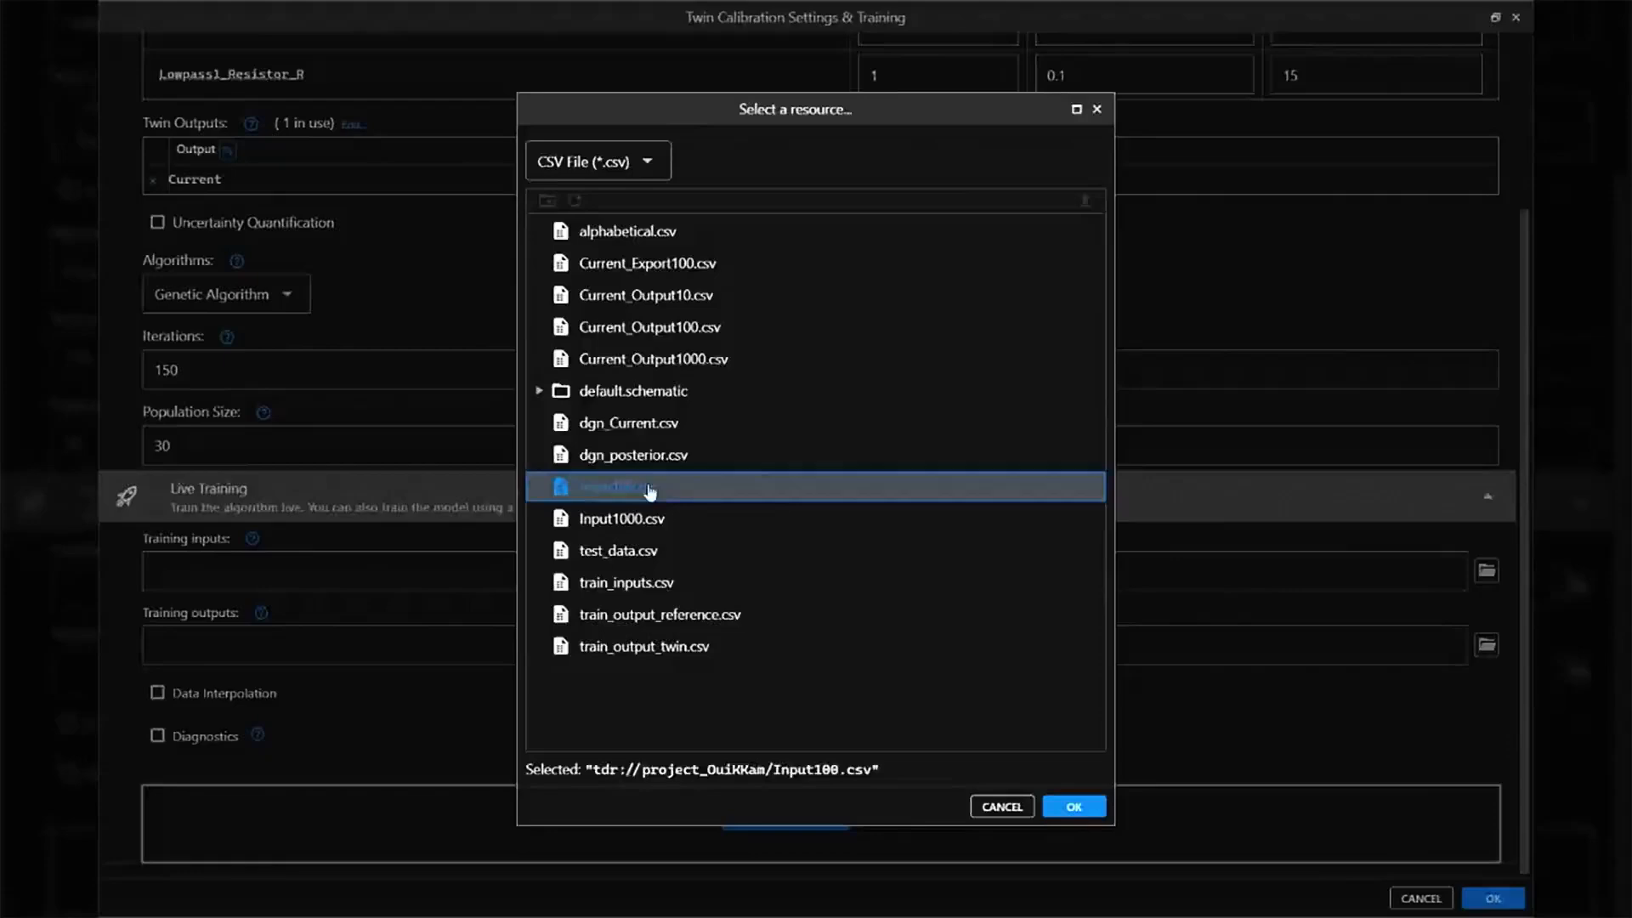
left_click(1071, 806)
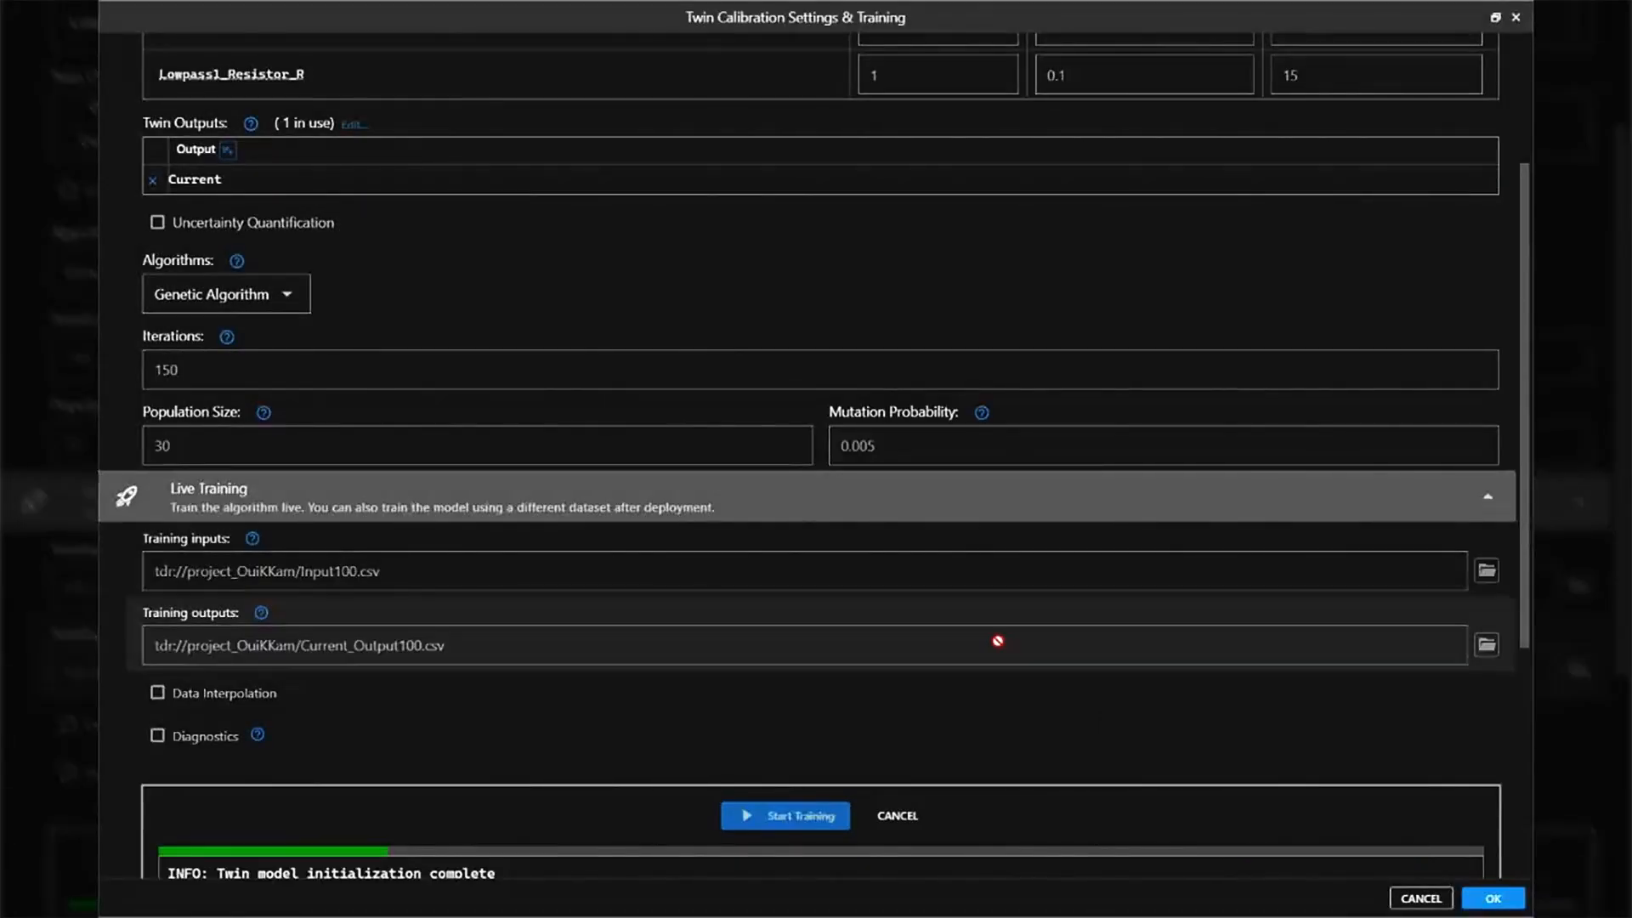
scroll("down", 3)
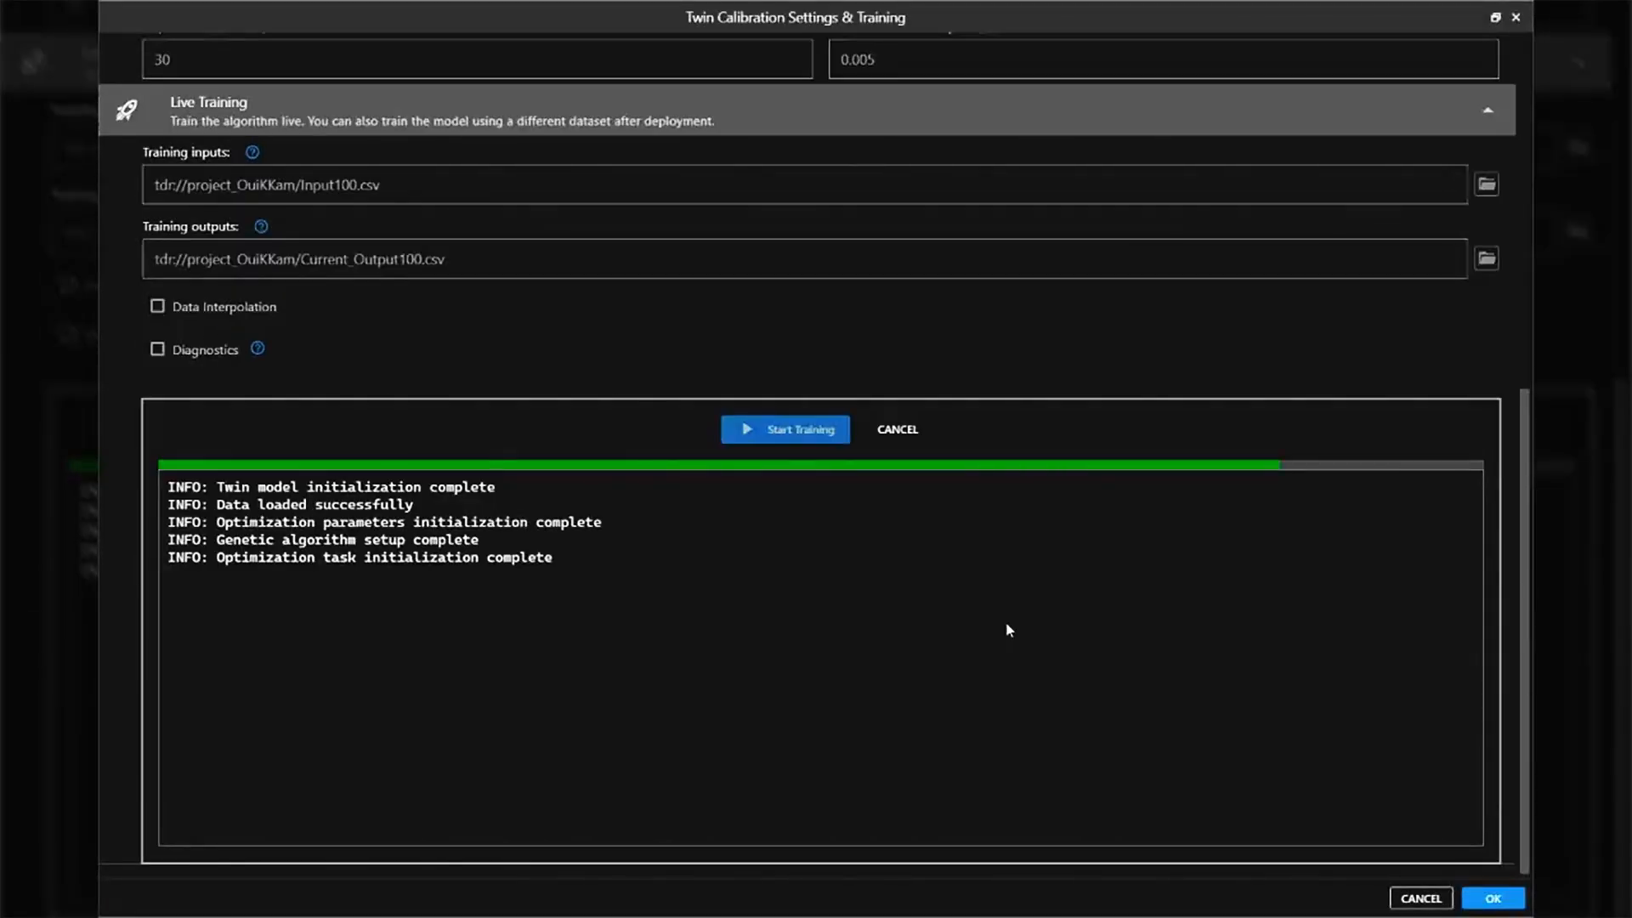
scroll("down", 3)
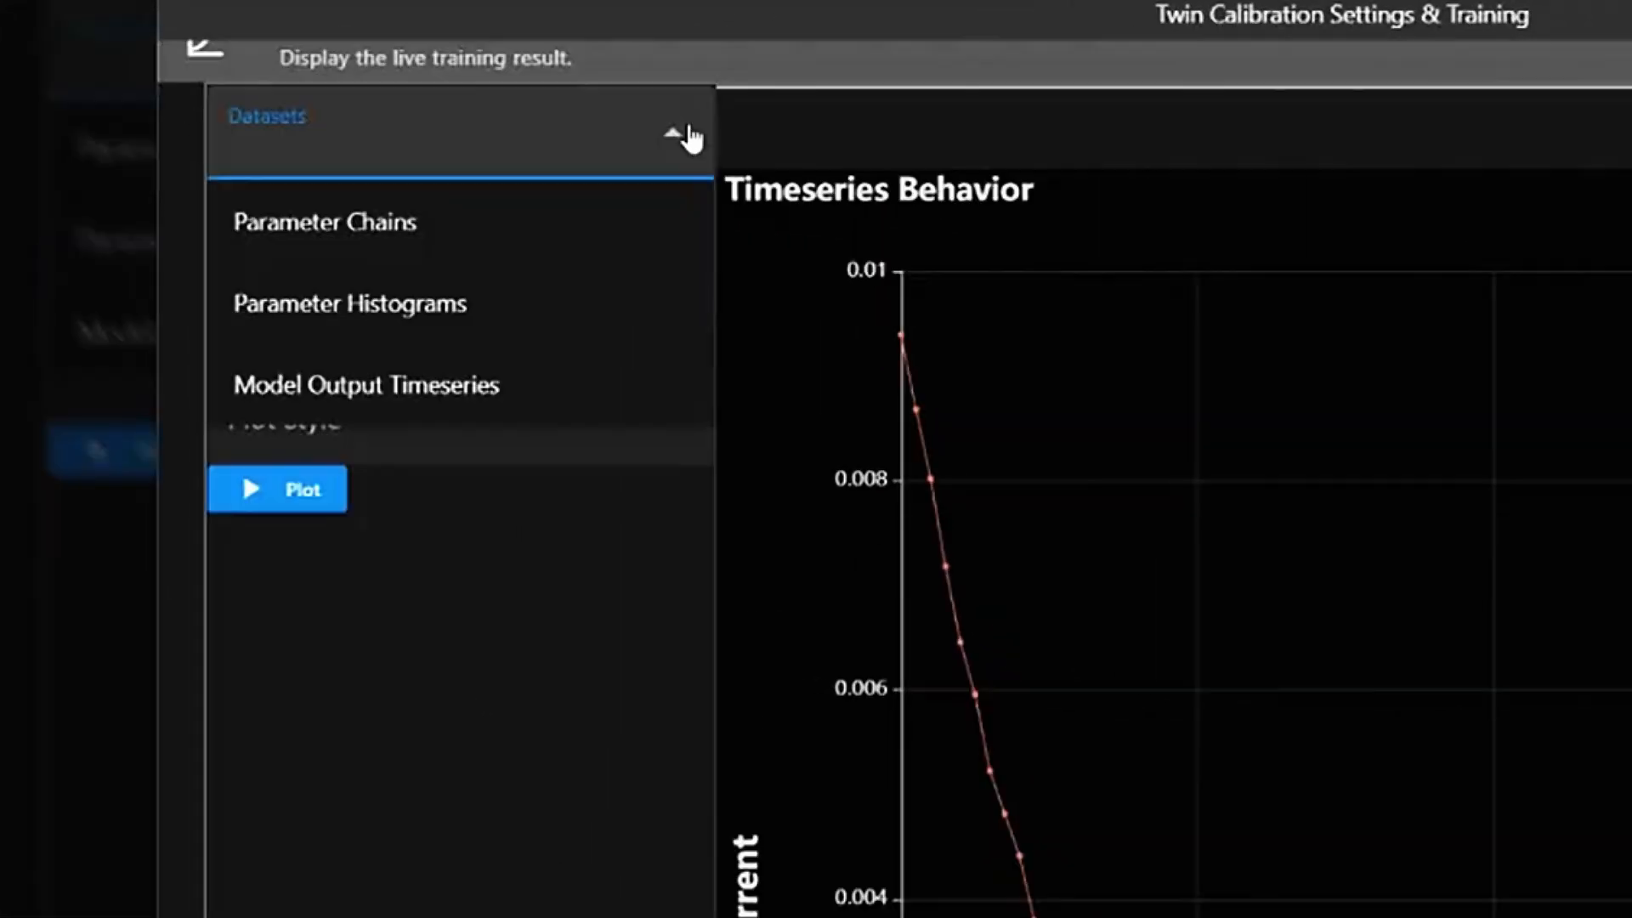
Step: Plot the training dataset's Fitness Function Value versus Iteration in scatter style
left_click(324, 221)
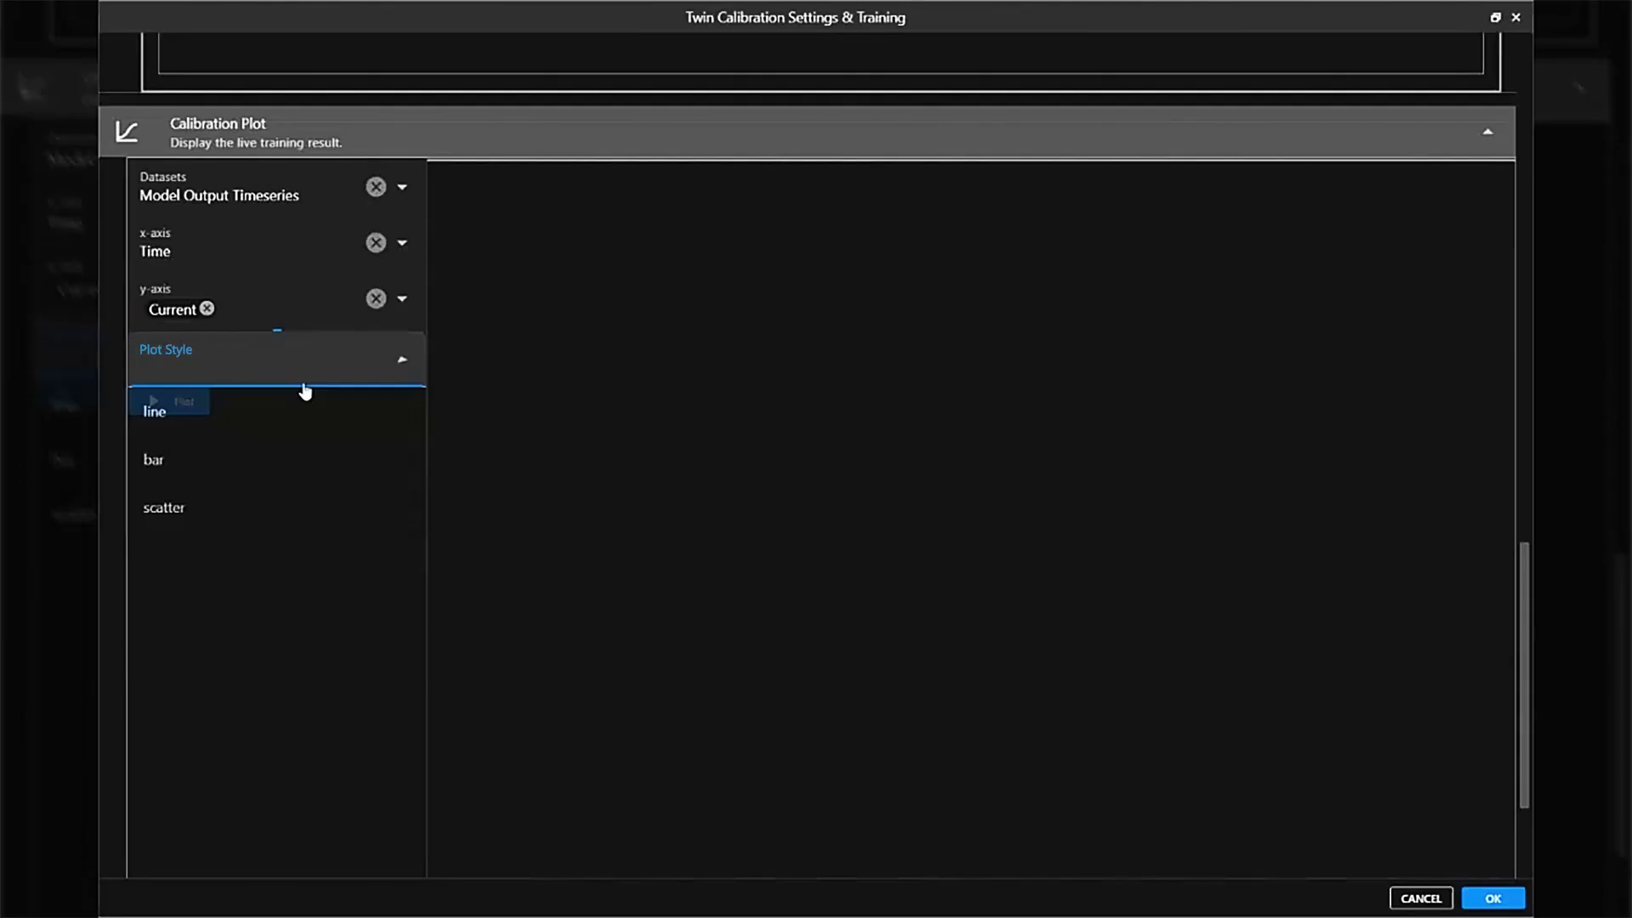
left_click(153, 410)
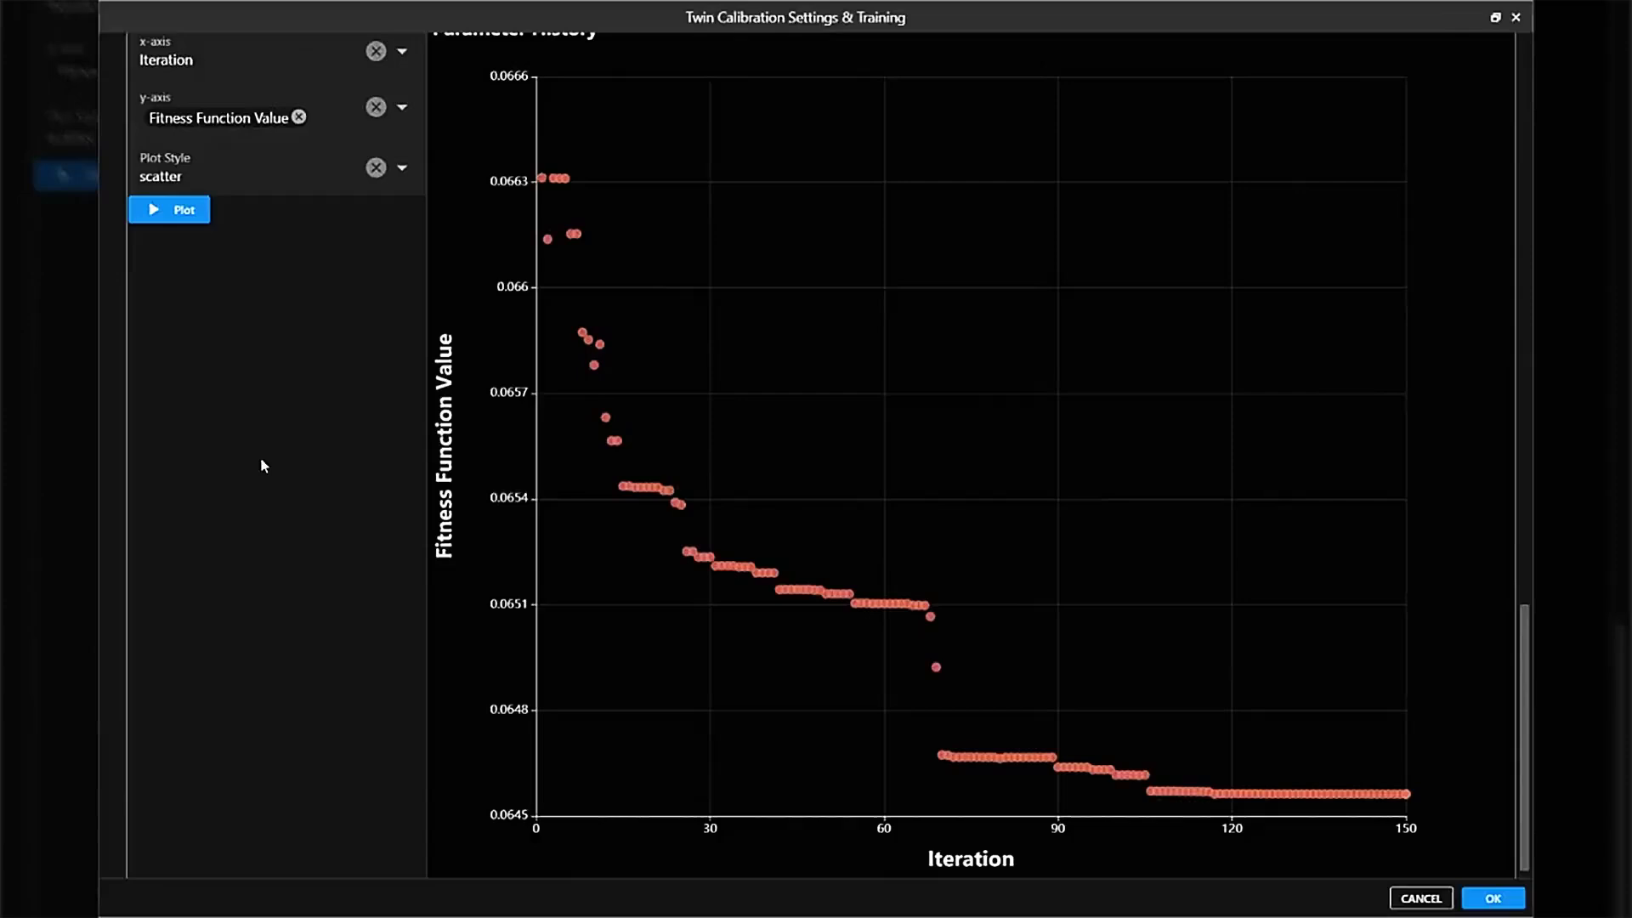
left_click(402, 108)
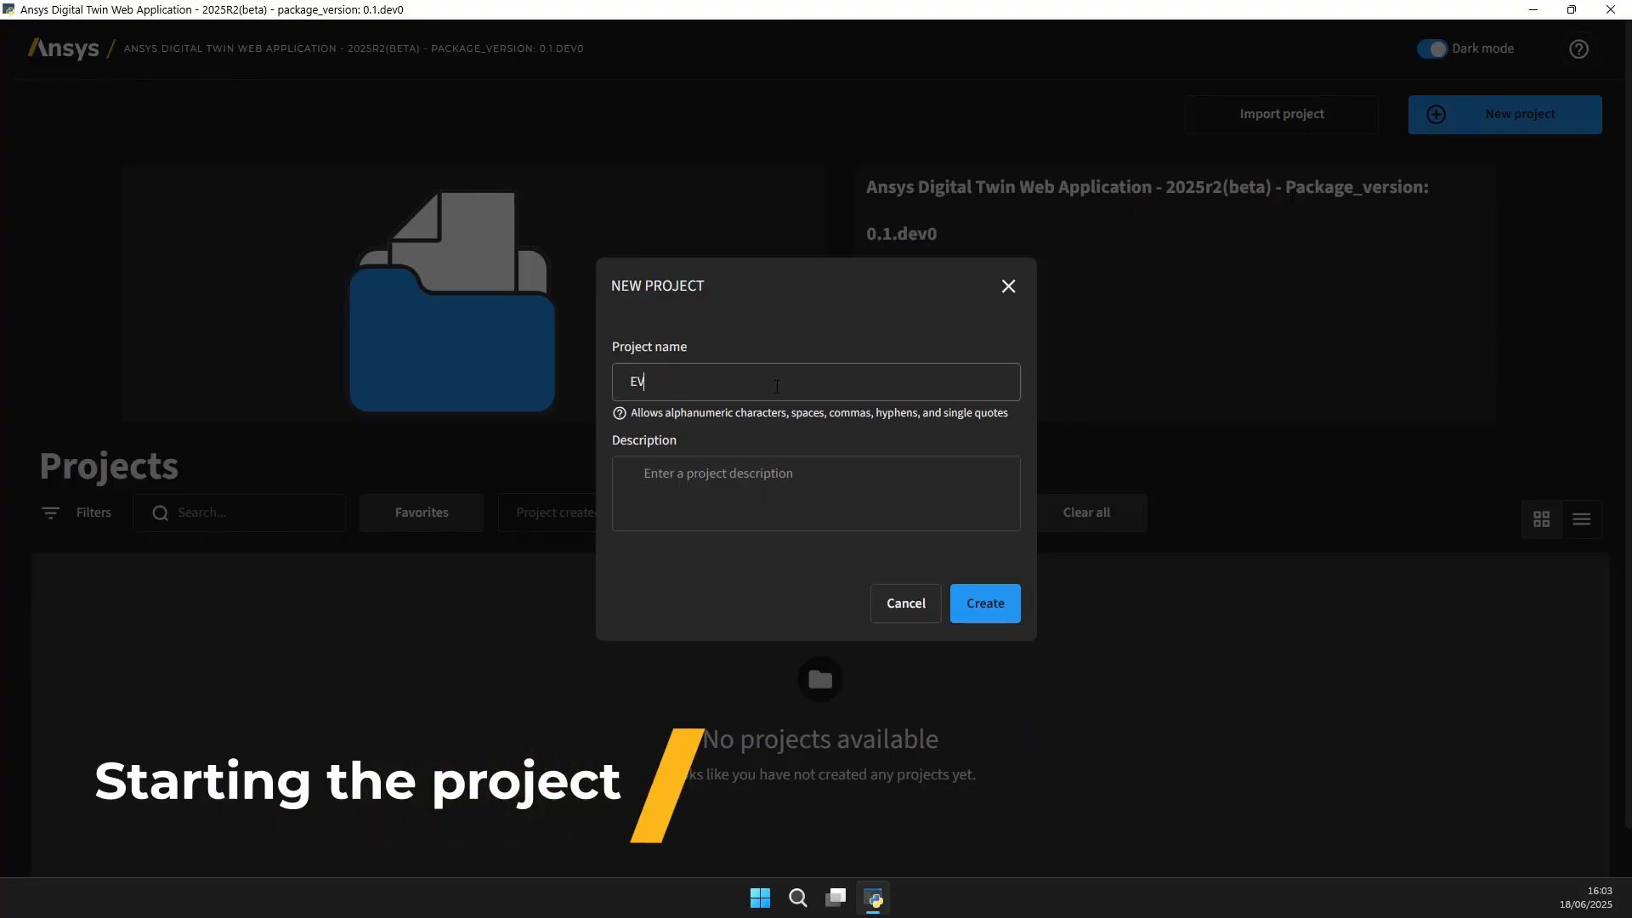
Step: Describe the EV Range project as 'Predict battery SoC' and create it
type("Predict battery SoC")
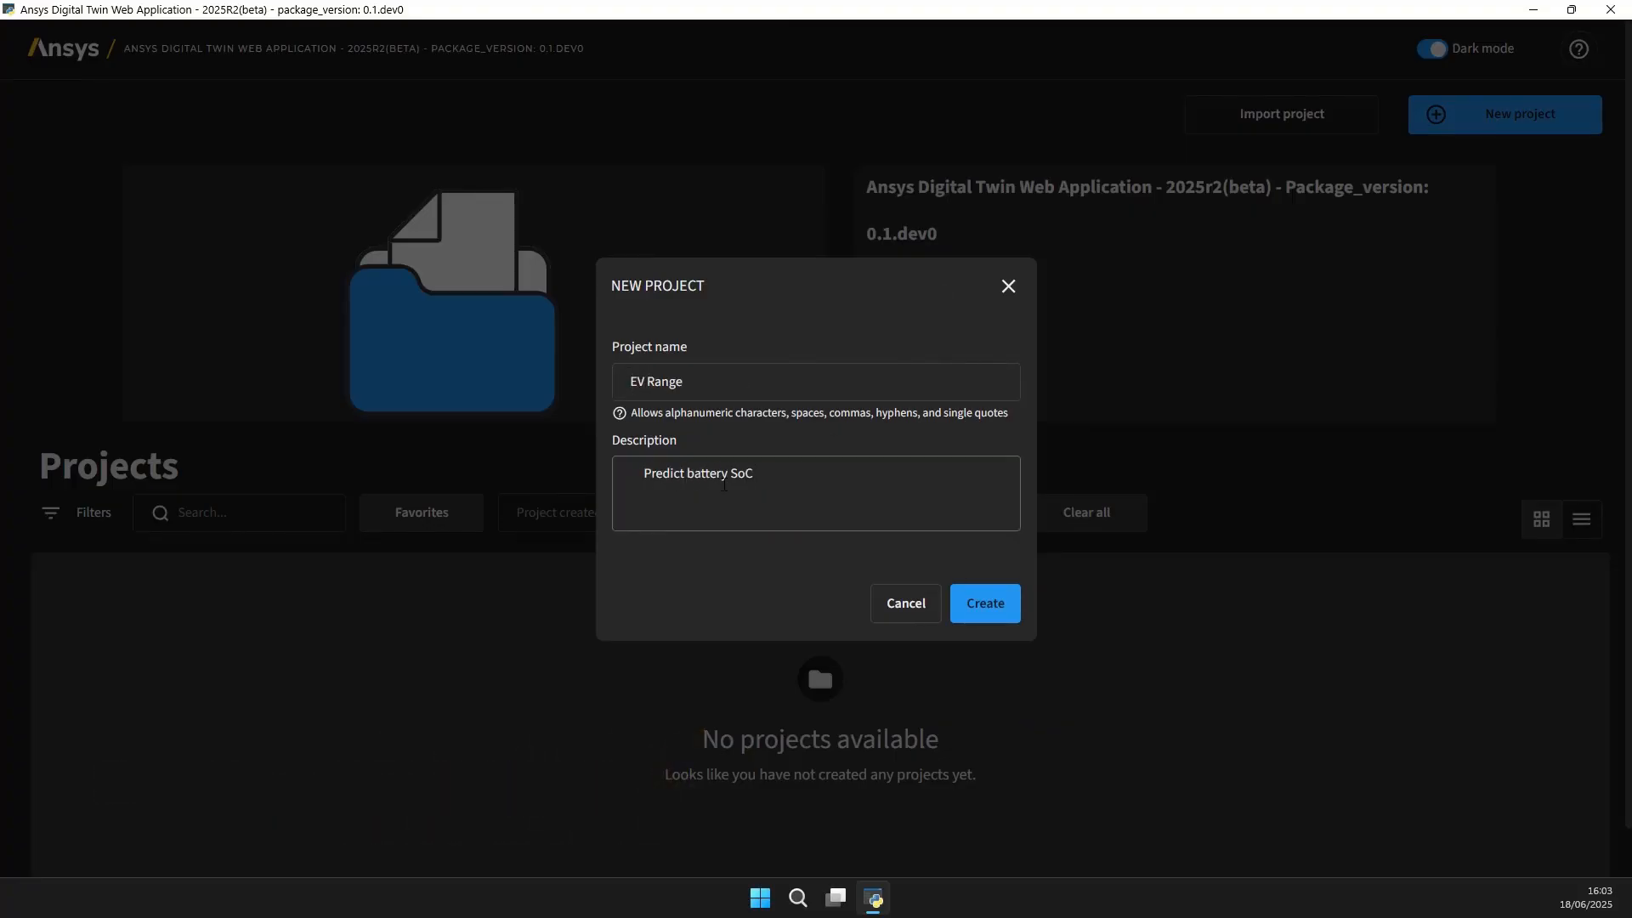
left_click(983, 602)
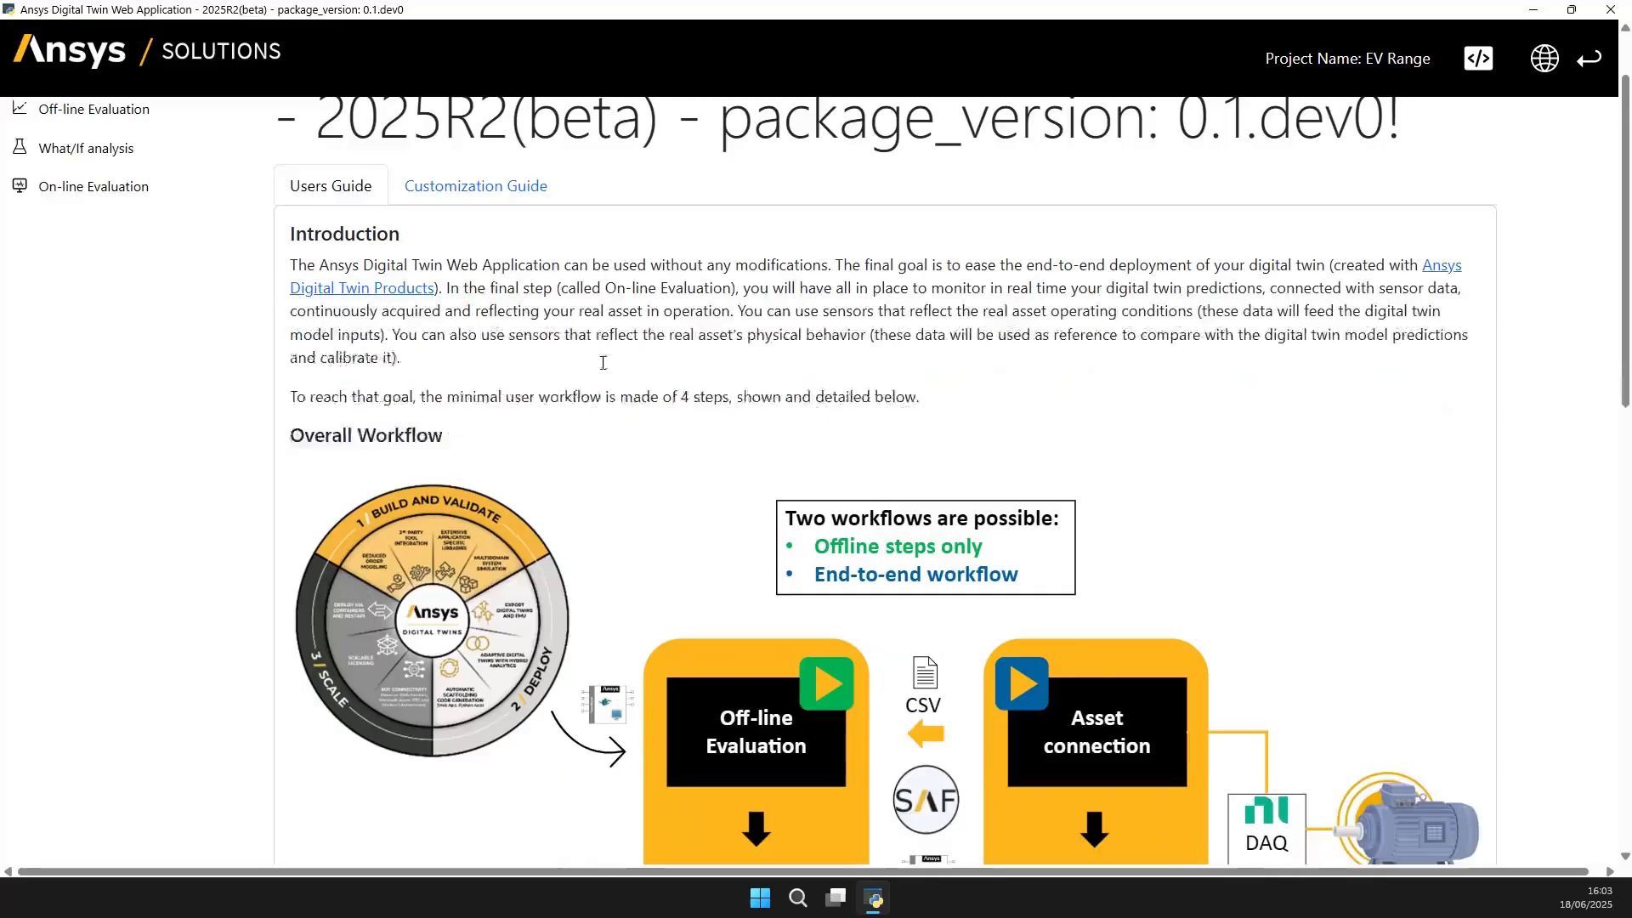
Step: Upload DriveCycles_short.csv in Asset Connection to create the AccelerateDecelerate, NEDC and WLTP sensors
scroll("down", 3)
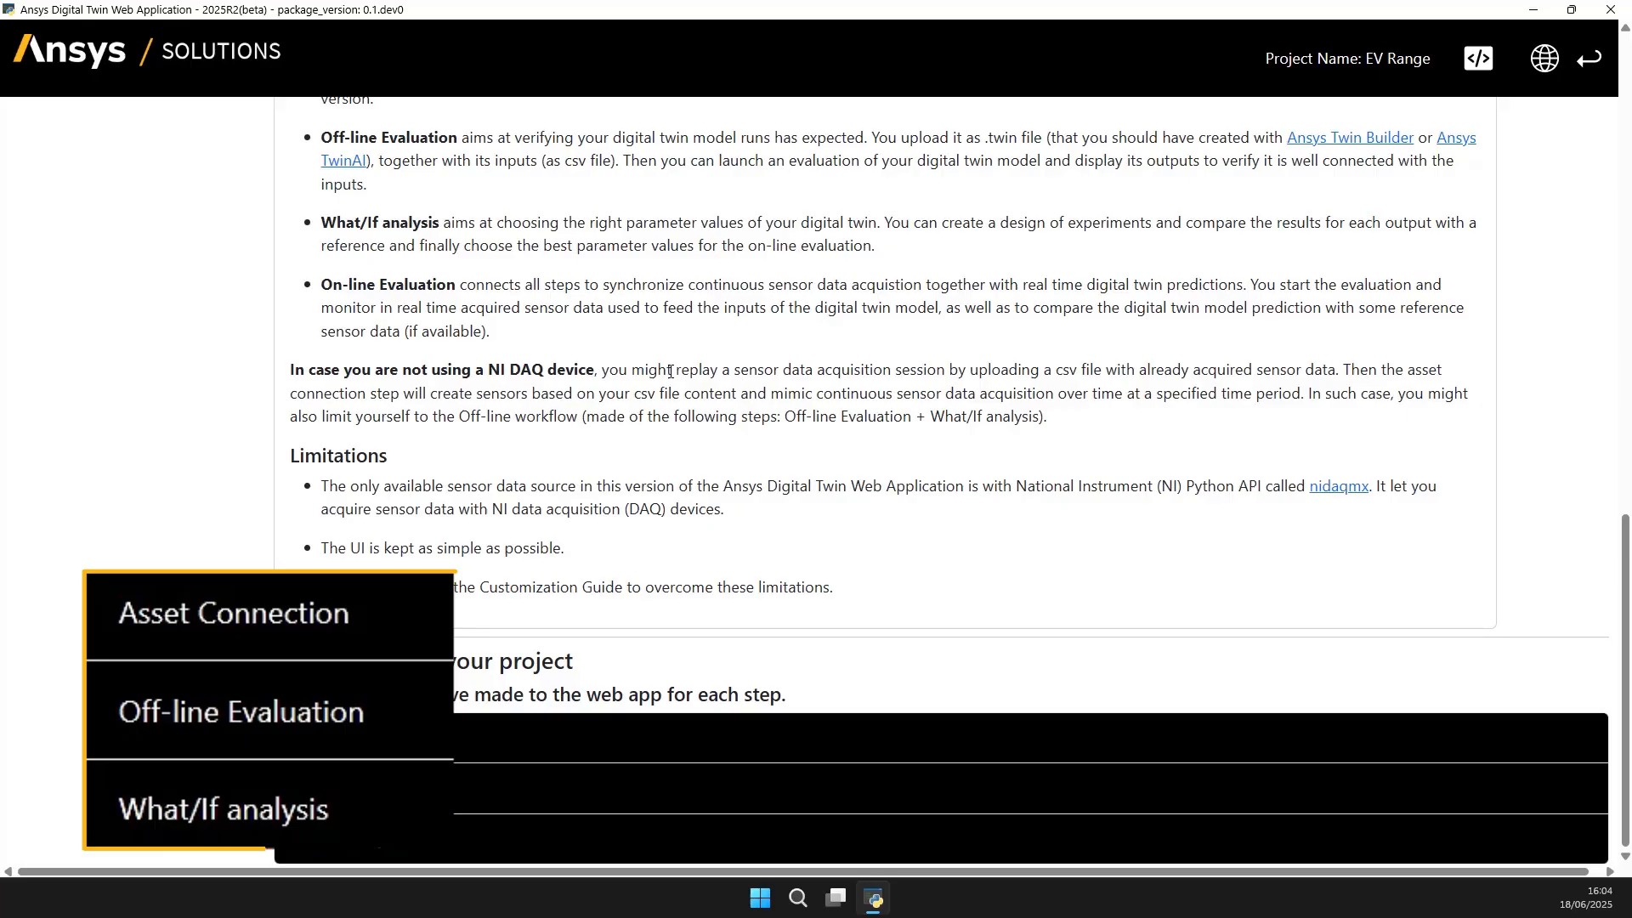
left_click(232, 612)
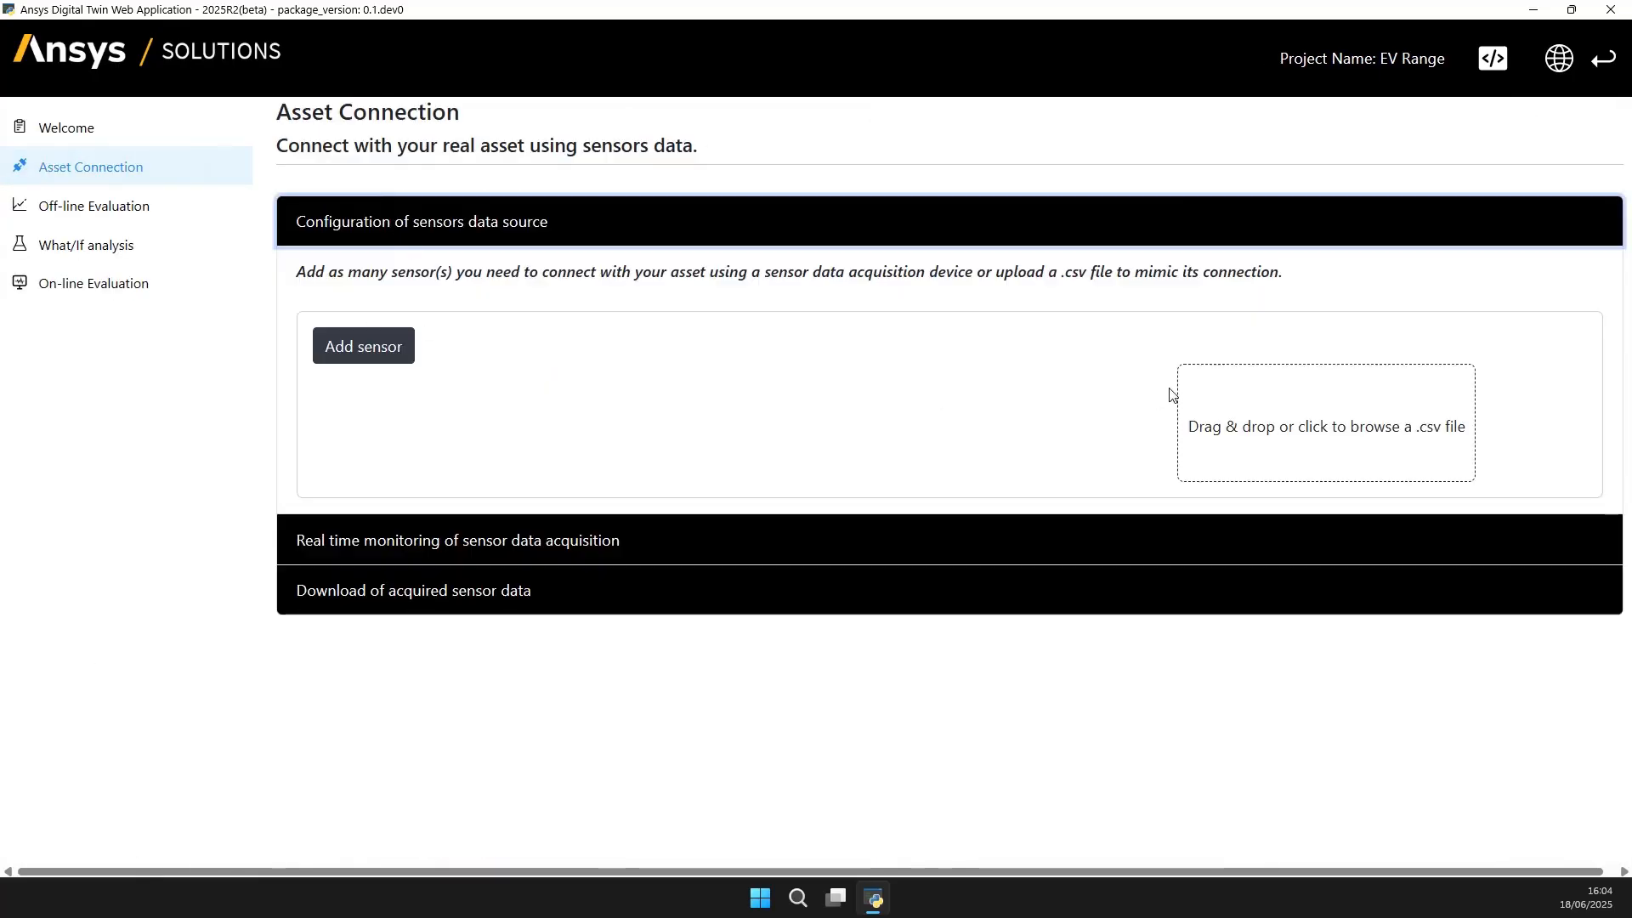
left_click(1325, 423)
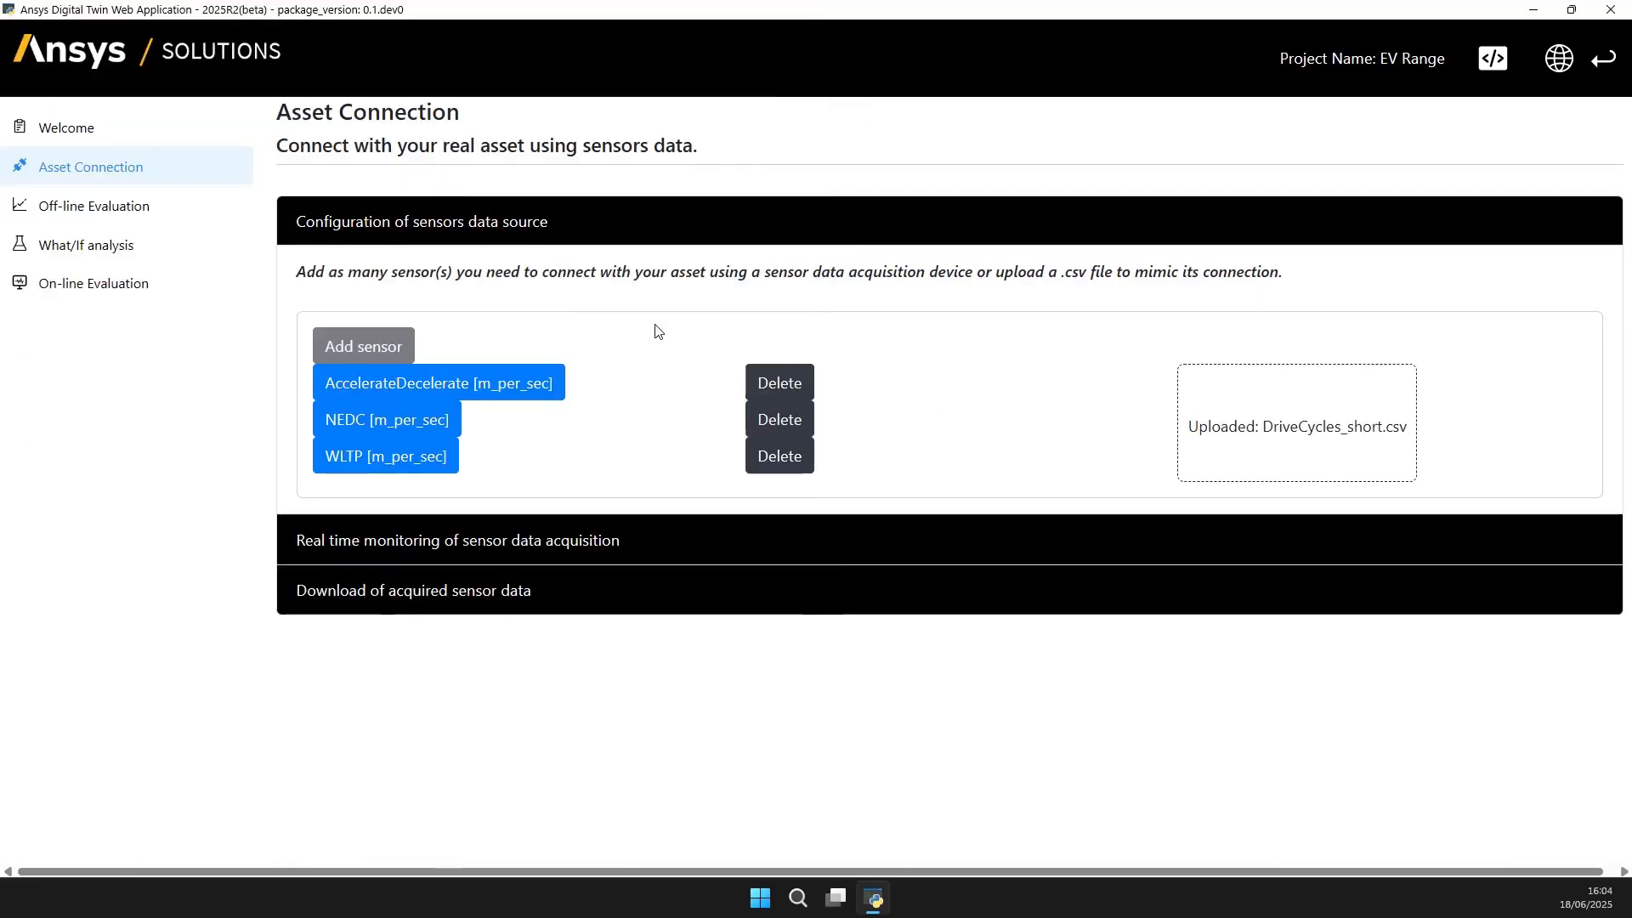
scroll("down", 3)
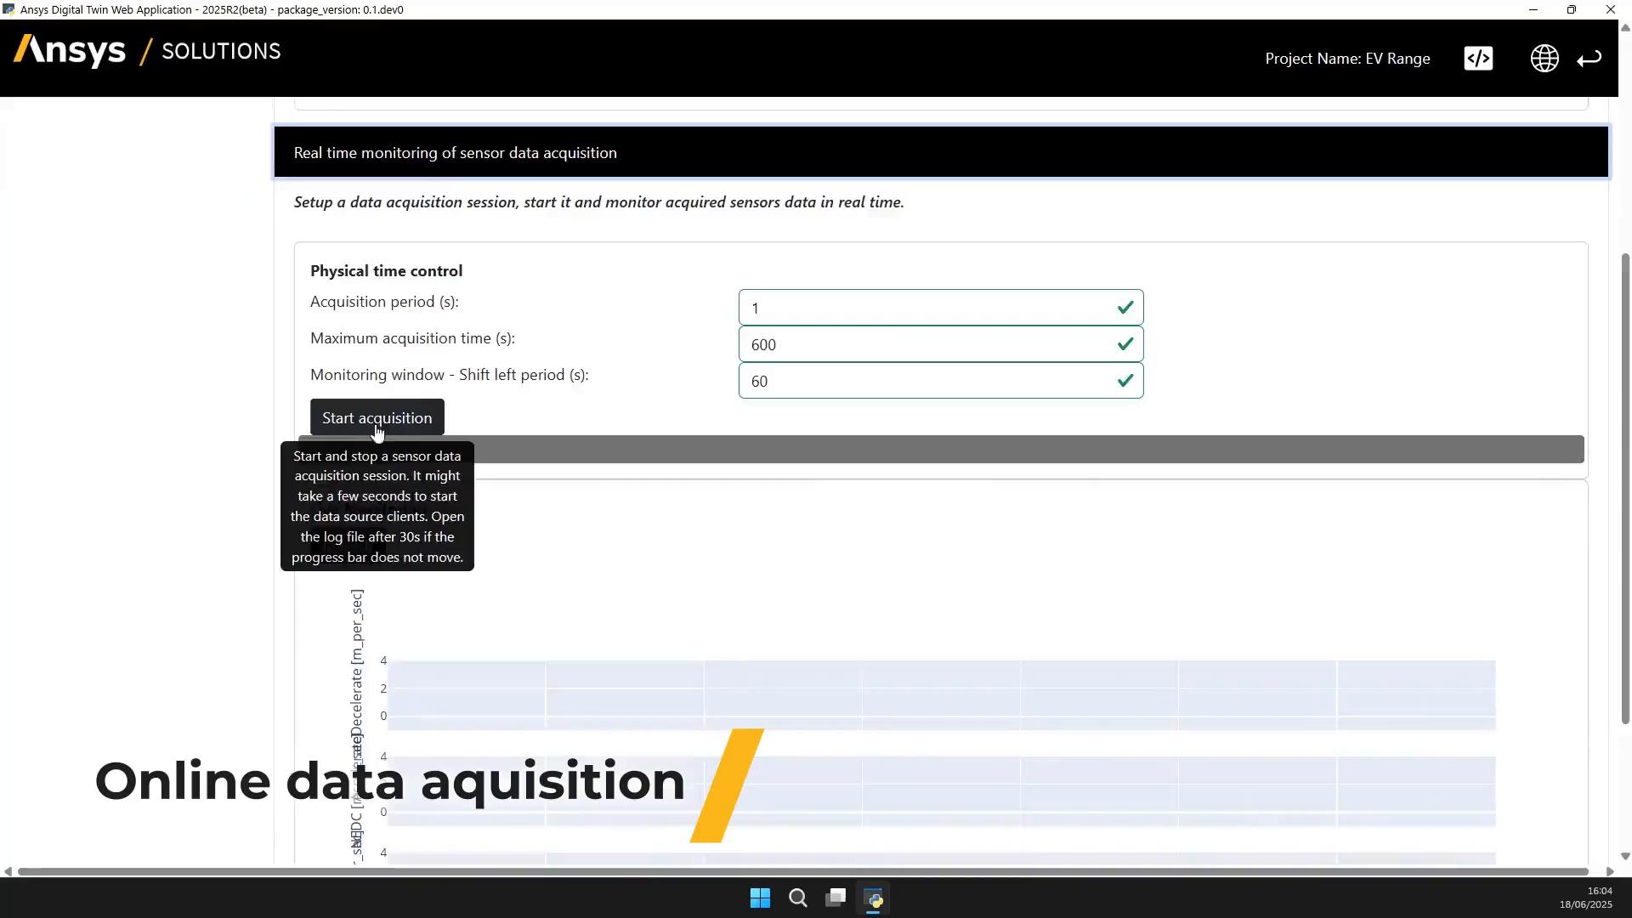
Step: Start sensor acquisition, then update the DOE in What/If analysis
left_click(377, 417)
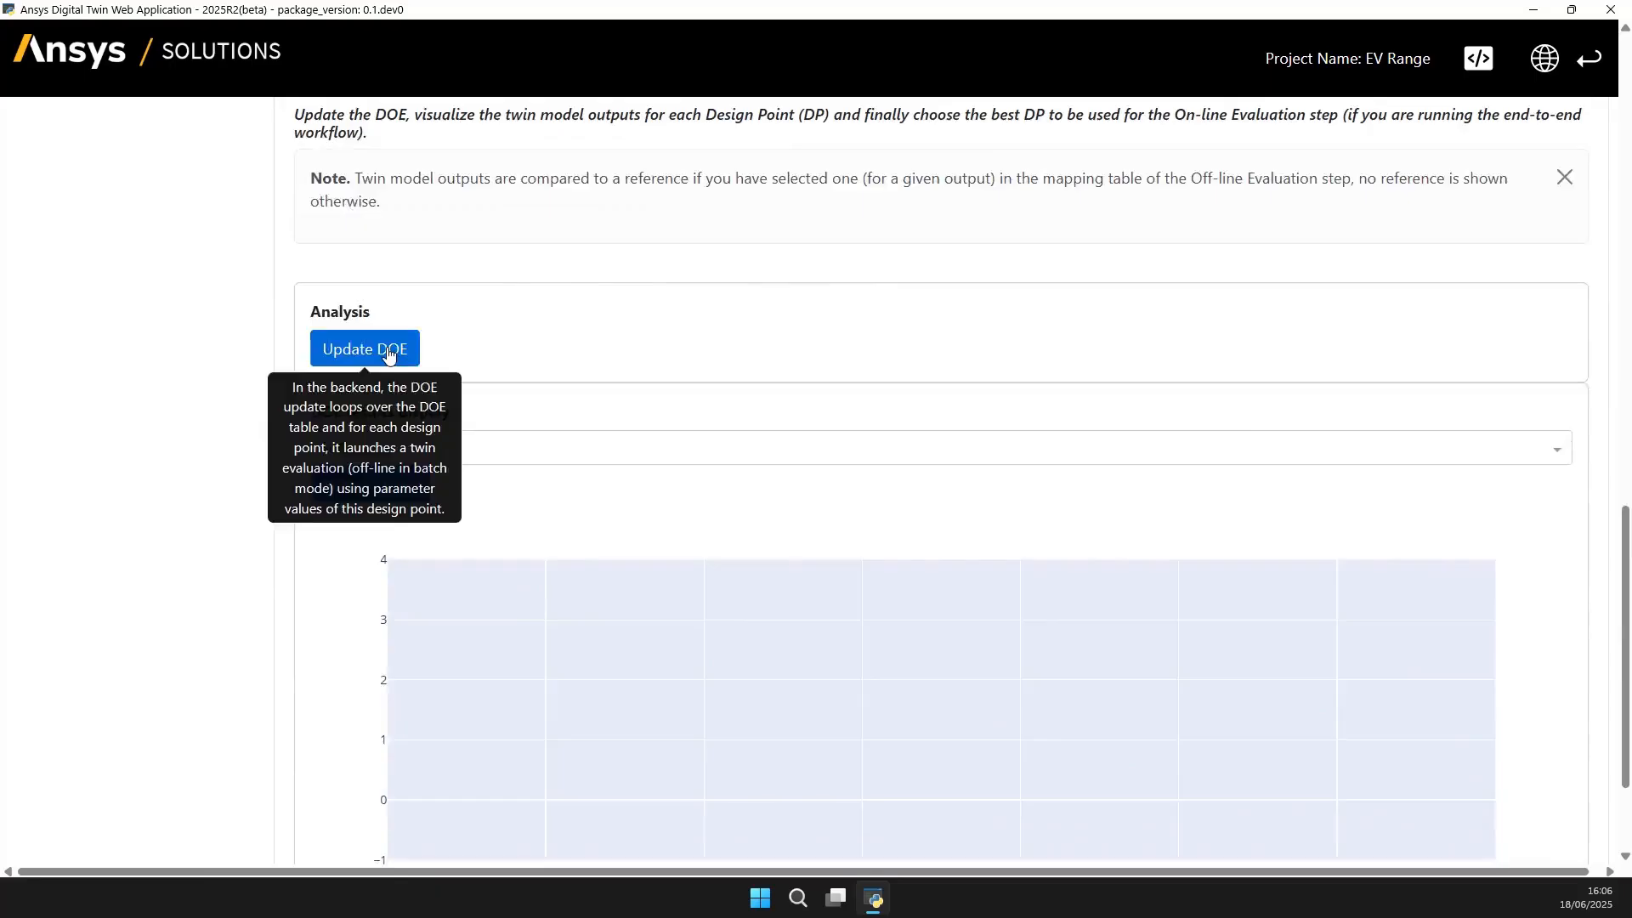
left_click(364, 349)
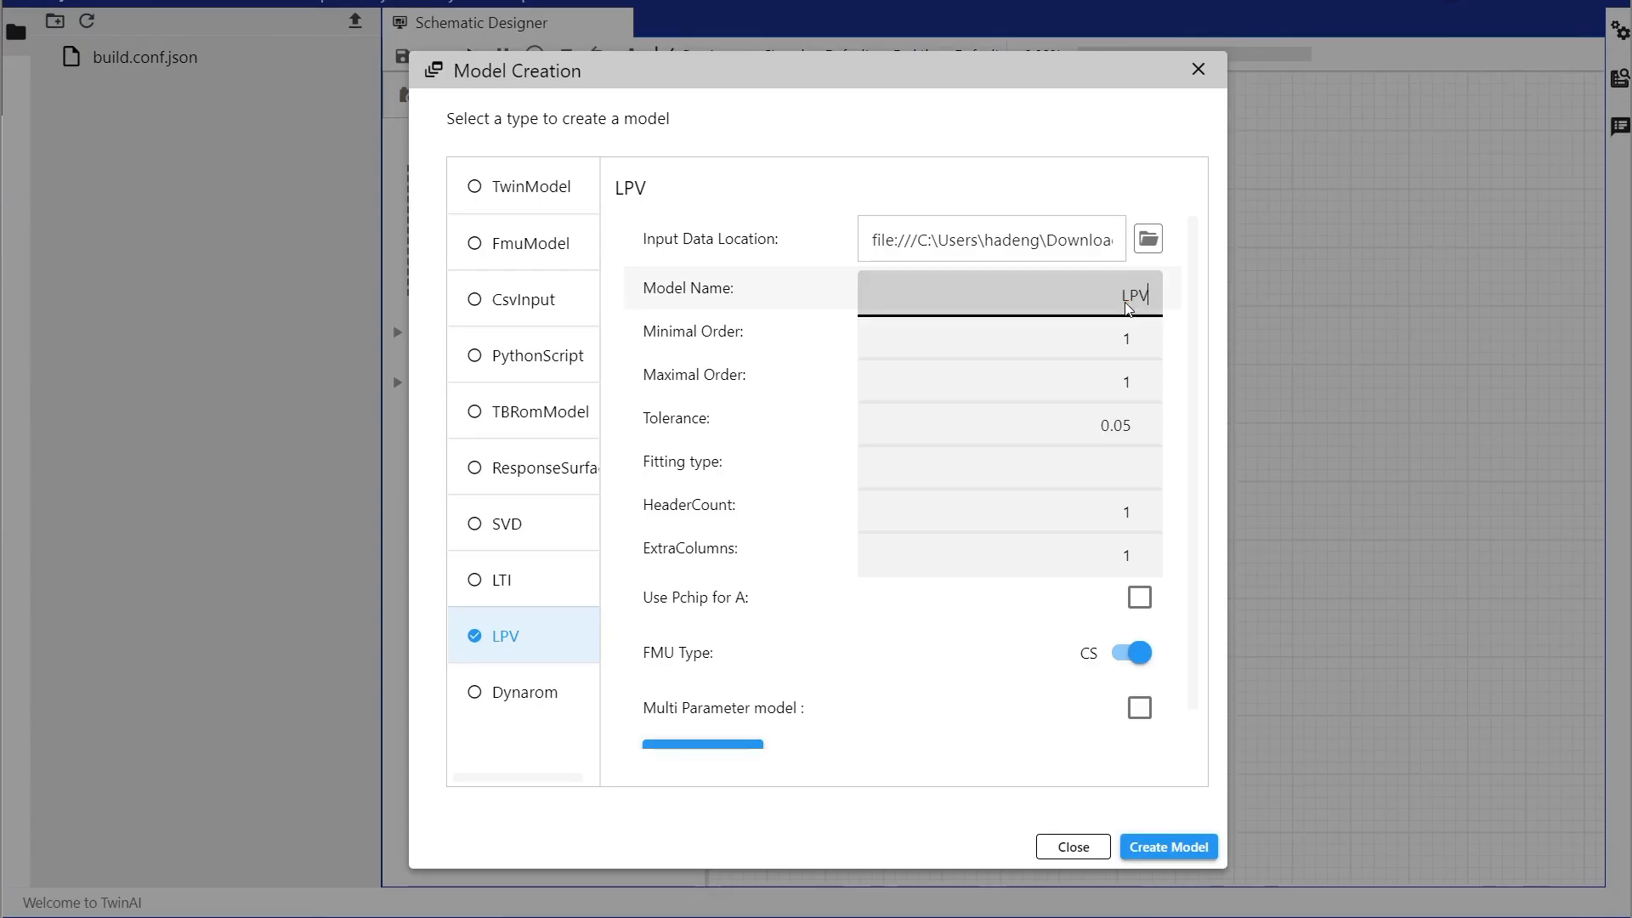
Step: Make the LPV_ROM model multi-parameter and load its configuration
left_click(1139, 708)
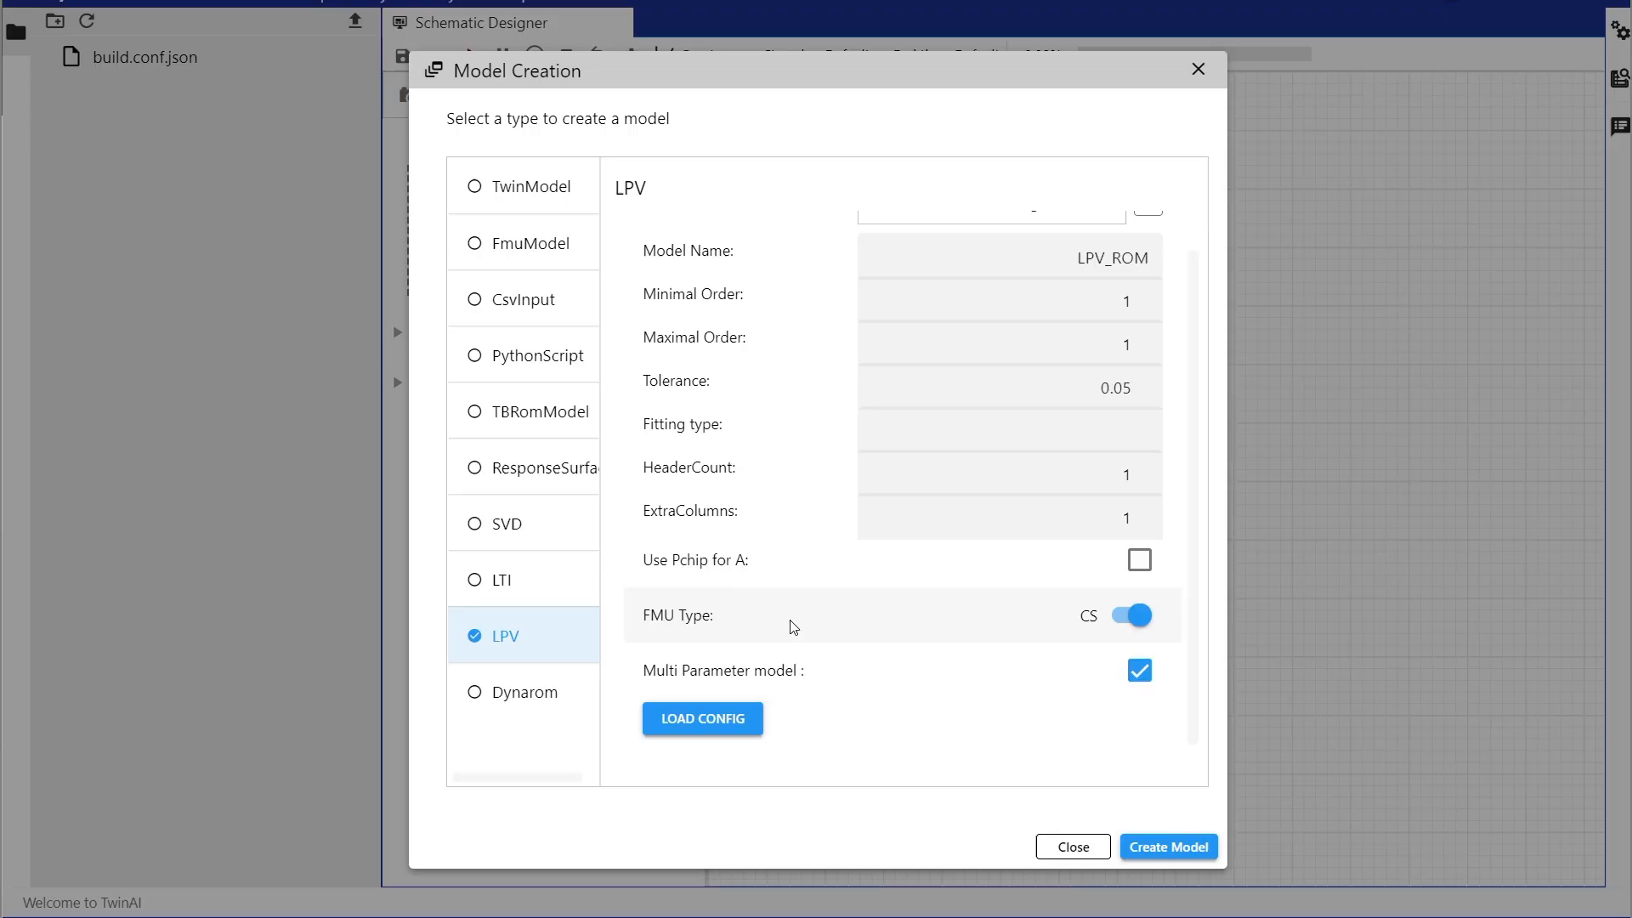
left_click(1072, 846)
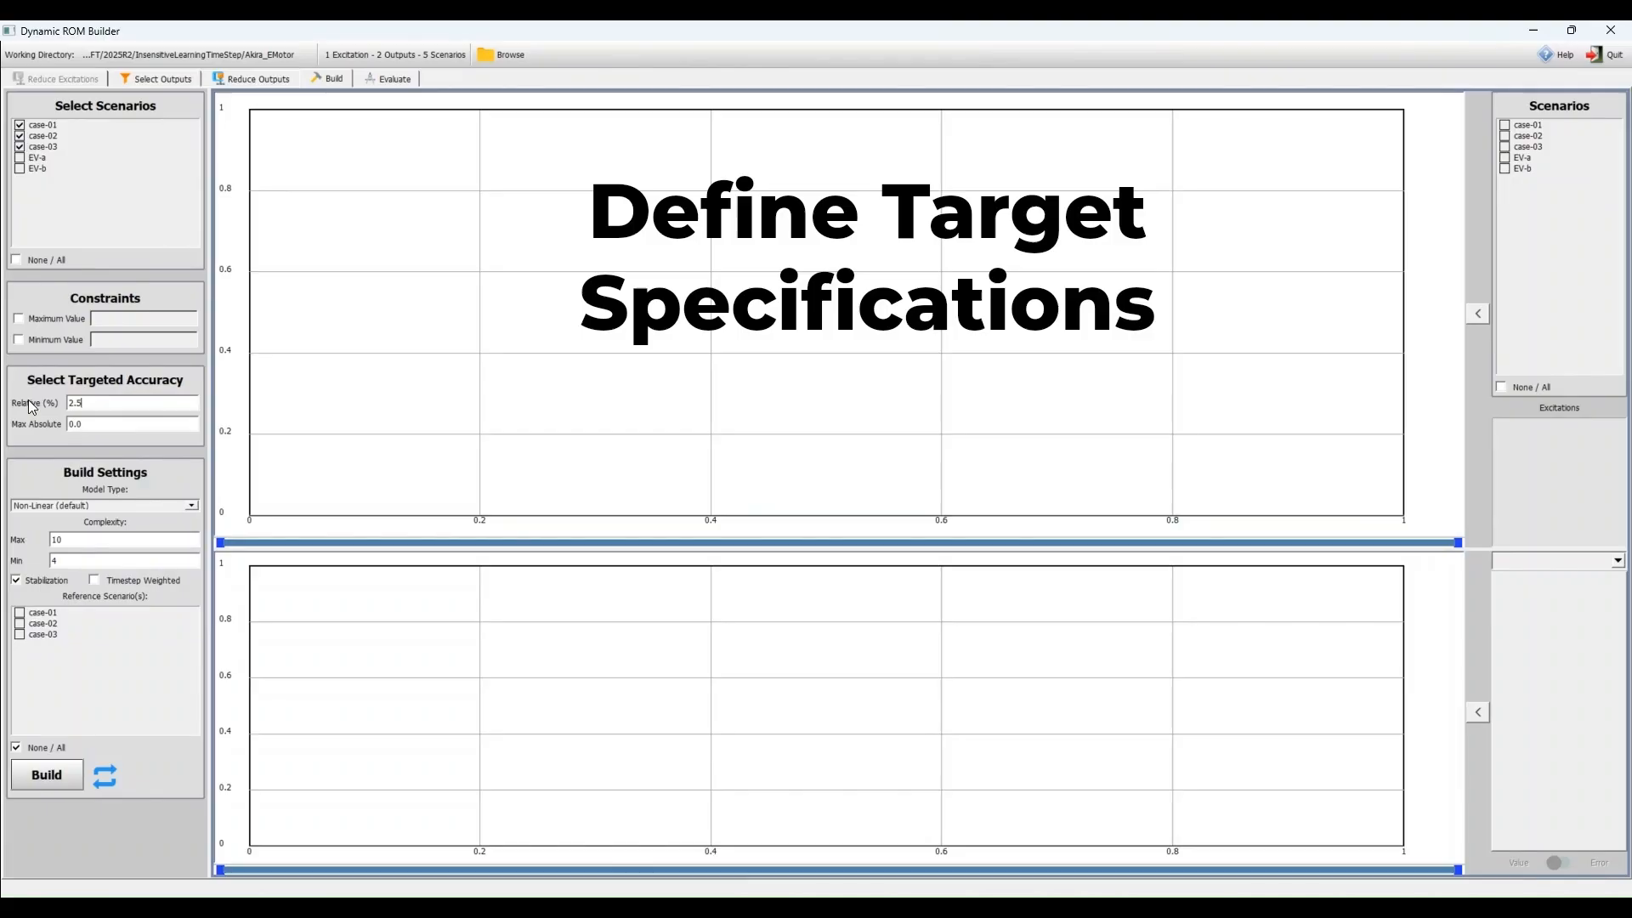
Step: Plot case-01 and the EV-a scenario, and enable timestep-weighted training errors
left_click(120, 539)
type("6")
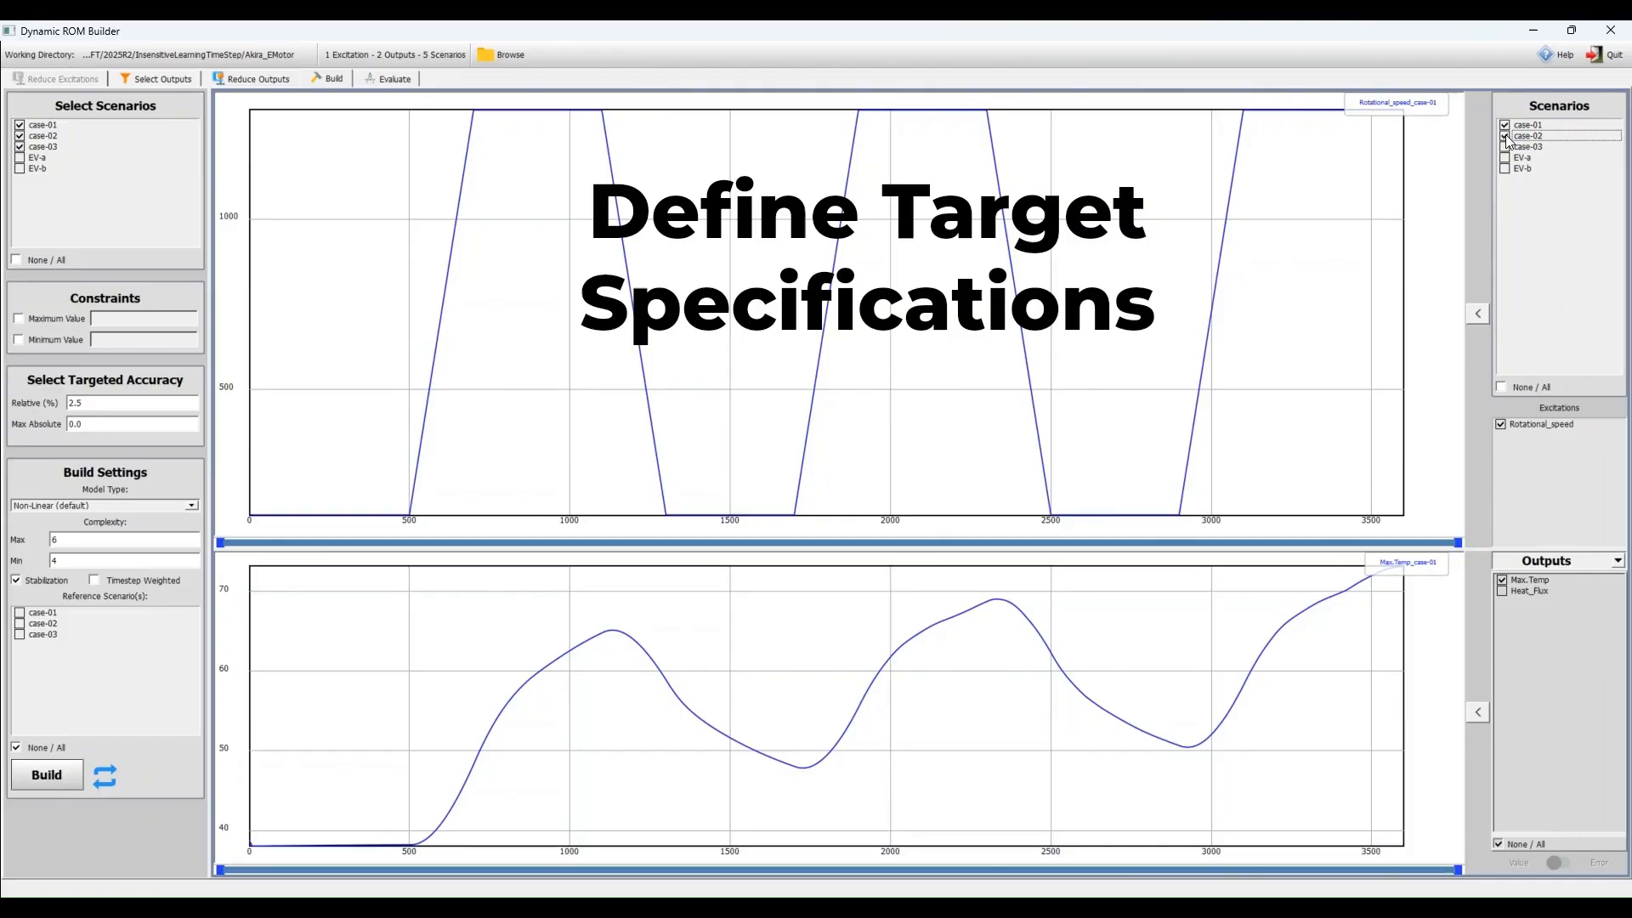
left_click(1503, 159)
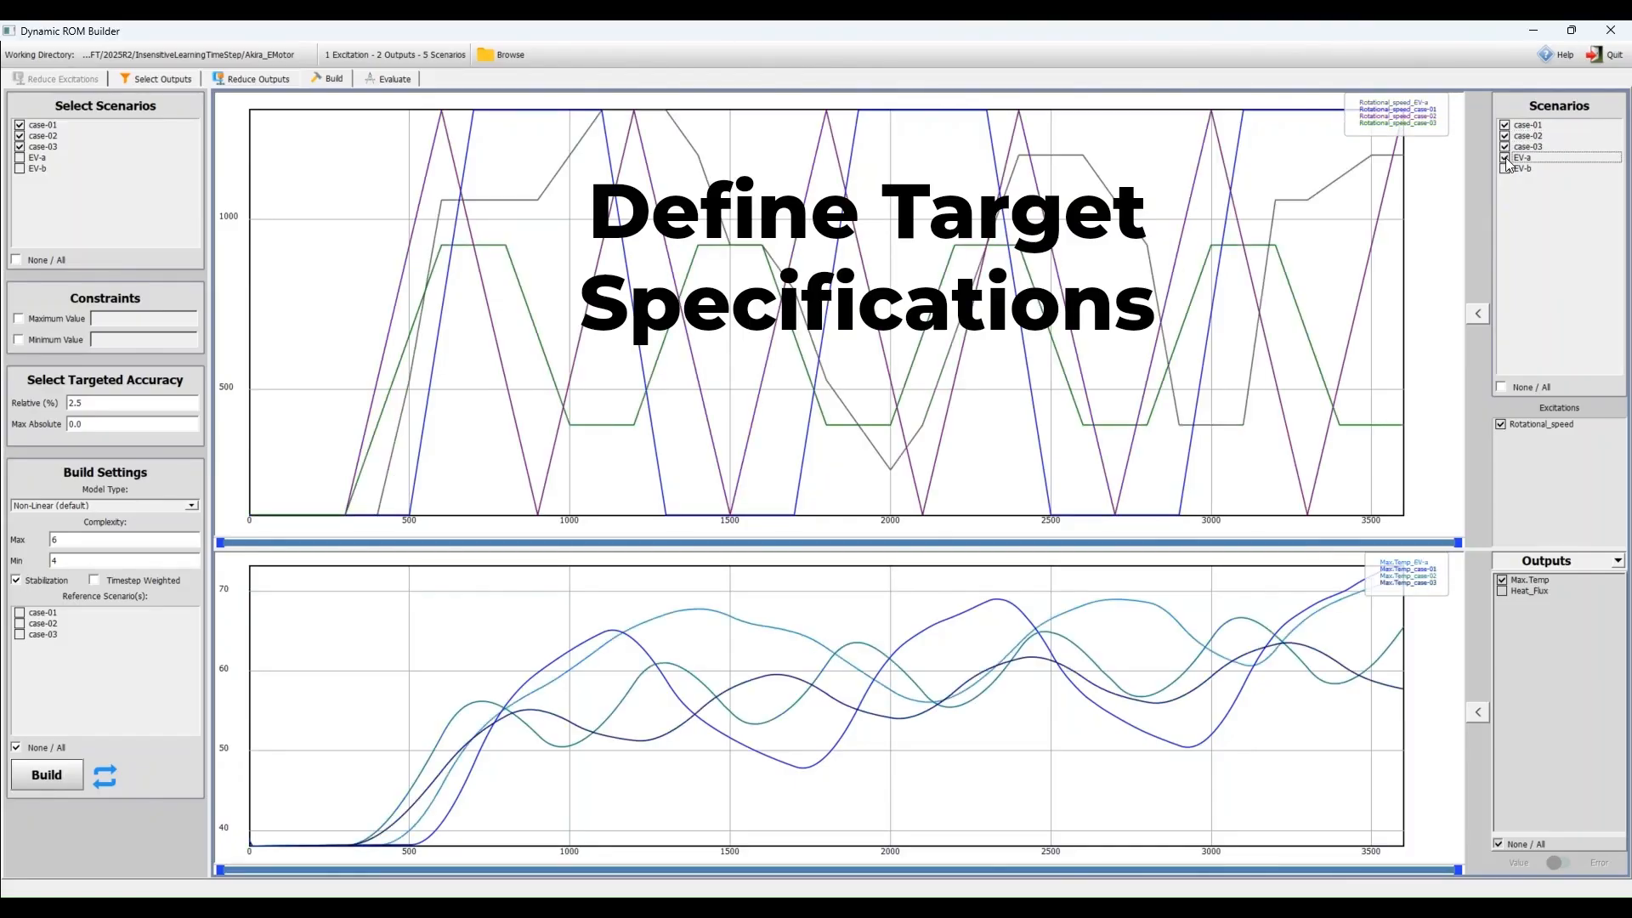
left_click(1502, 157)
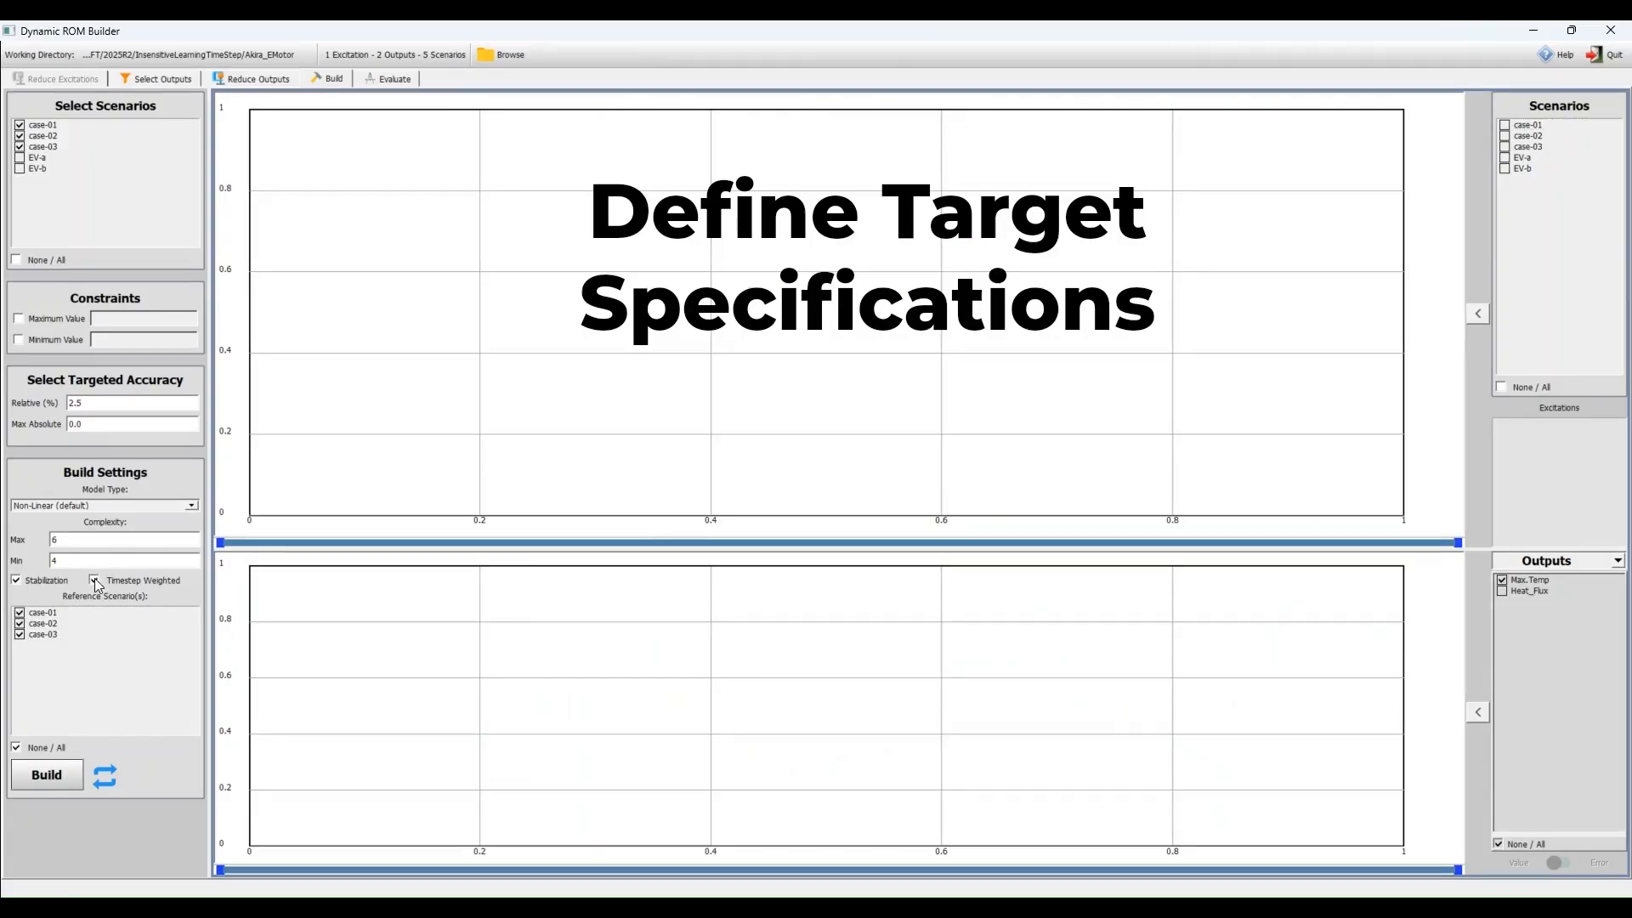
left_click(47, 775)
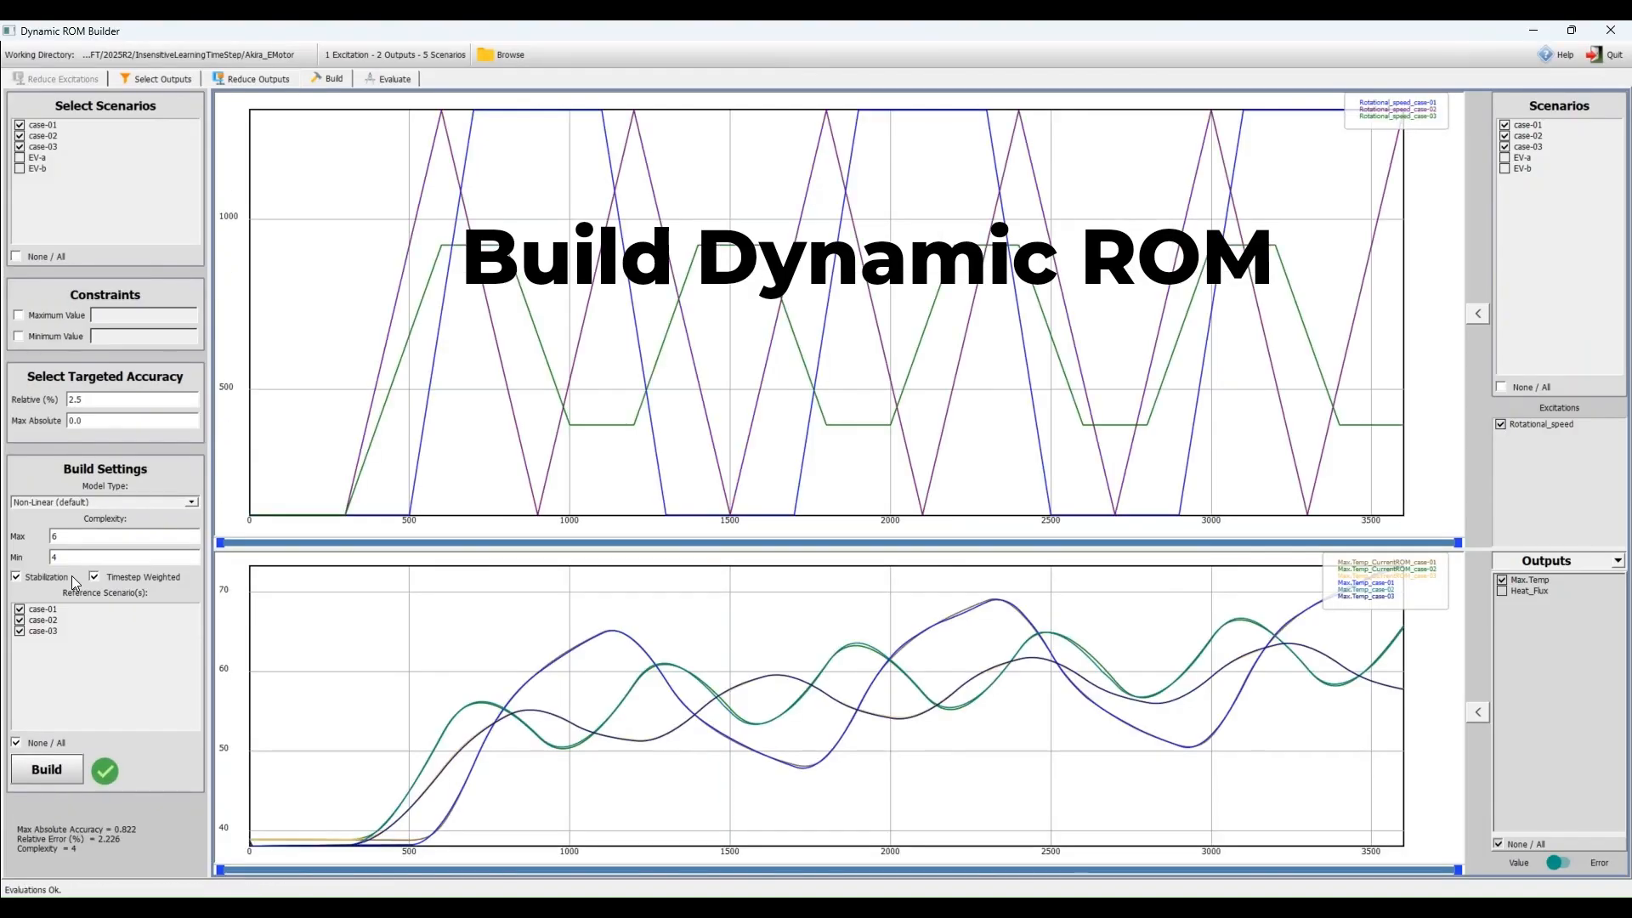
Step: Evaluate the intermediate ROM on the EV-a validation scenario, then list the ROM types to build
left_click(394, 79)
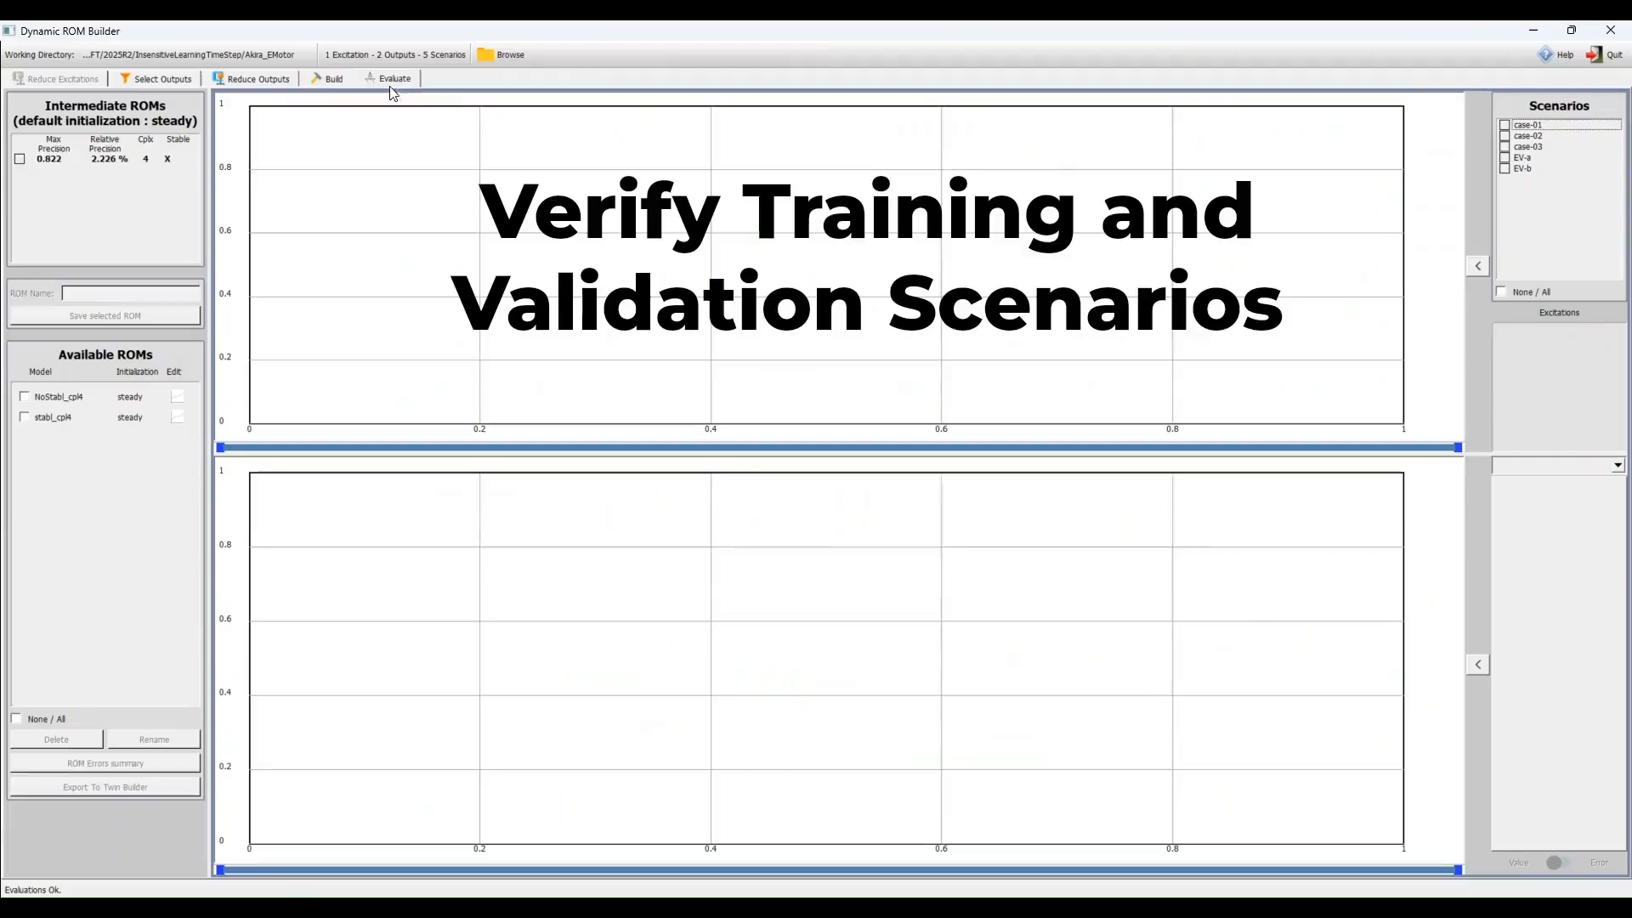
left_click(19, 159)
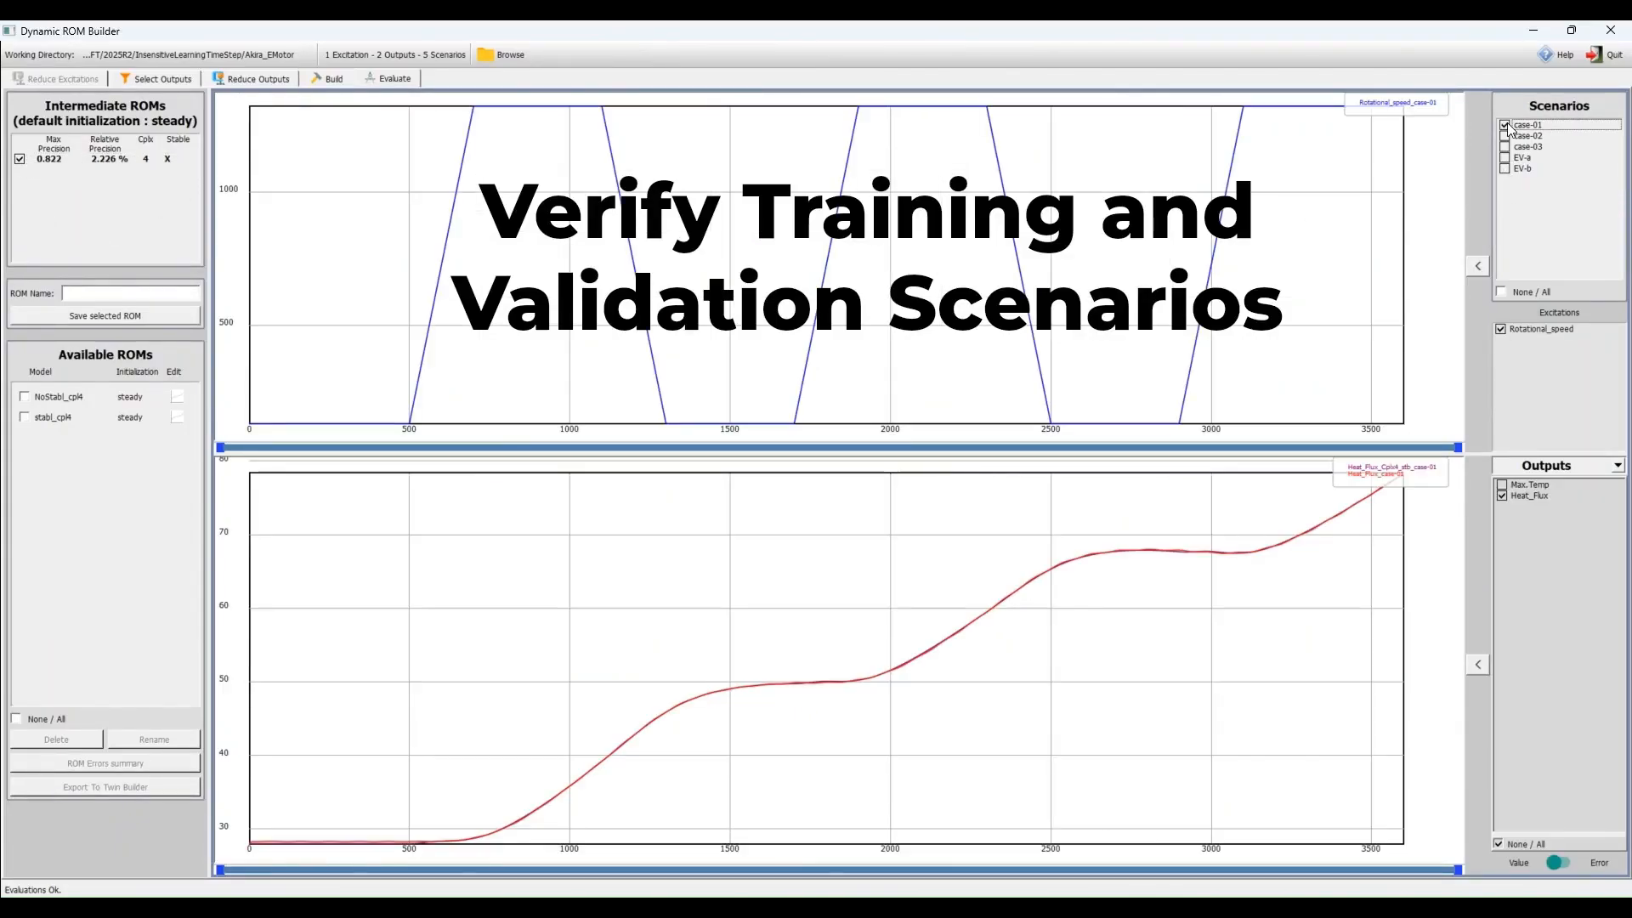
left_click(1503, 125)
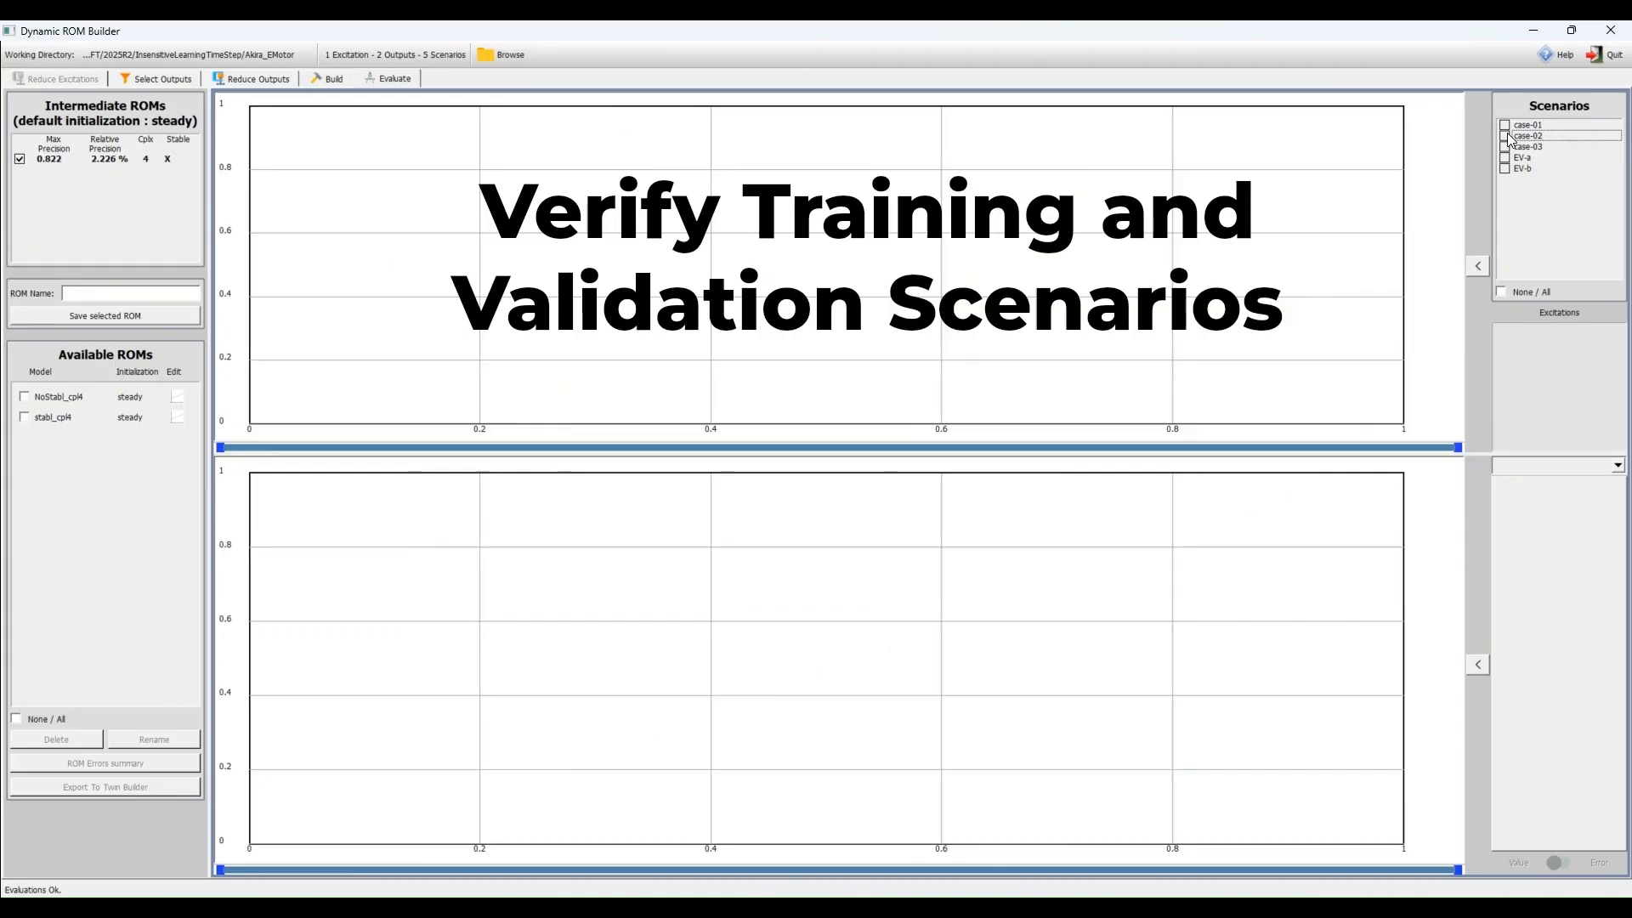
left_click(1505, 158)
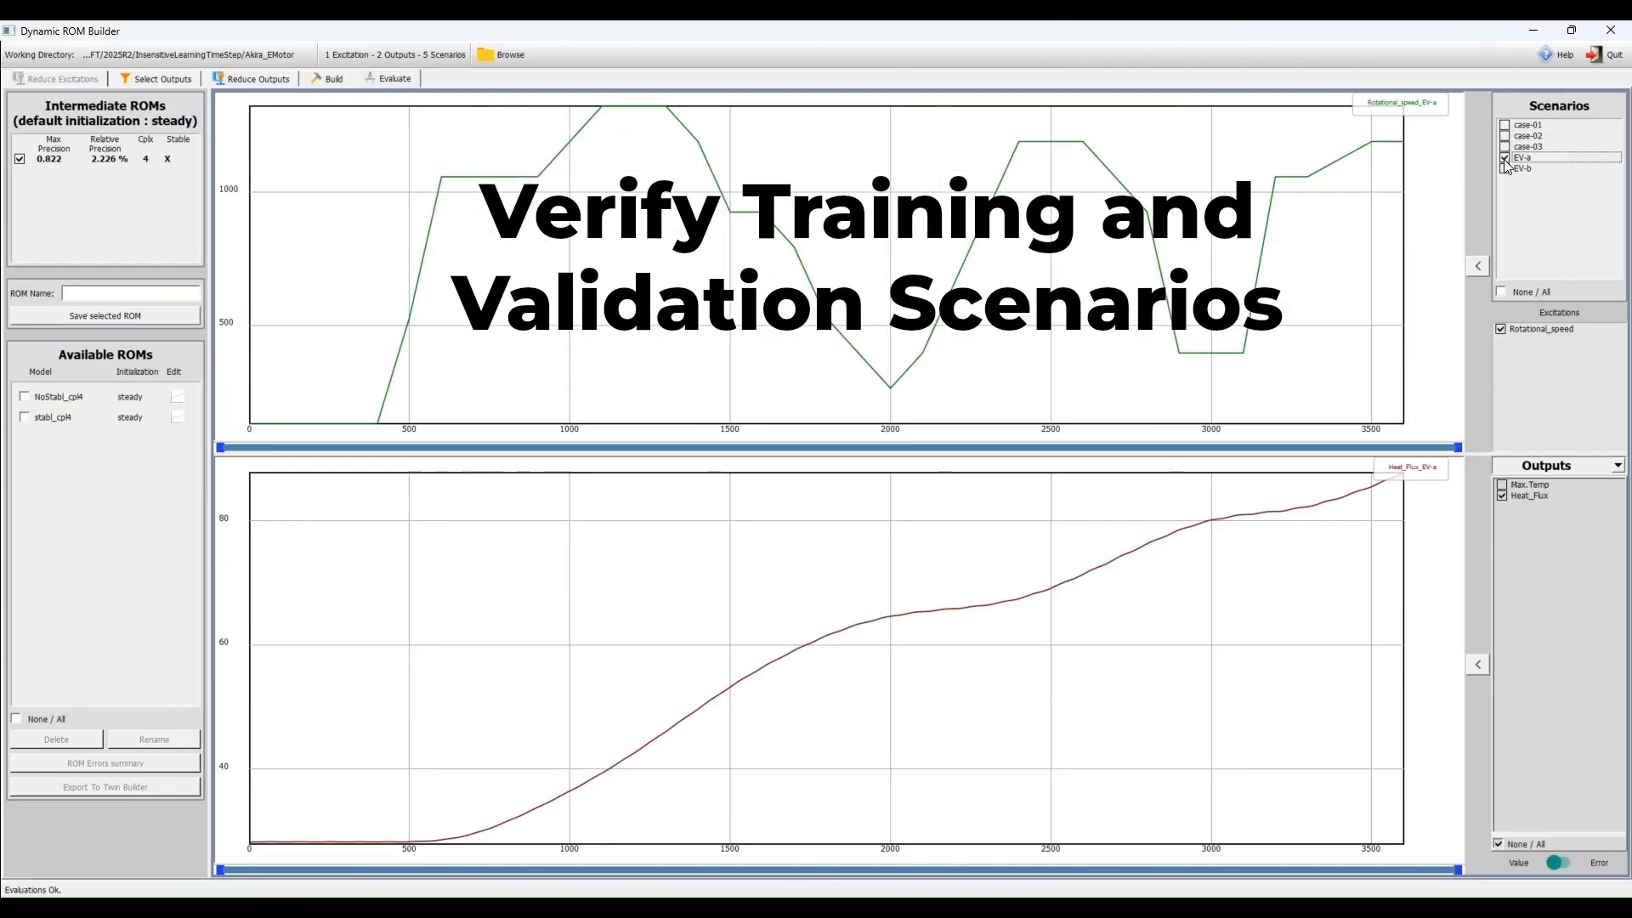
left_click(1504, 168)
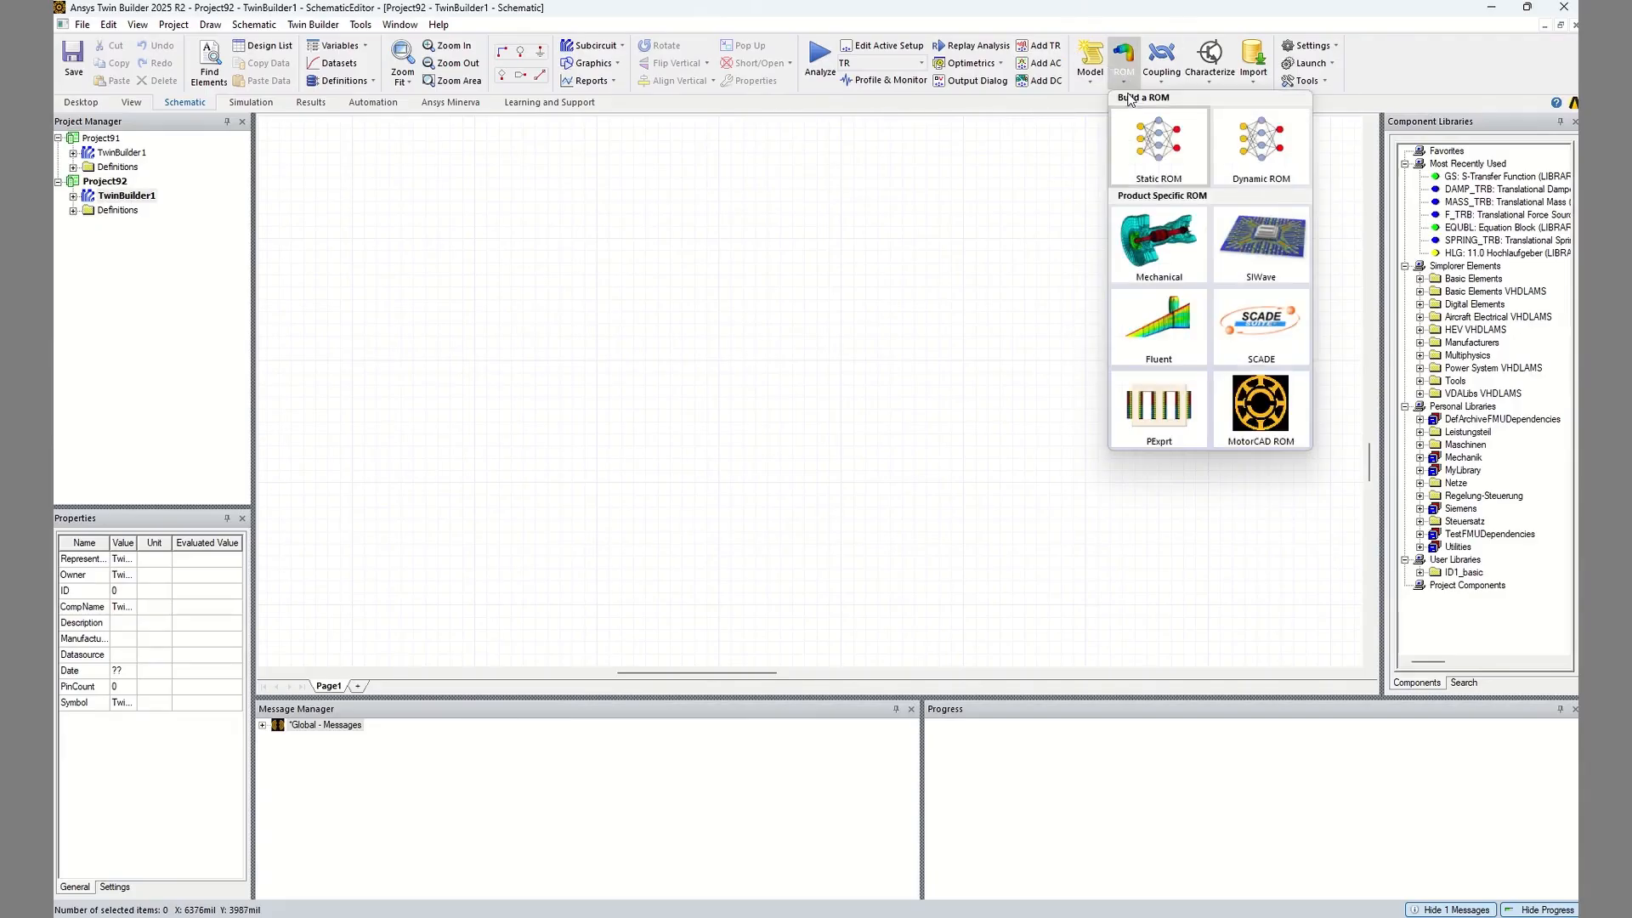
Step: Load the twinPackStatic_D3PLOT1 snapshot project into Static ROM Builder
left_click(1157, 143)
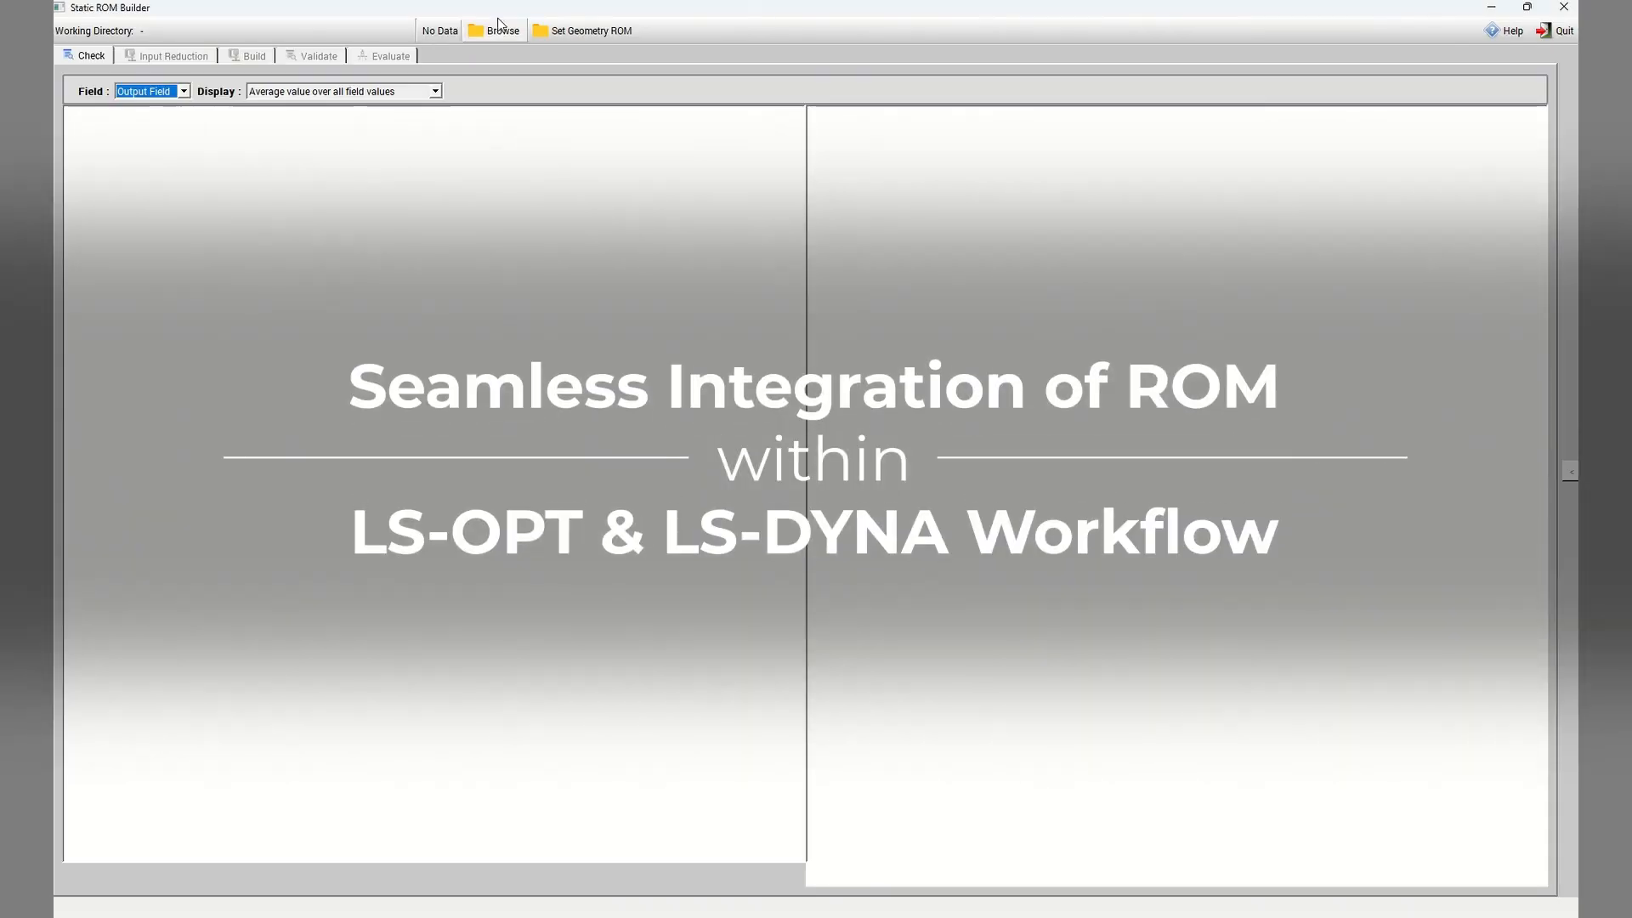
left_click(495, 30)
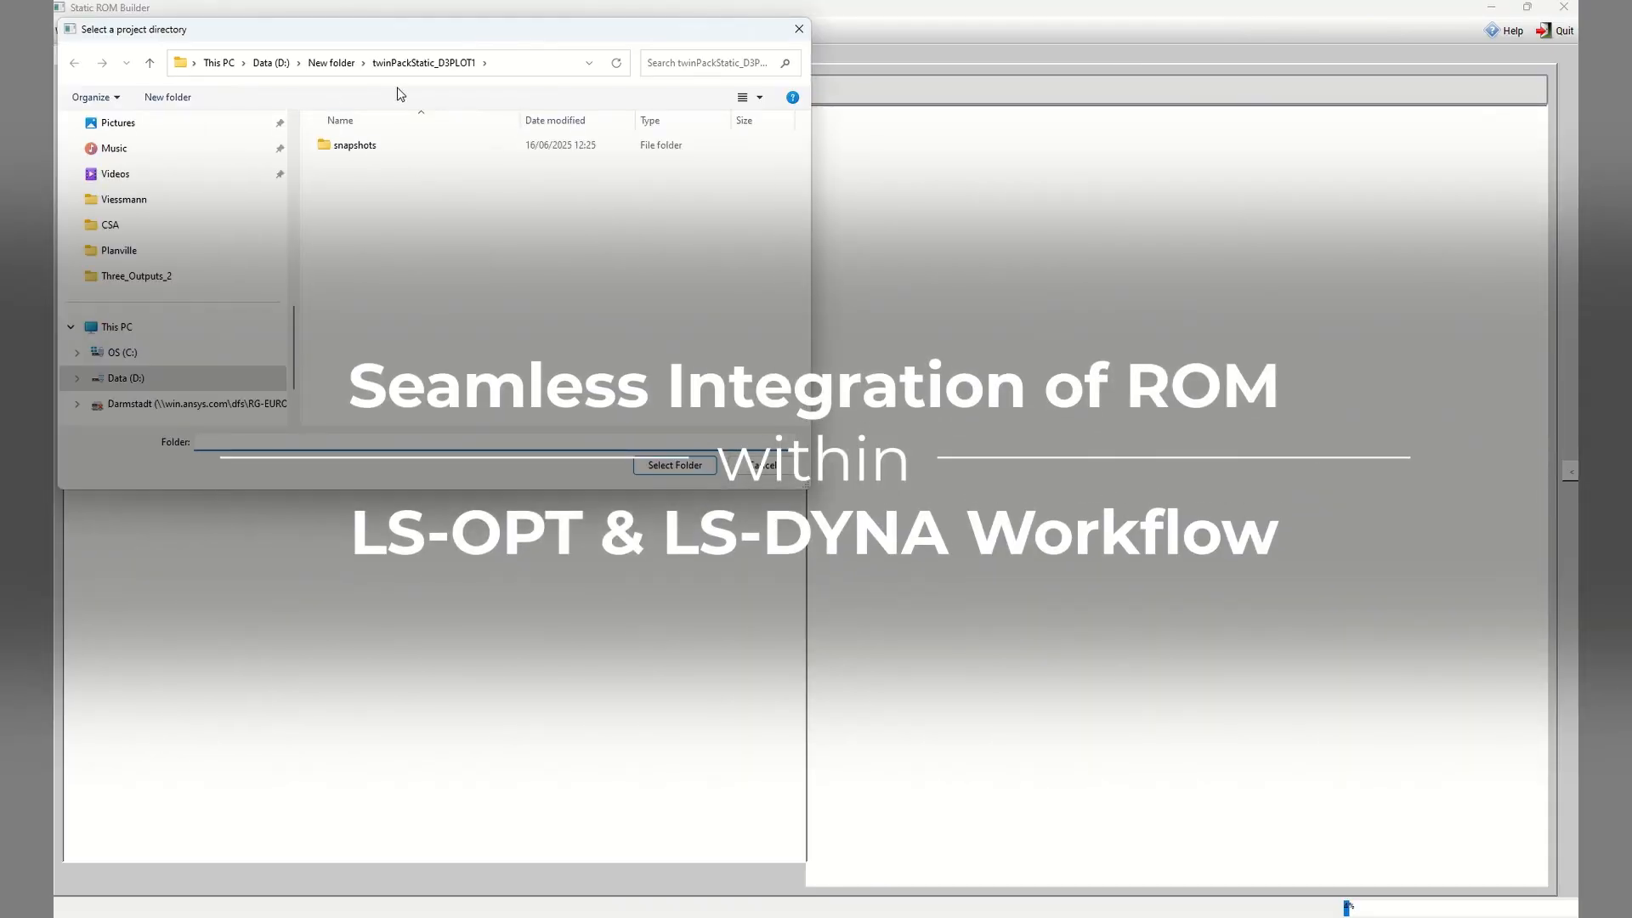
left_click(674, 465)
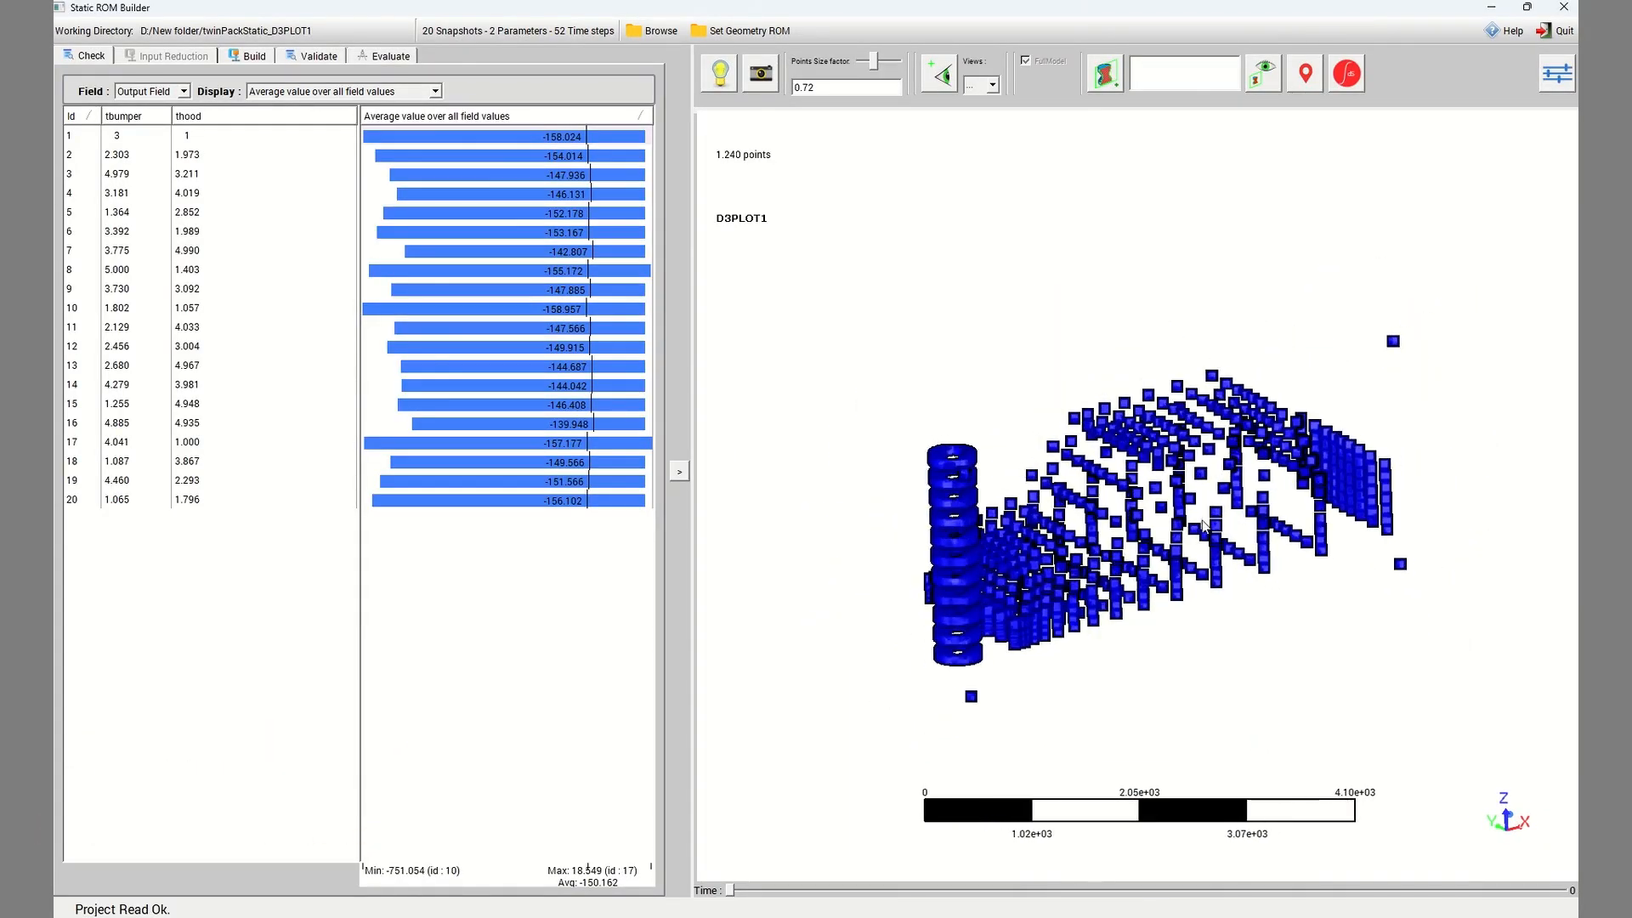
left_click_drag(843, 60, 880, 61)
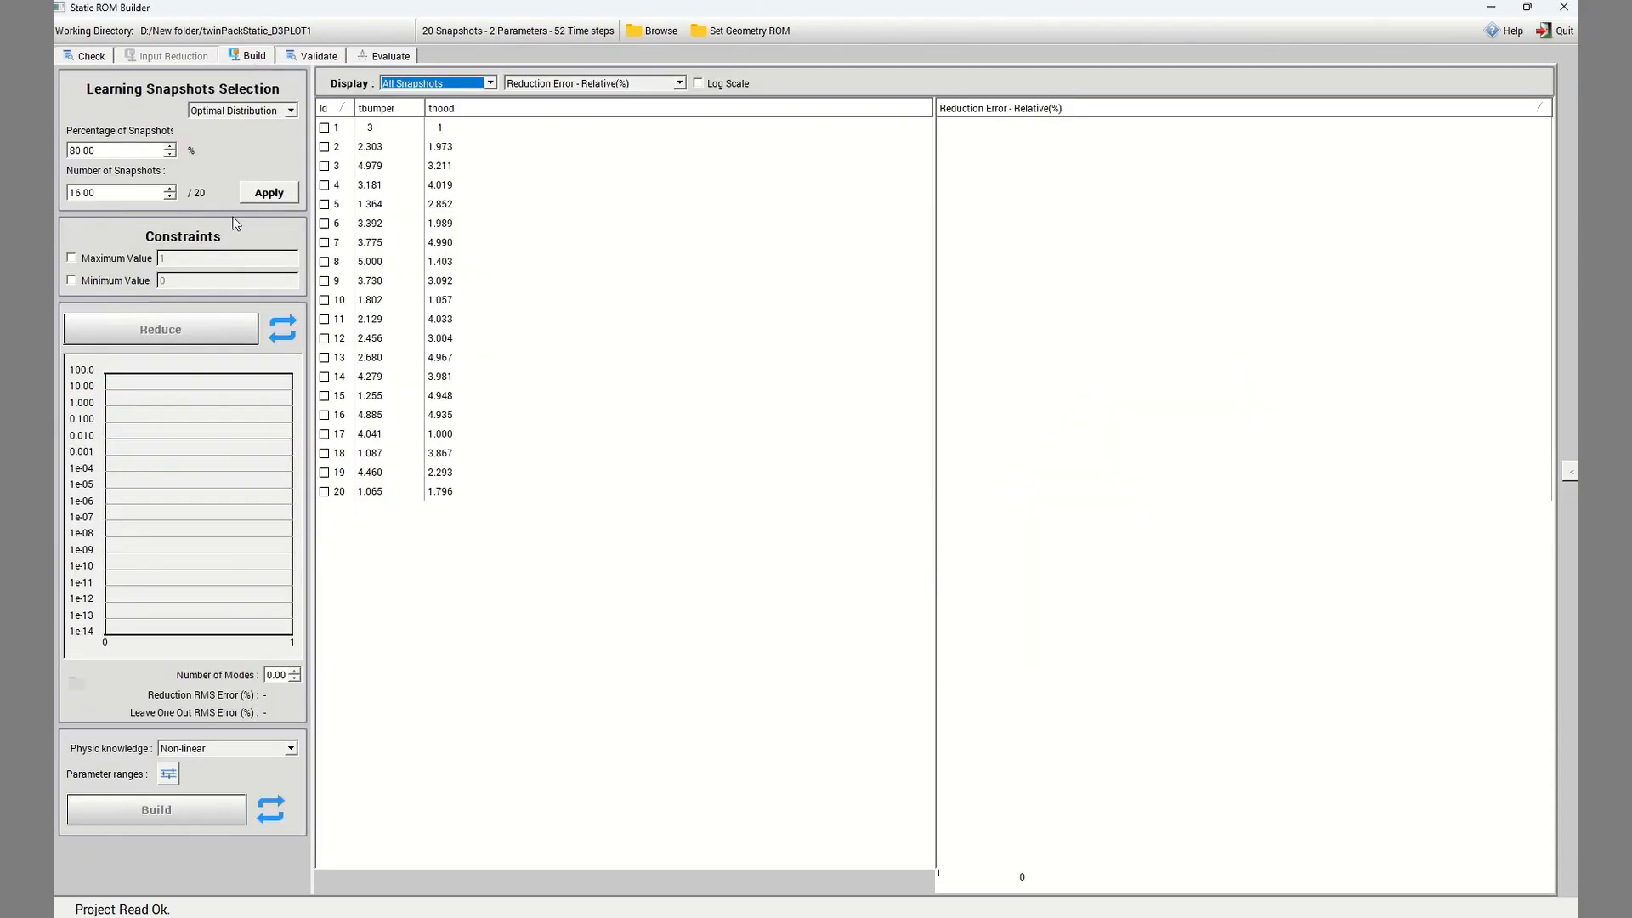
Step: Reduce the snapshots to five modes, build the ROM, and view its validation results
left_click(159, 329)
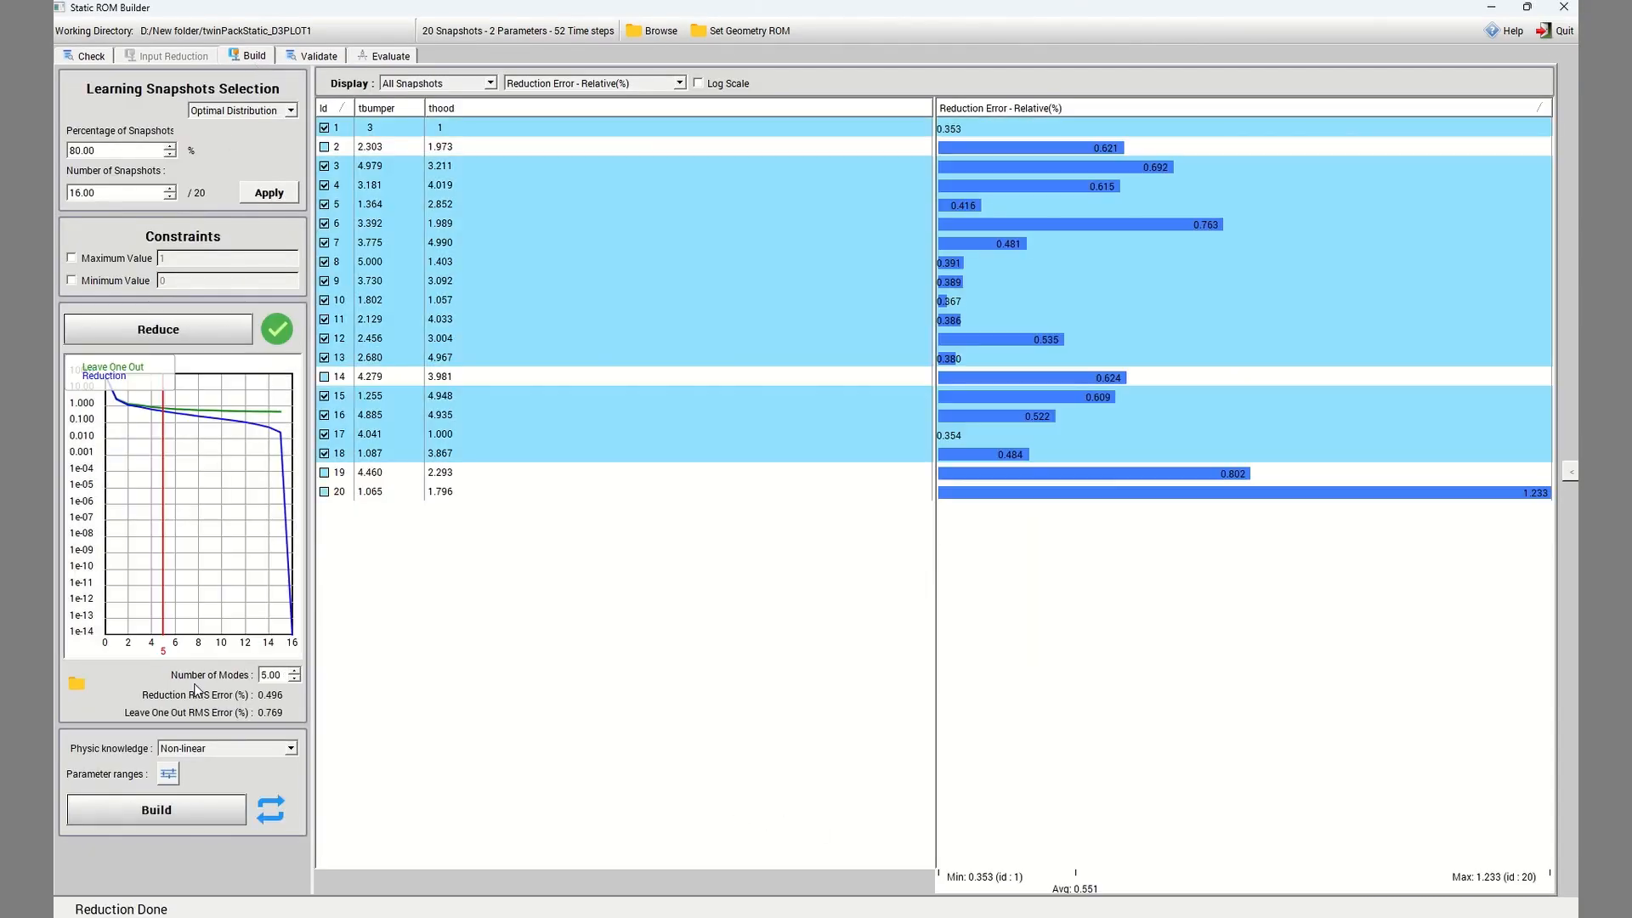
left_click(155, 811)
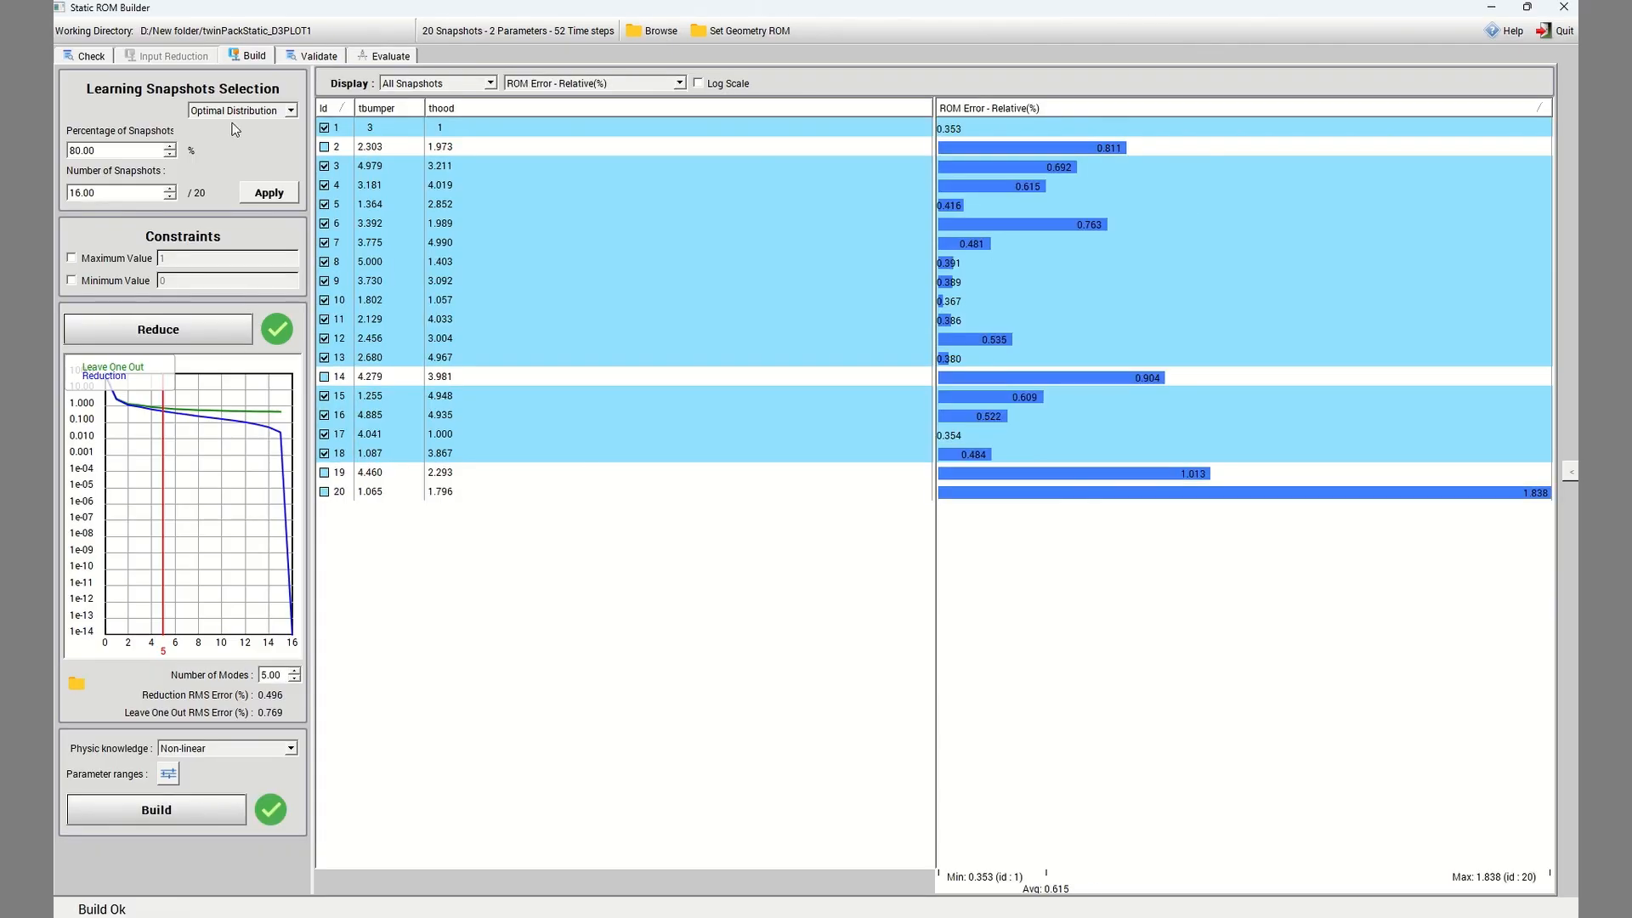
left_click(317, 55)
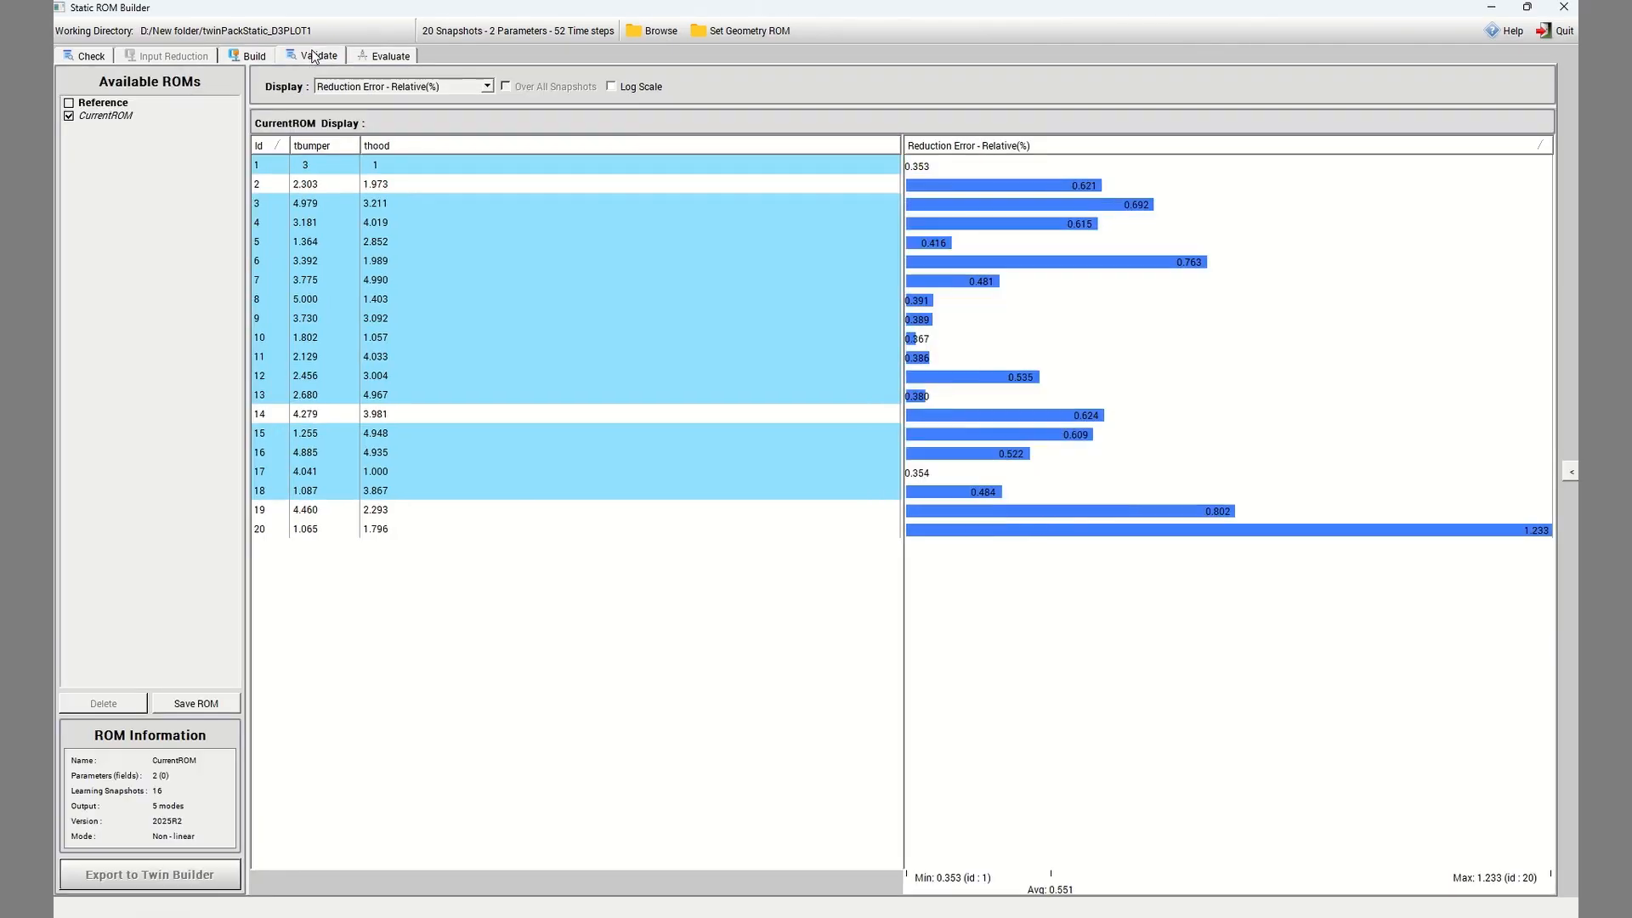
Step: Save the built ROM under the name myROM
left_click(196, 703)
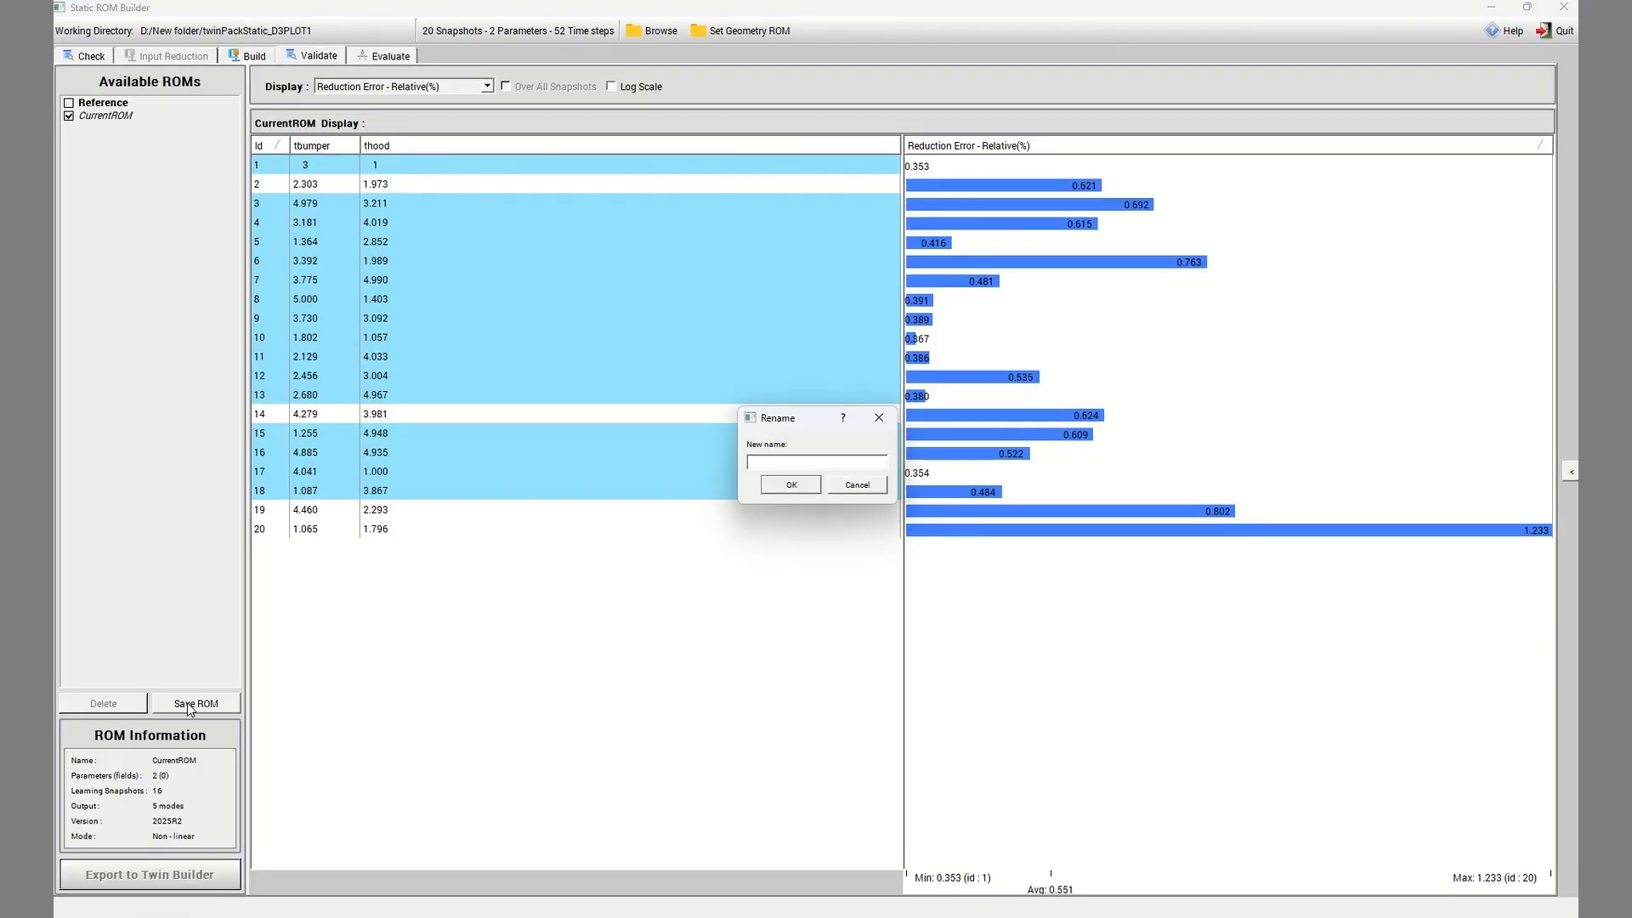
type("myROM")
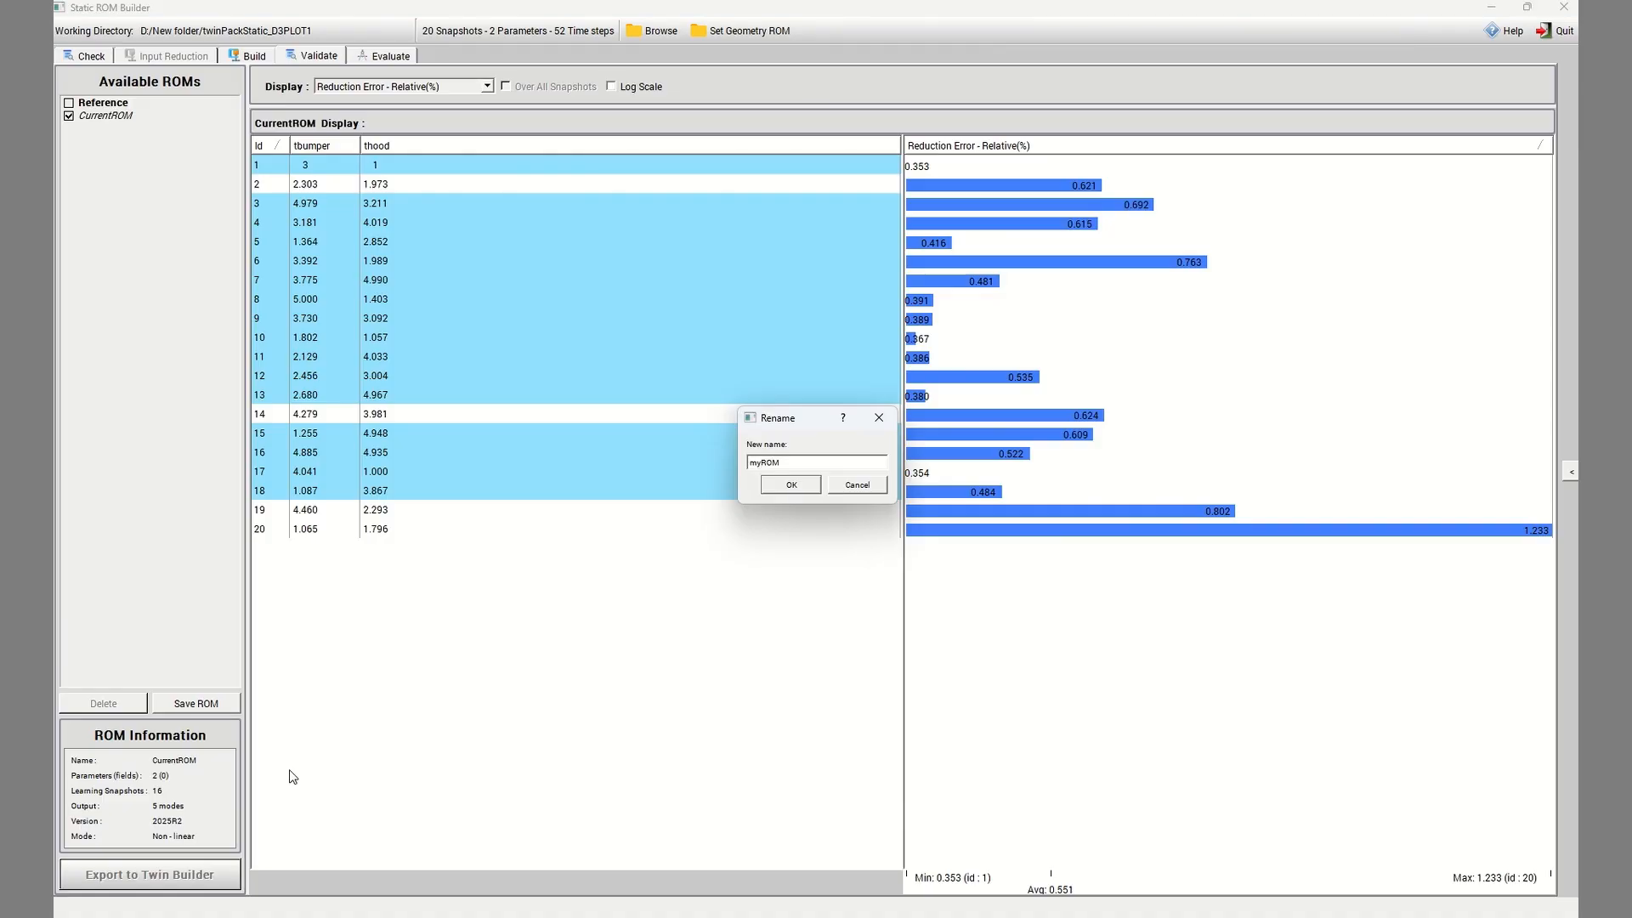
left_click(789, 484)
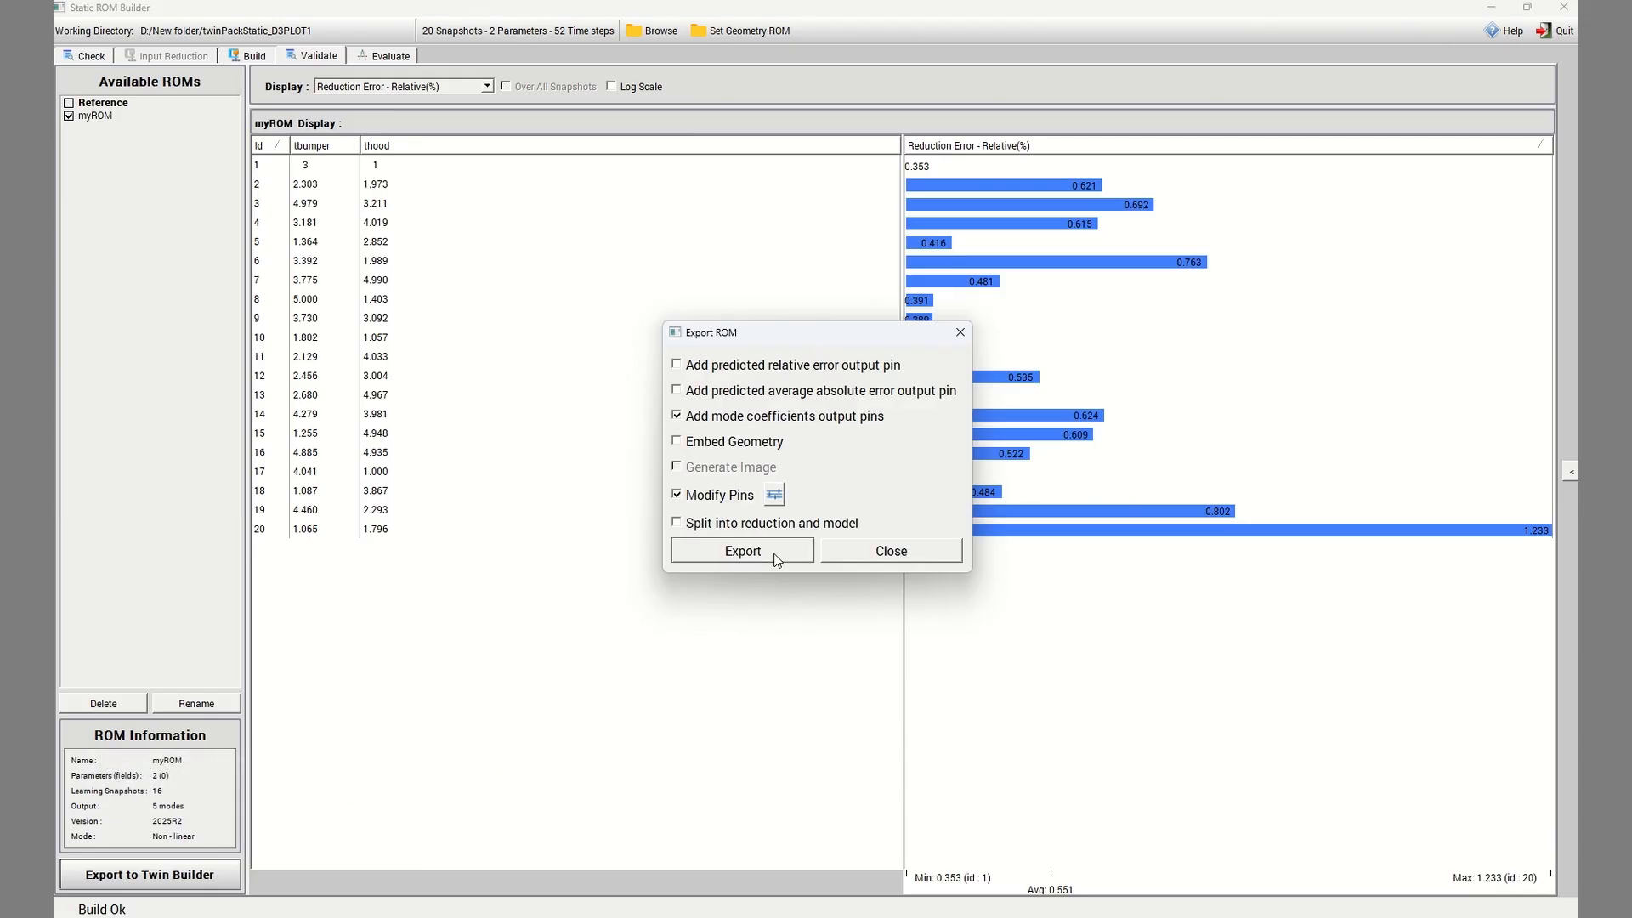
mouse_move(830, 485)
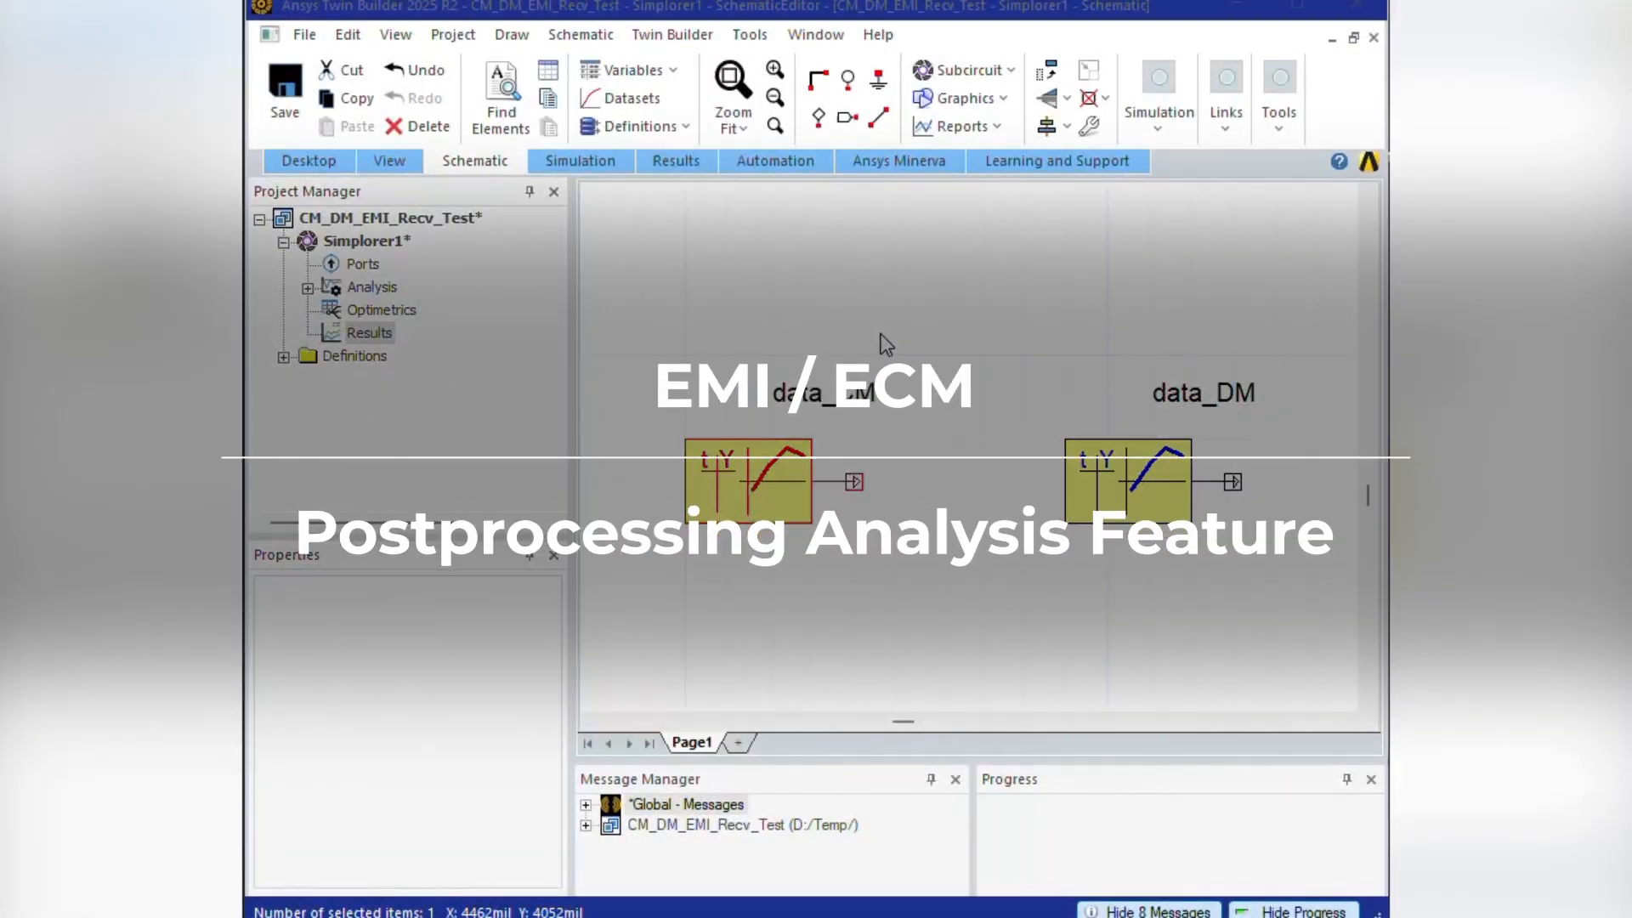
Step: Review the data_CM lookup table's characteristic datasets for the Band B dBu average and peak report
double_click(746, 481)
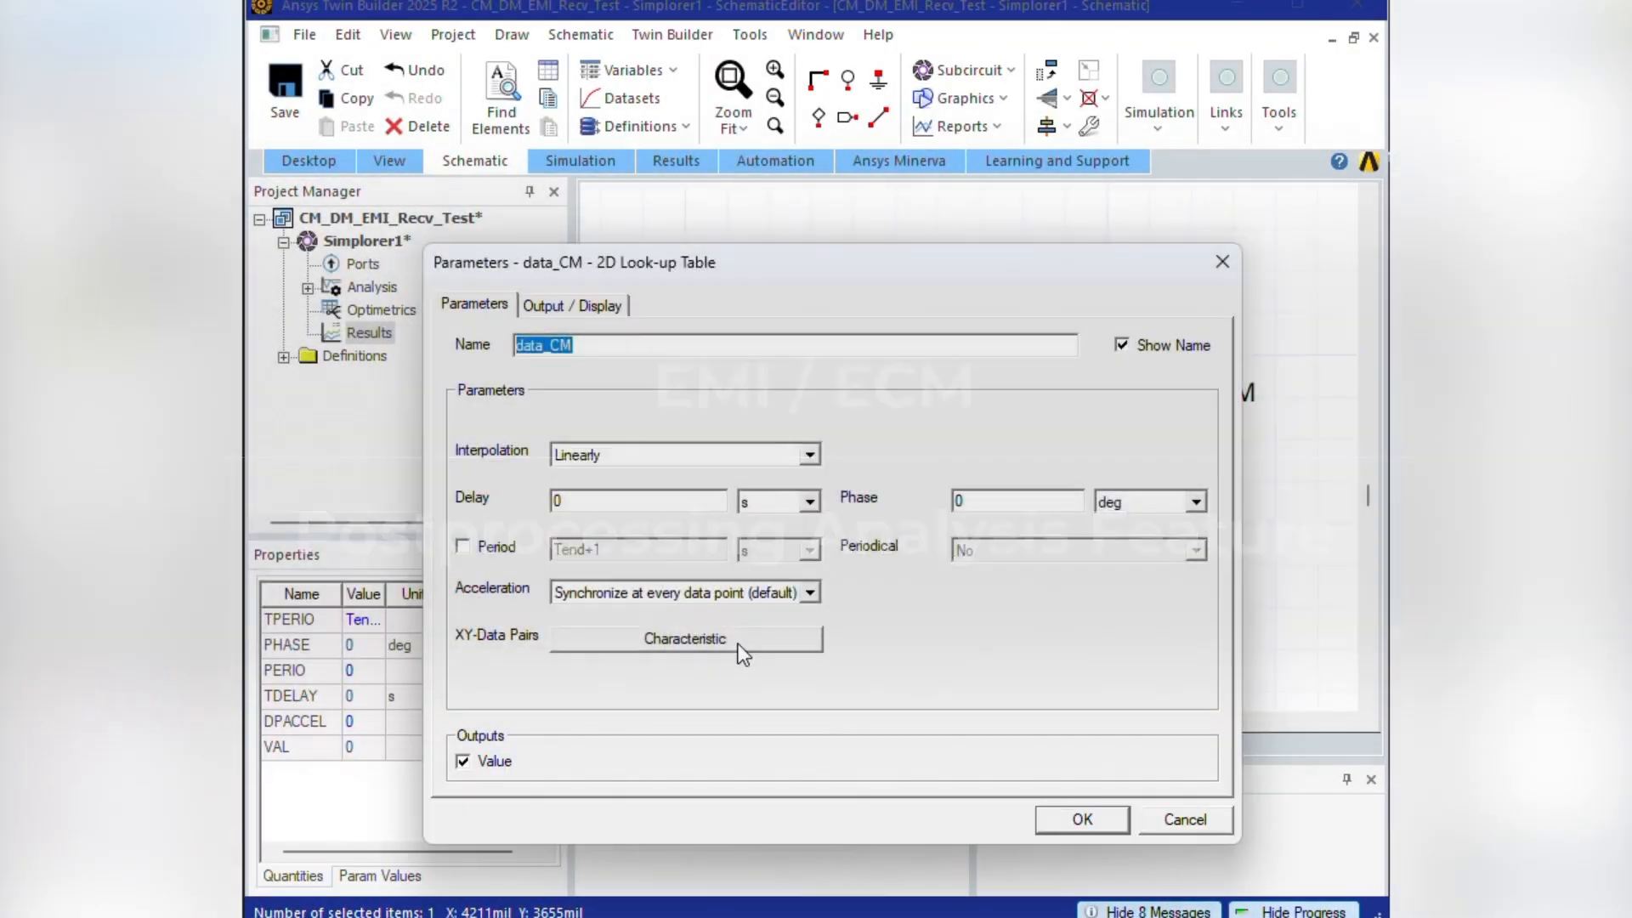
left_click(682, 638)
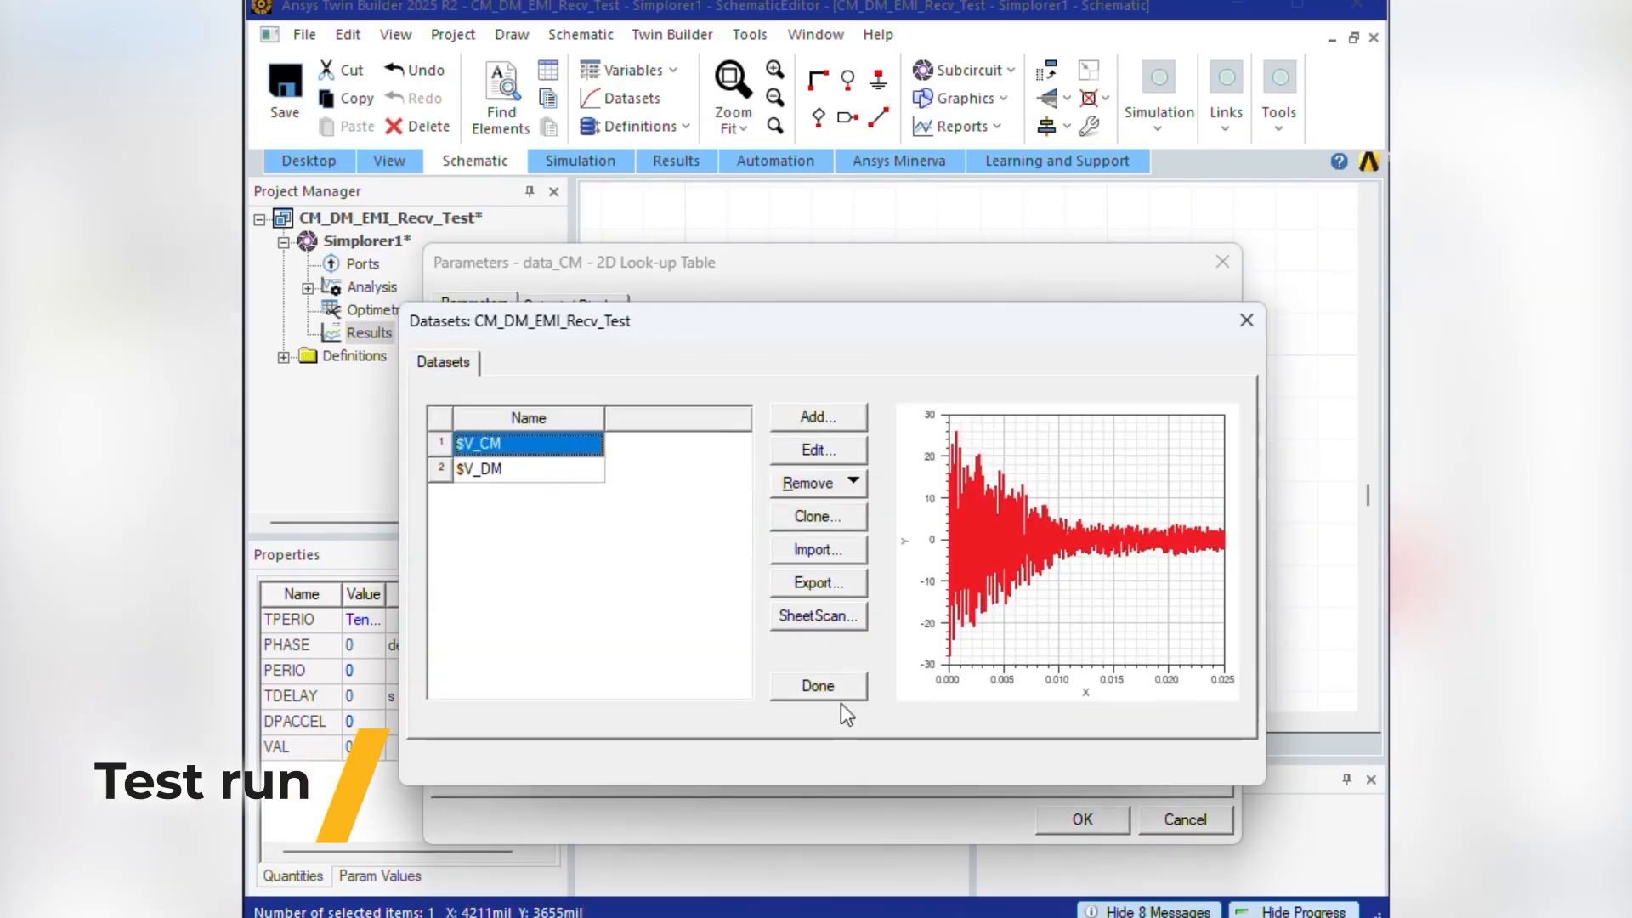
left_click(817, 686)
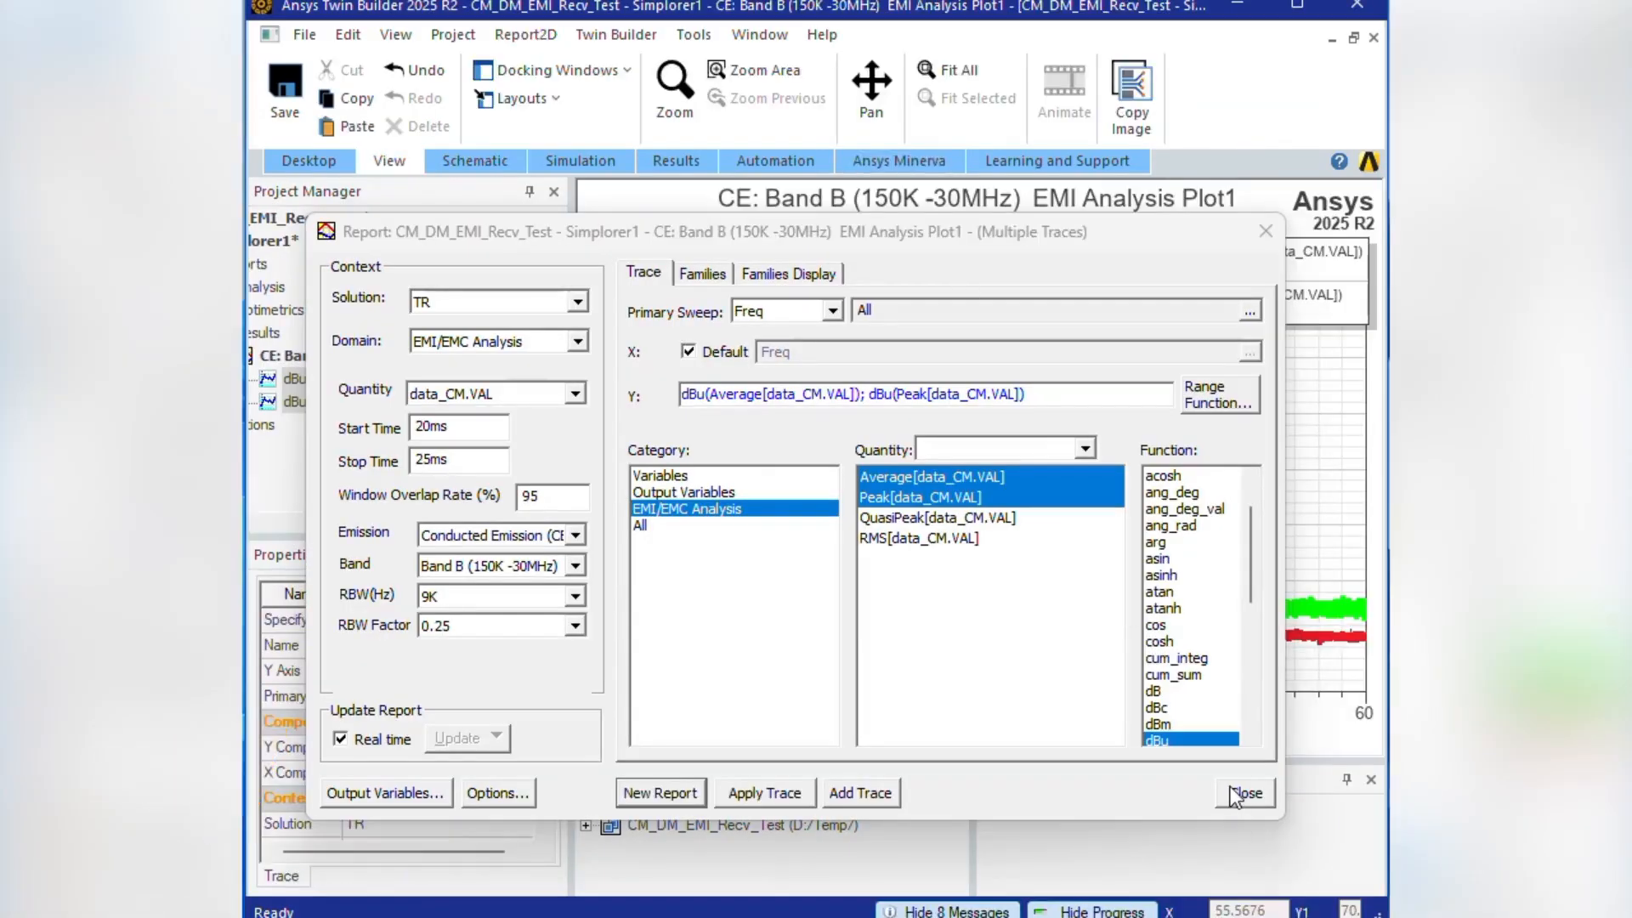
Step: Close the EMI report setup and switch the plot's X axis scaling to Log
left_click(1245, 793)
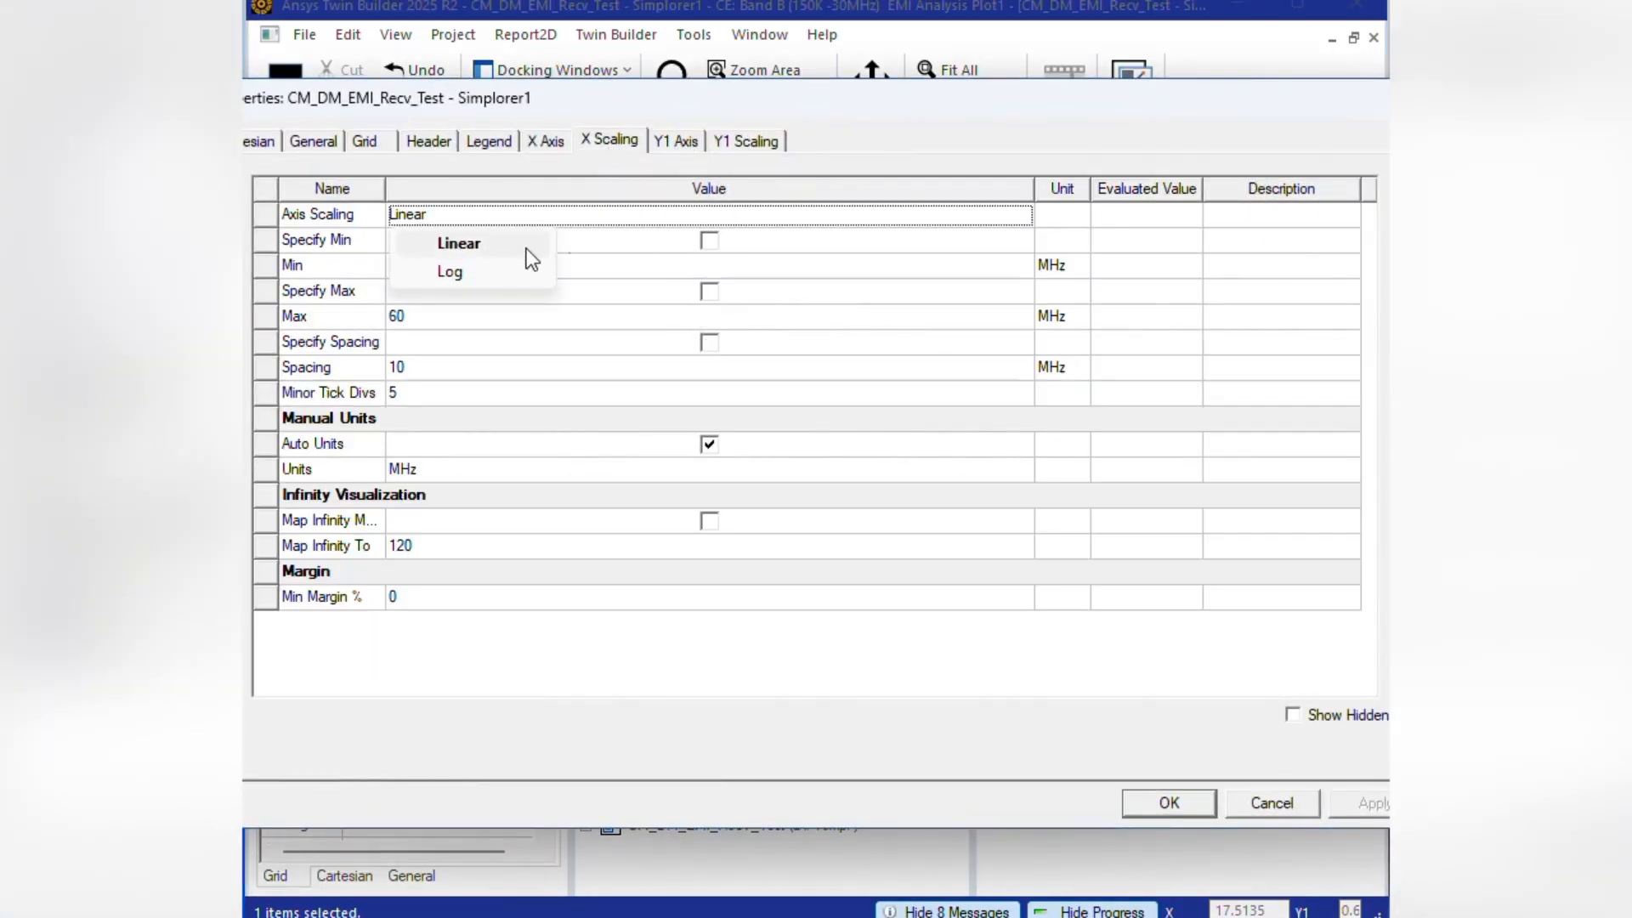
left_click(1167, 803)
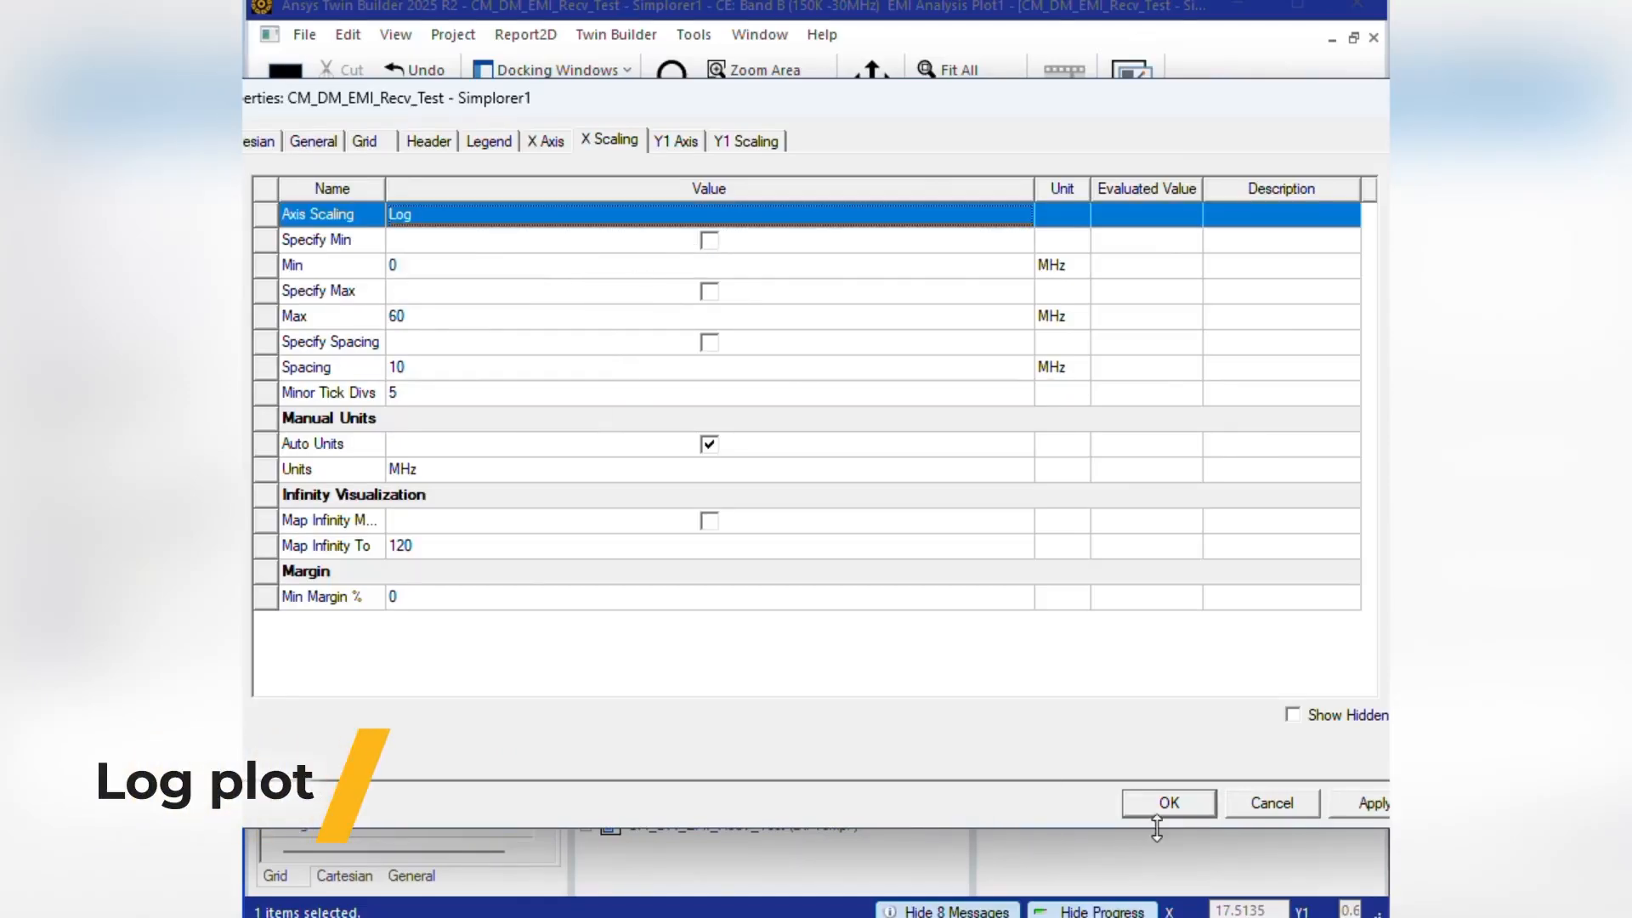
left_click(1165, 803)
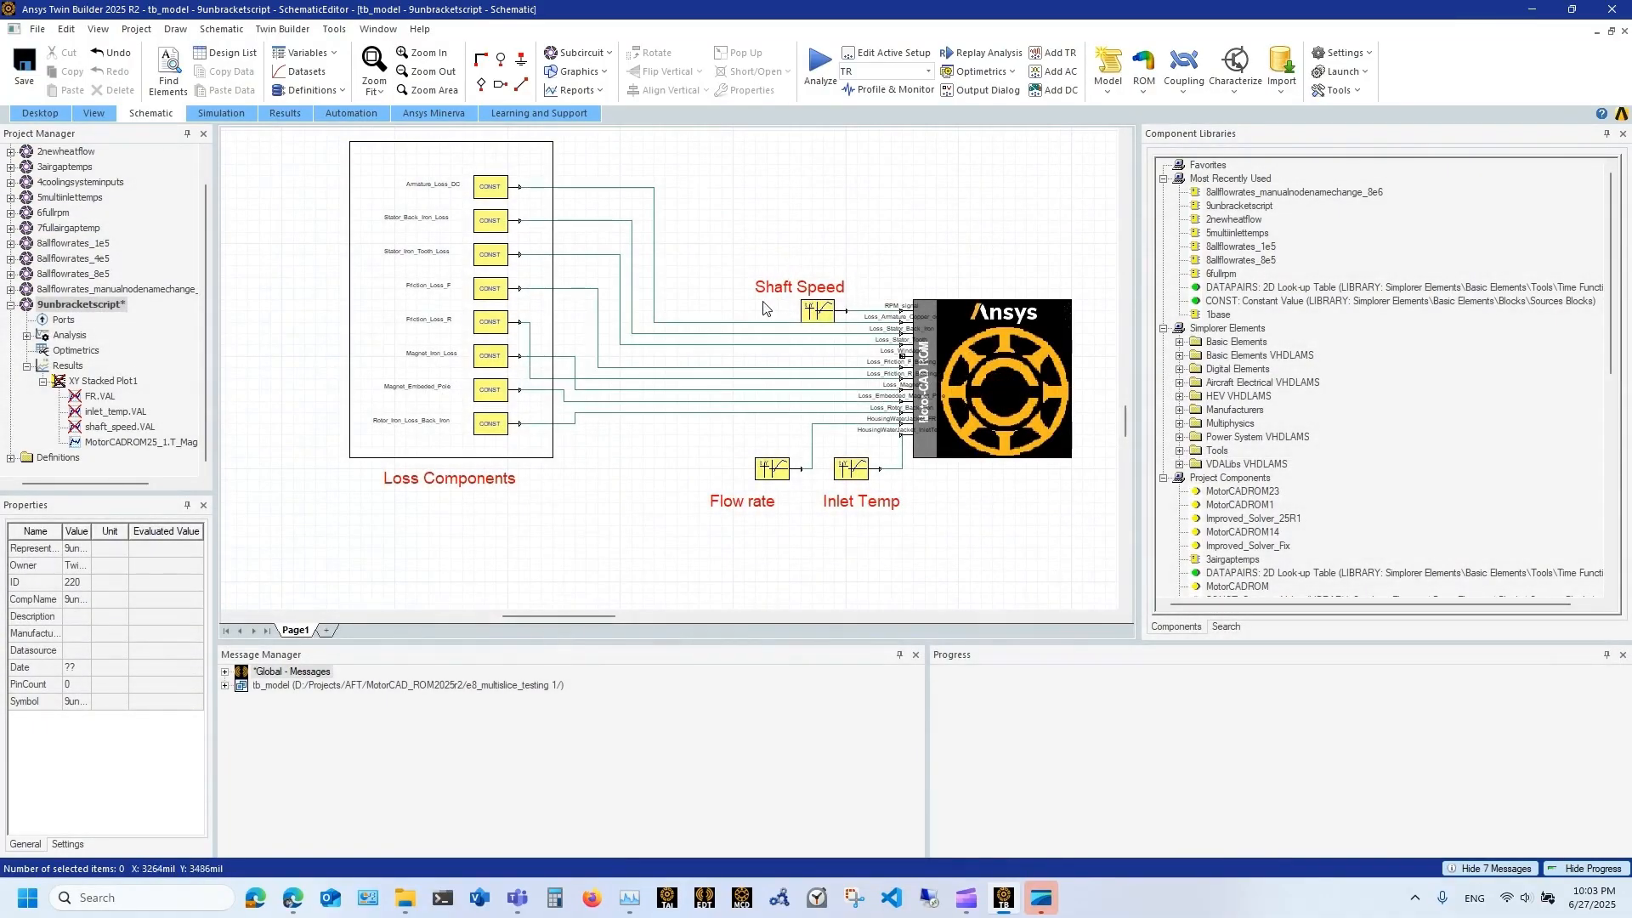
mouse_move(822, 317)
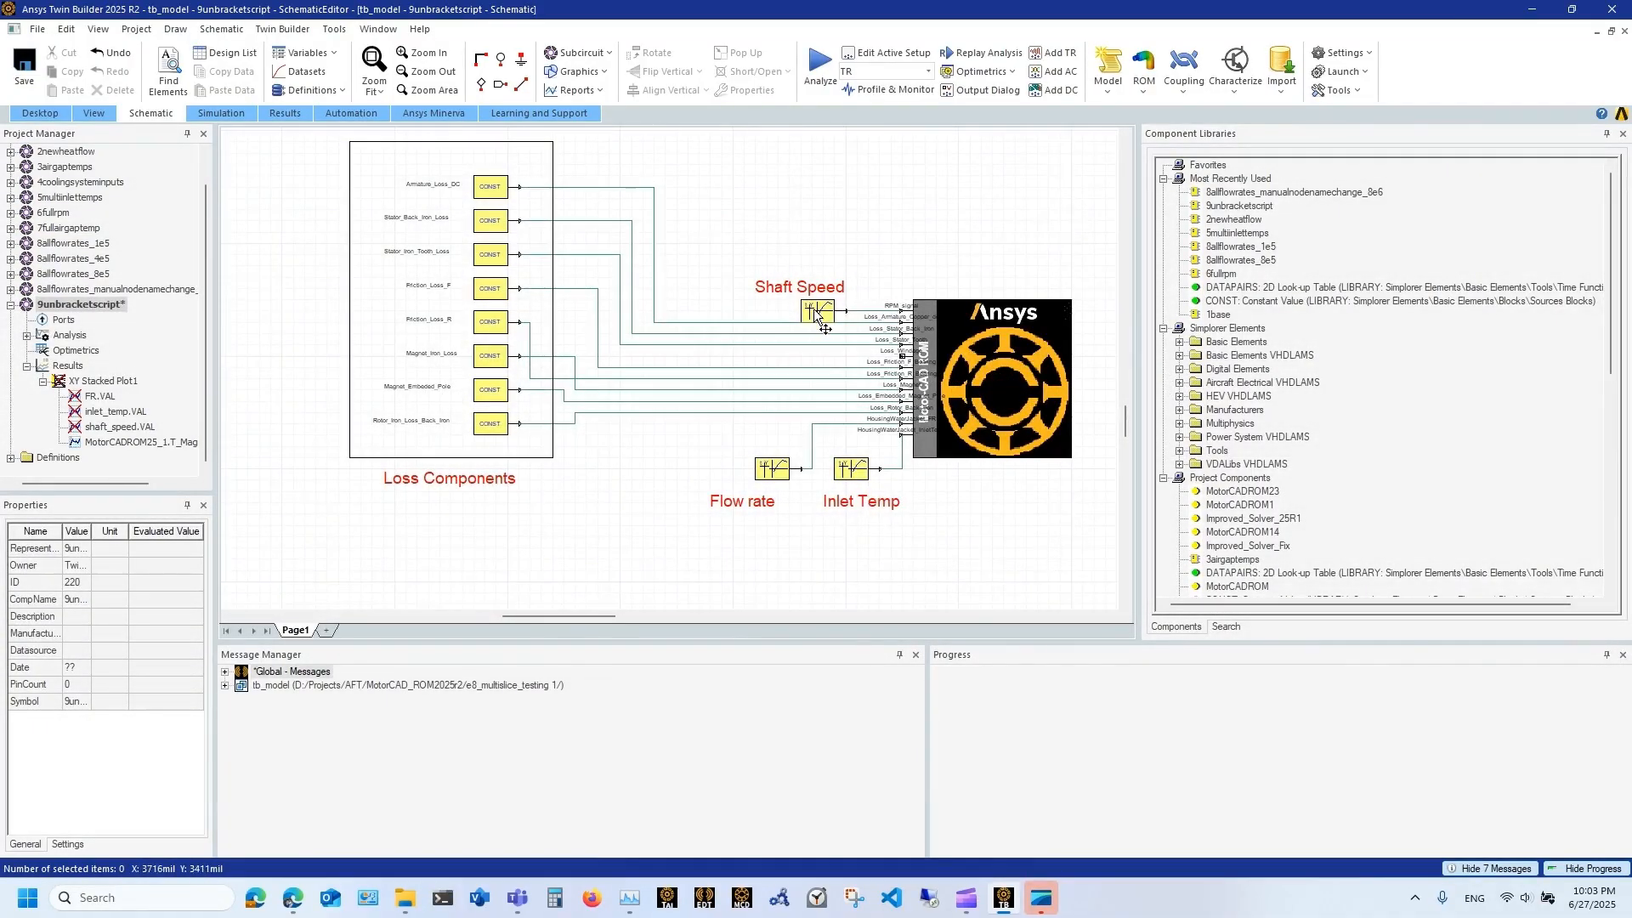
double_click(816, 311)
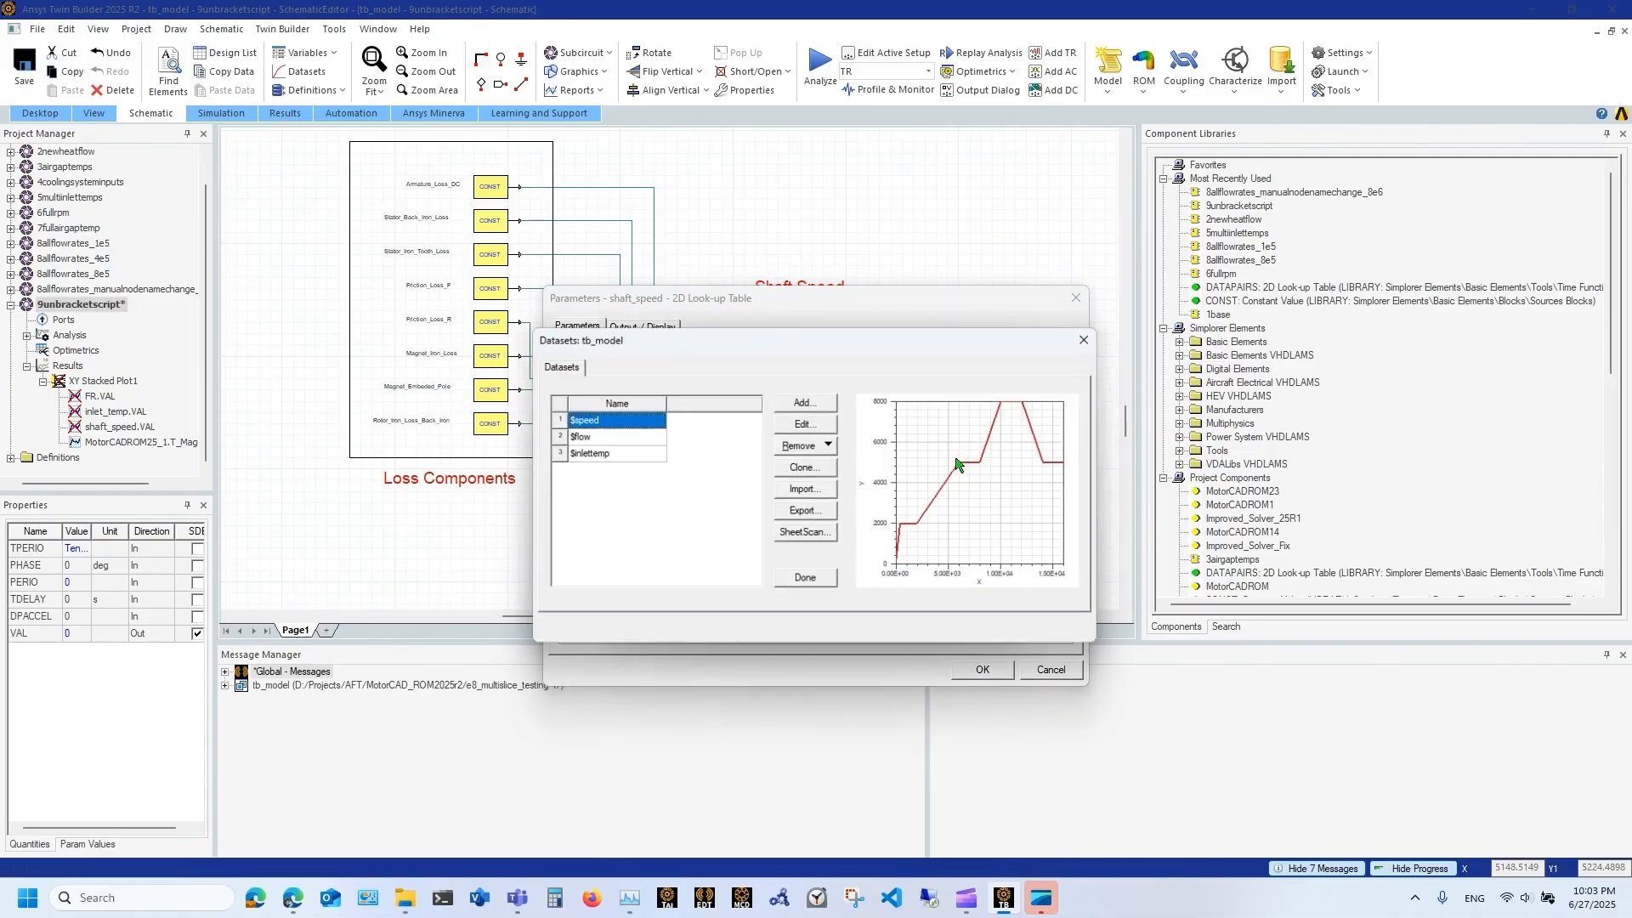
left_click(579, 435)
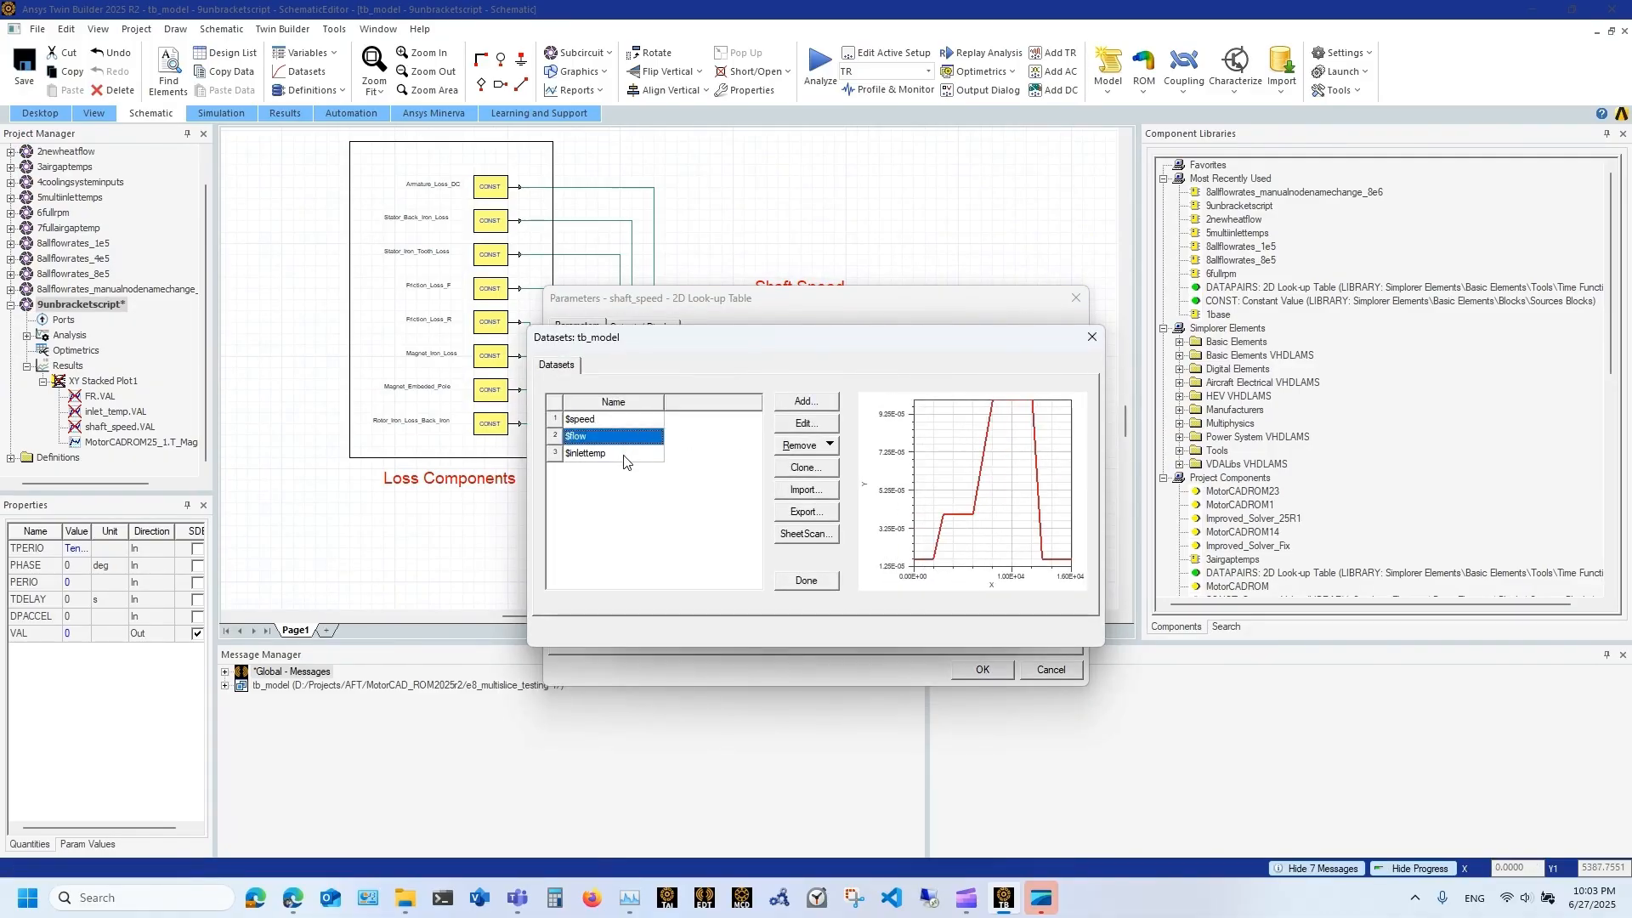
left_click(805, 579)
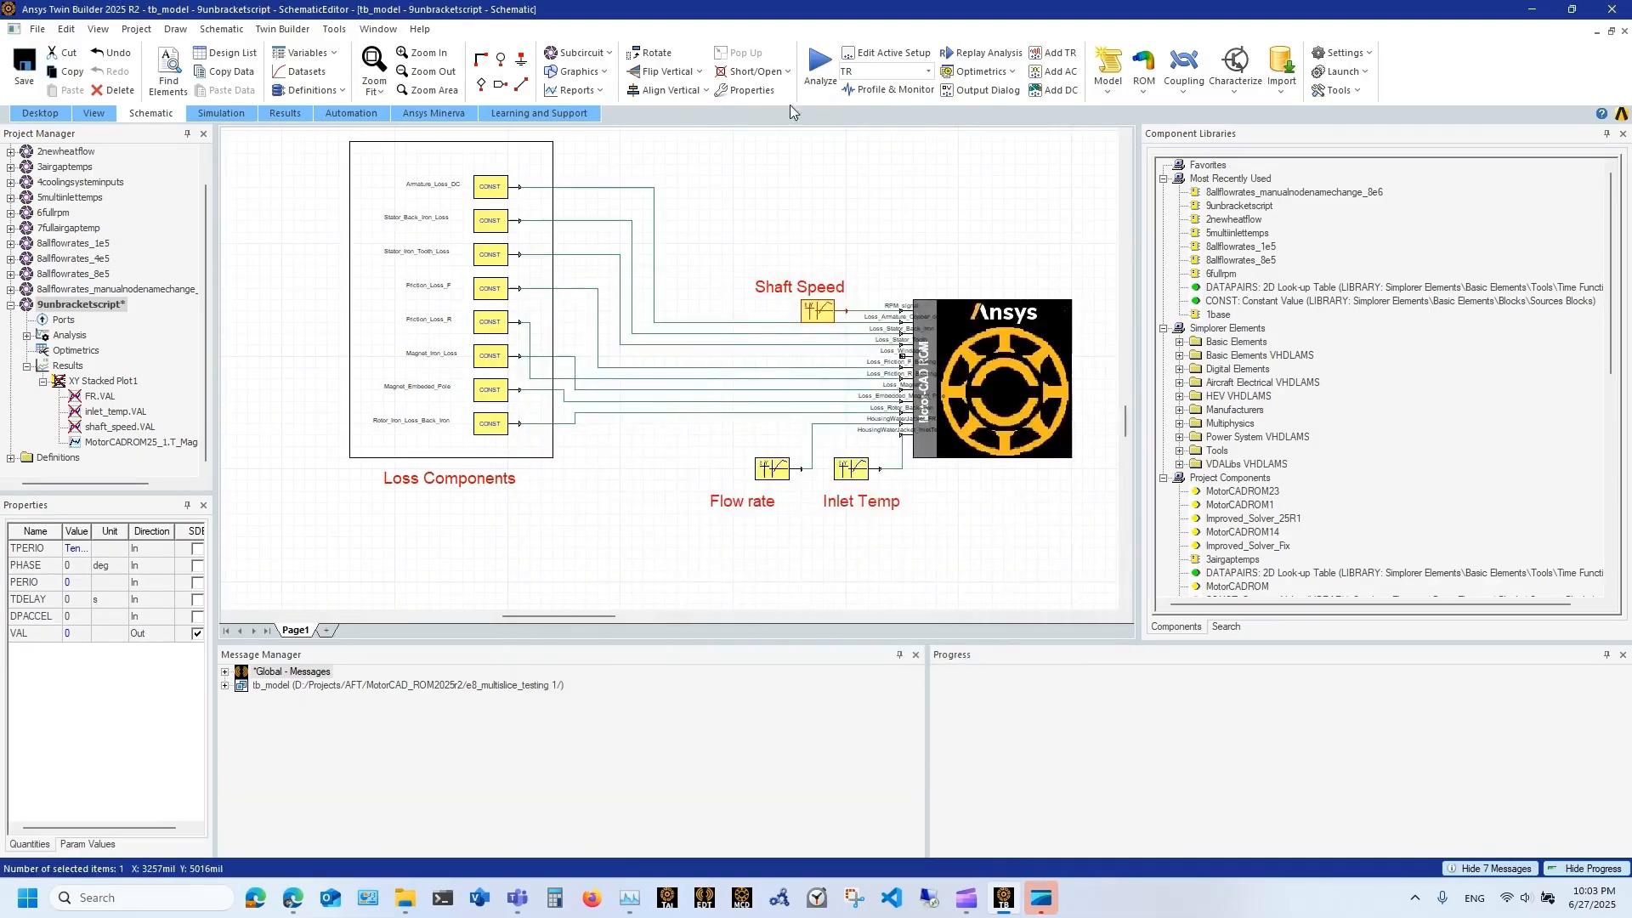
Step: Run the MotorCAD ROM transient analysis and open XY Stacked Plot1 from Results
left_click(817, 62)
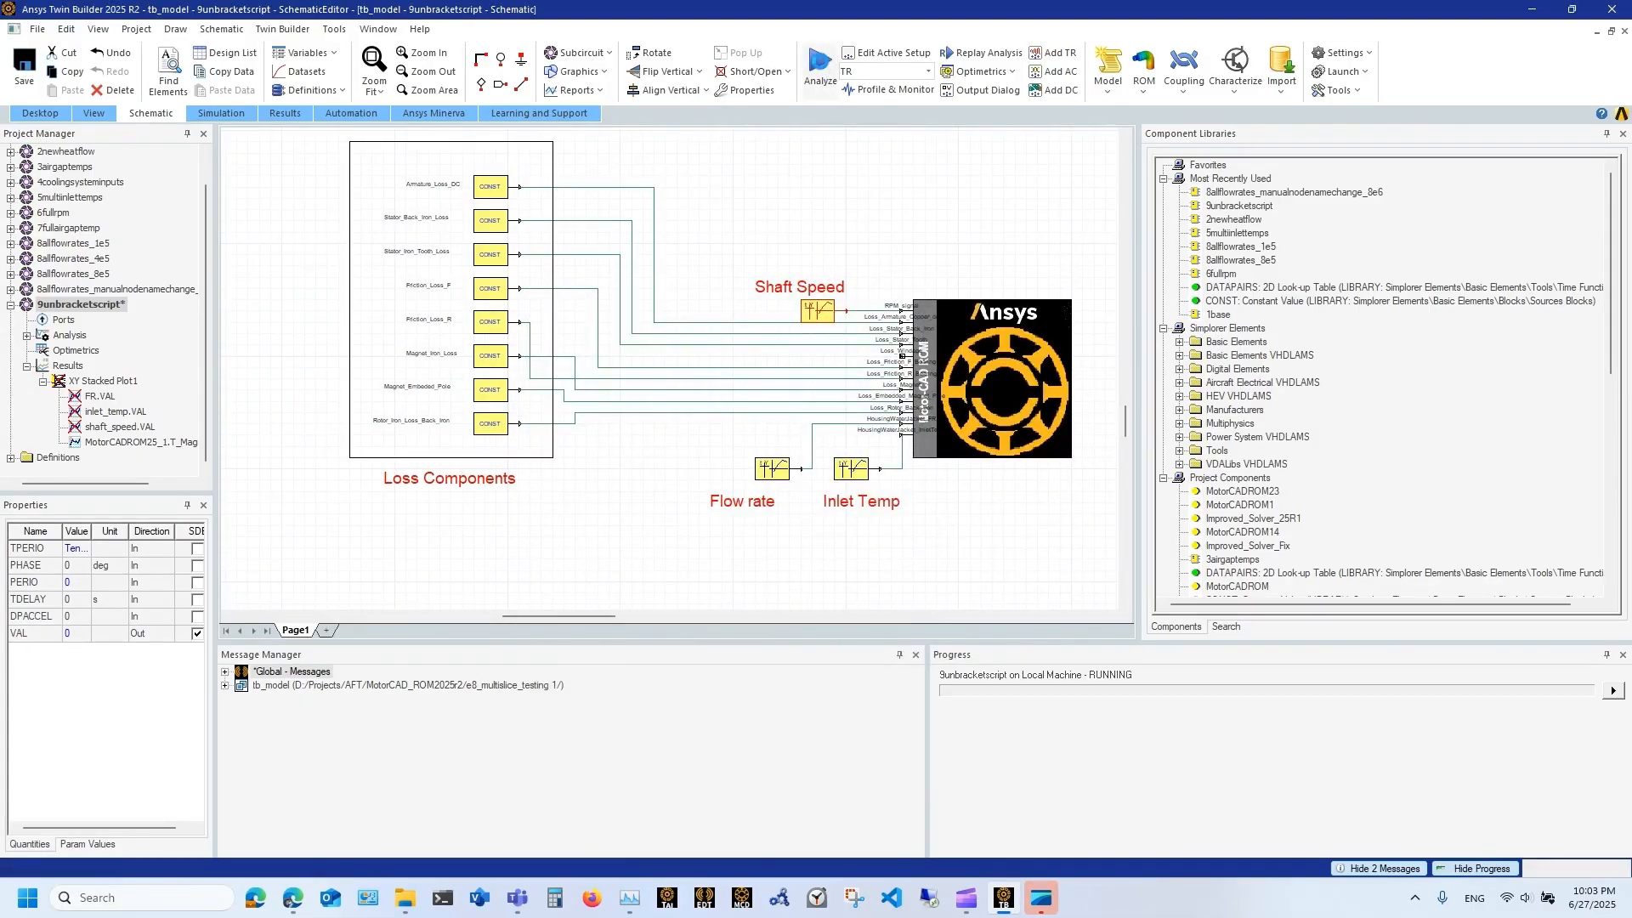
left_click(819, 65)
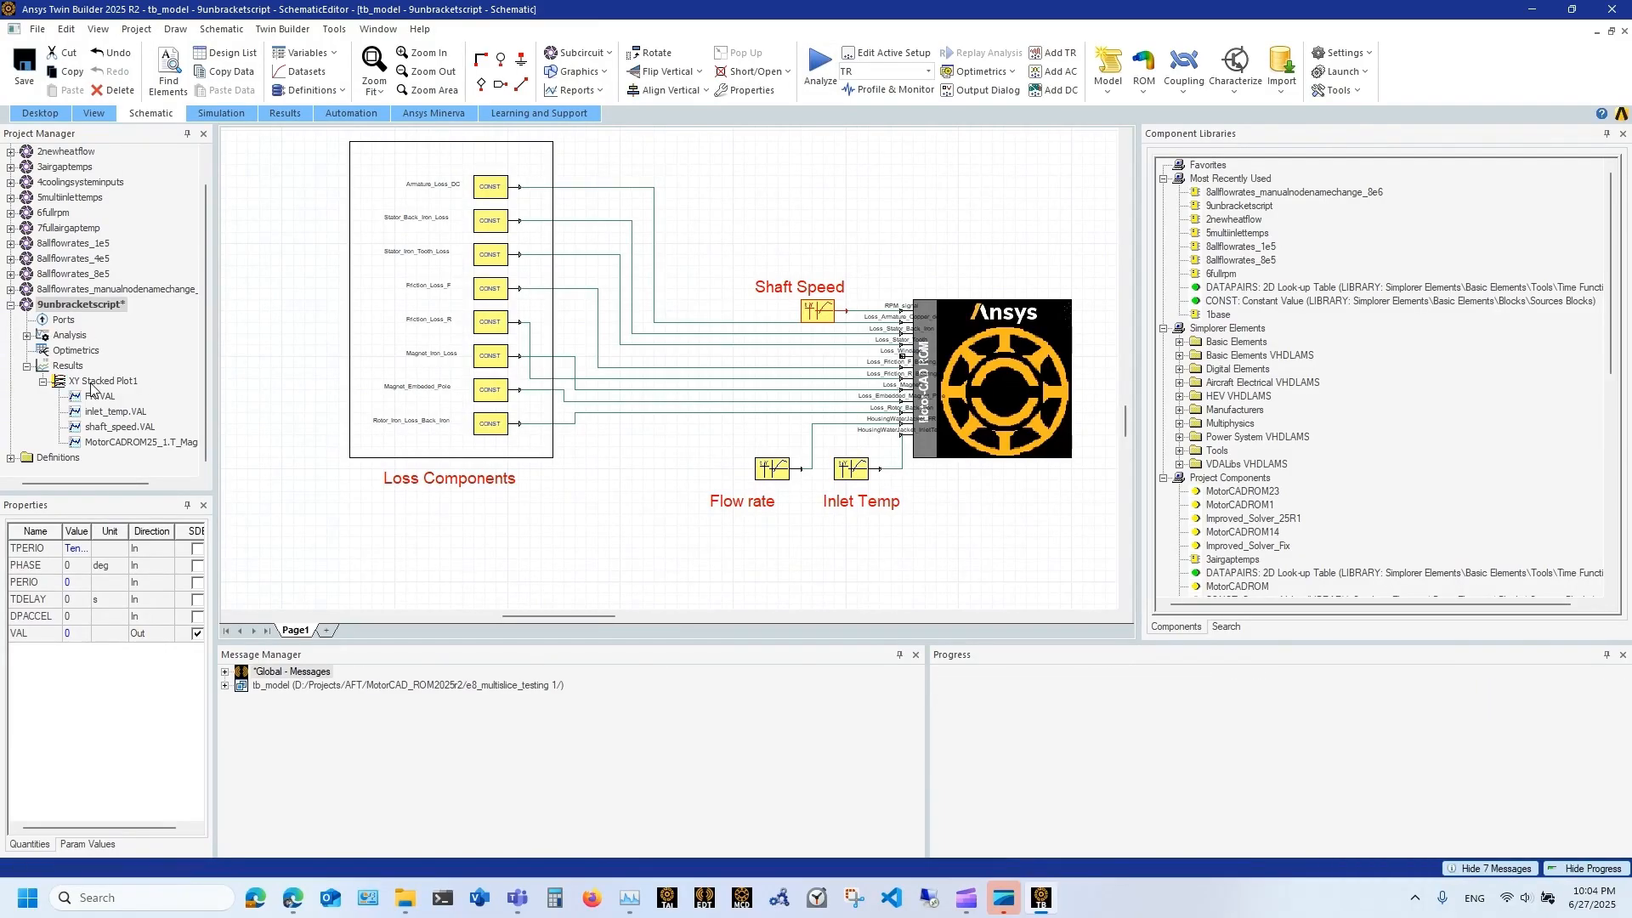
double_click(108, 380)
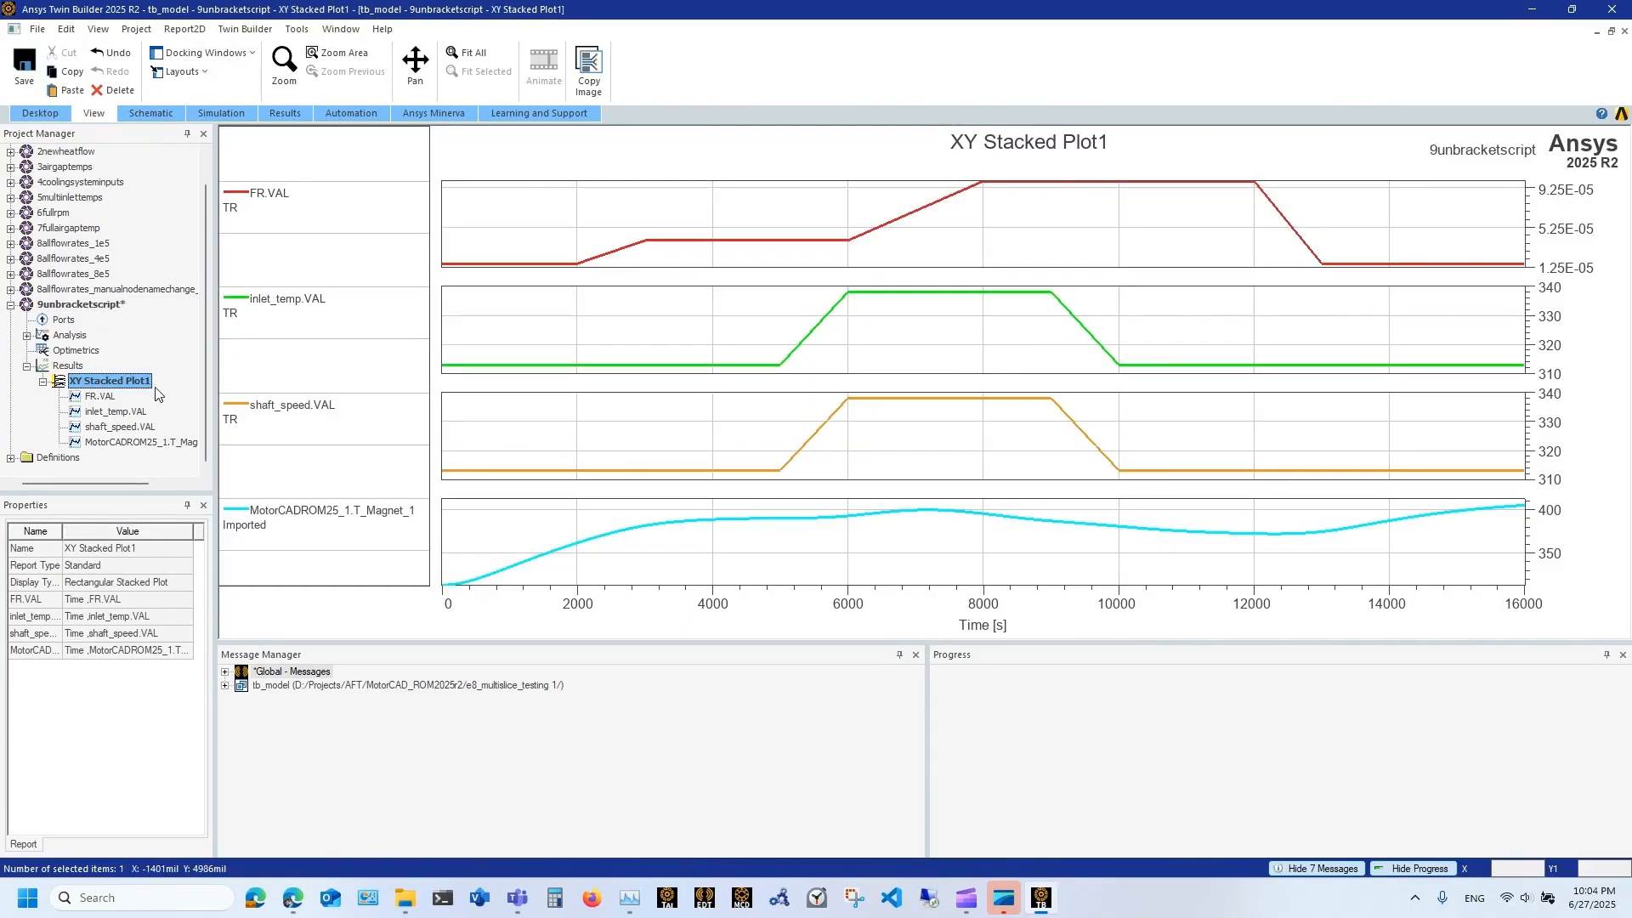